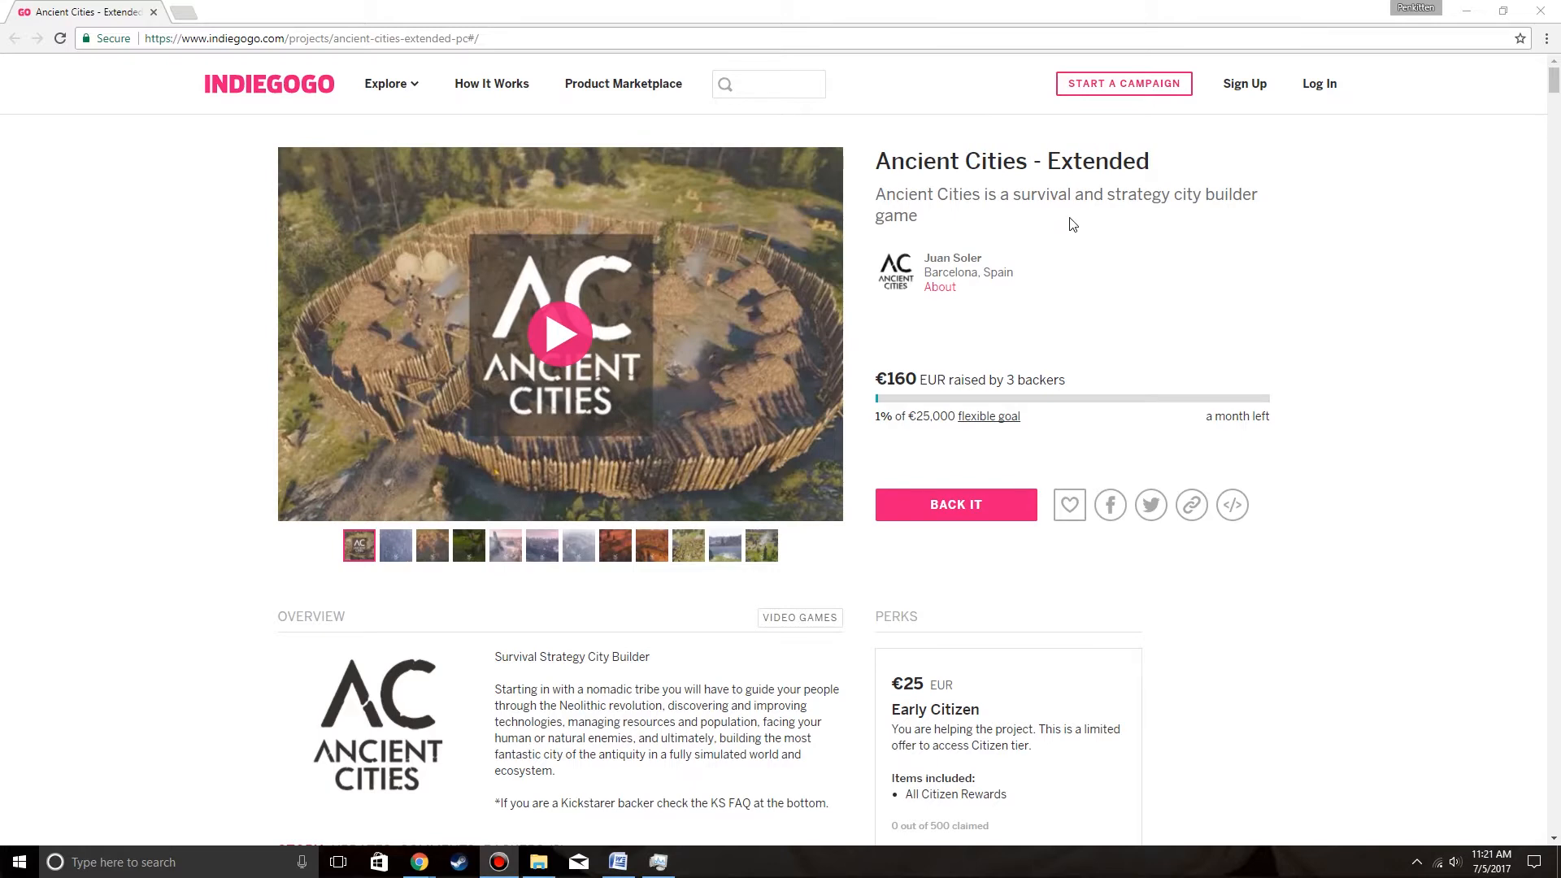
pyautogui.moveTo(985, 293)
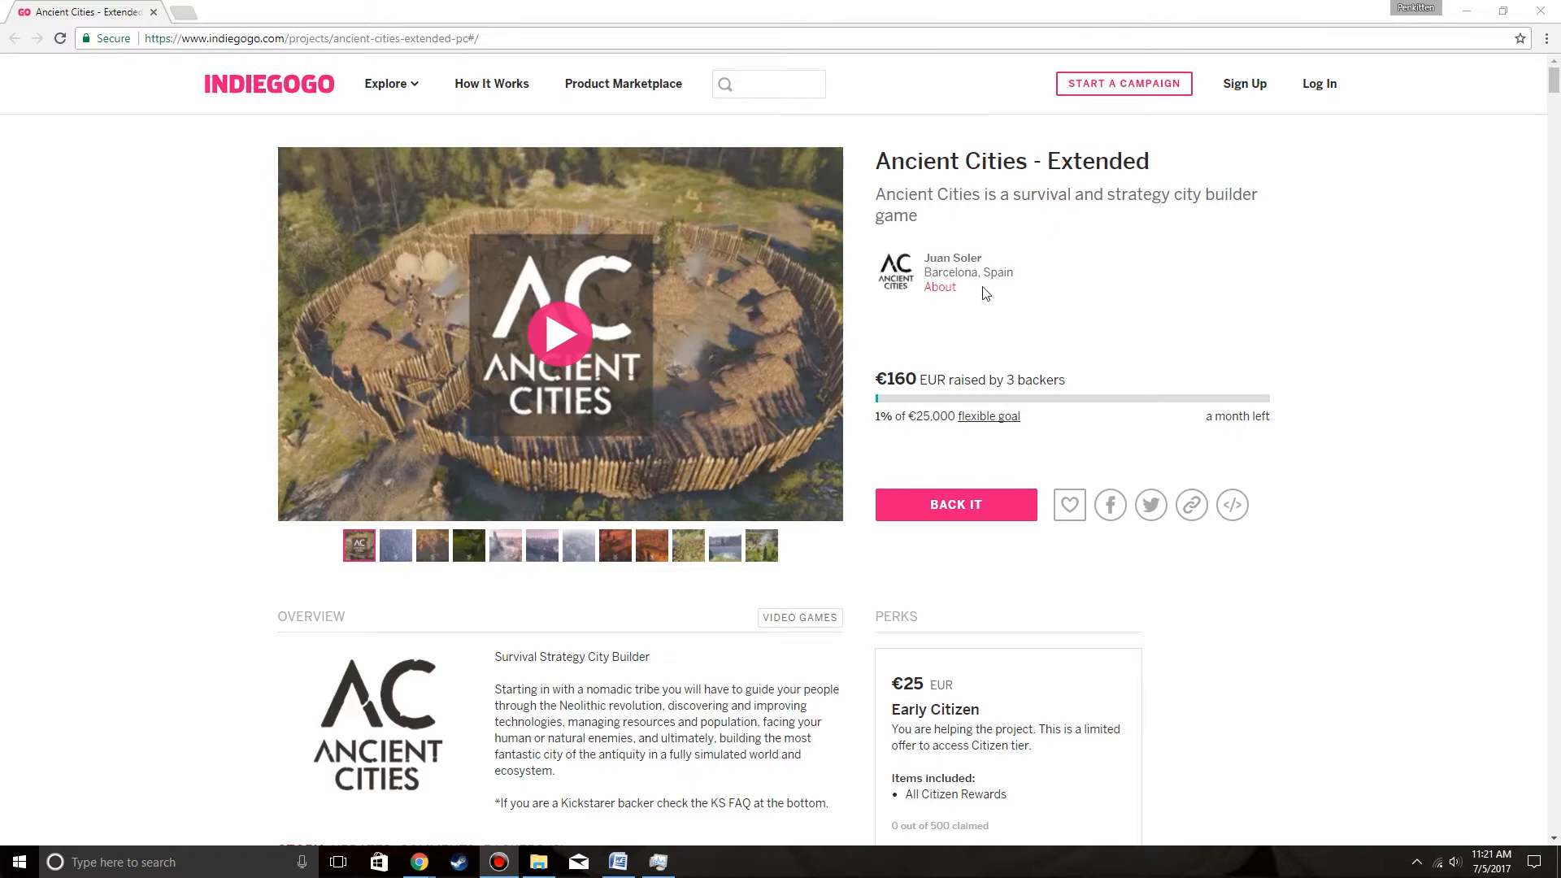
pyautogui.scroll(-3)
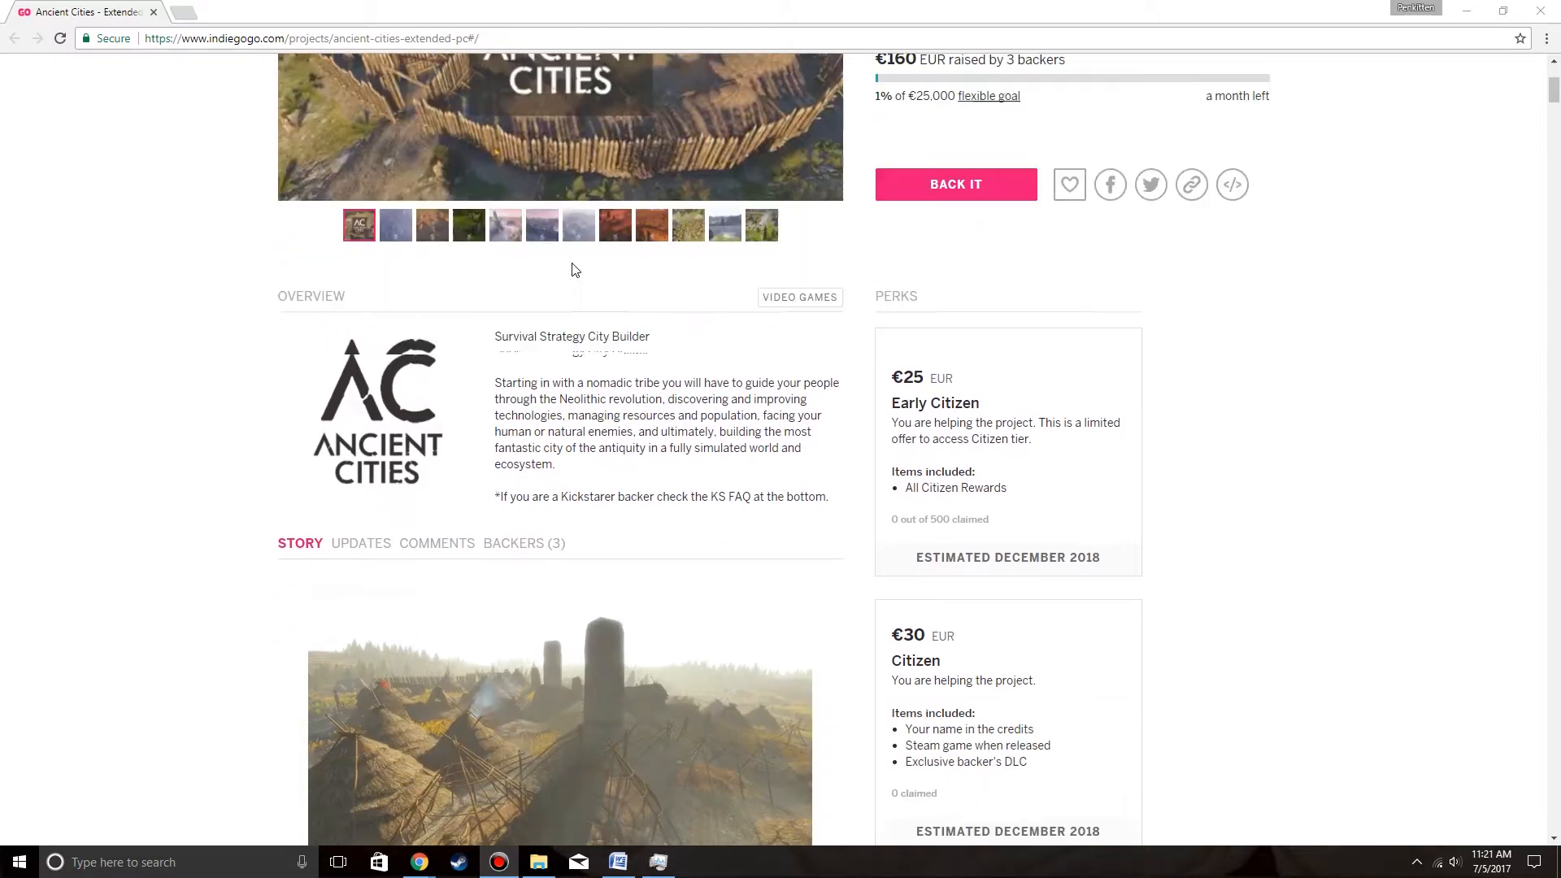
pyautogui.scroll(-3)
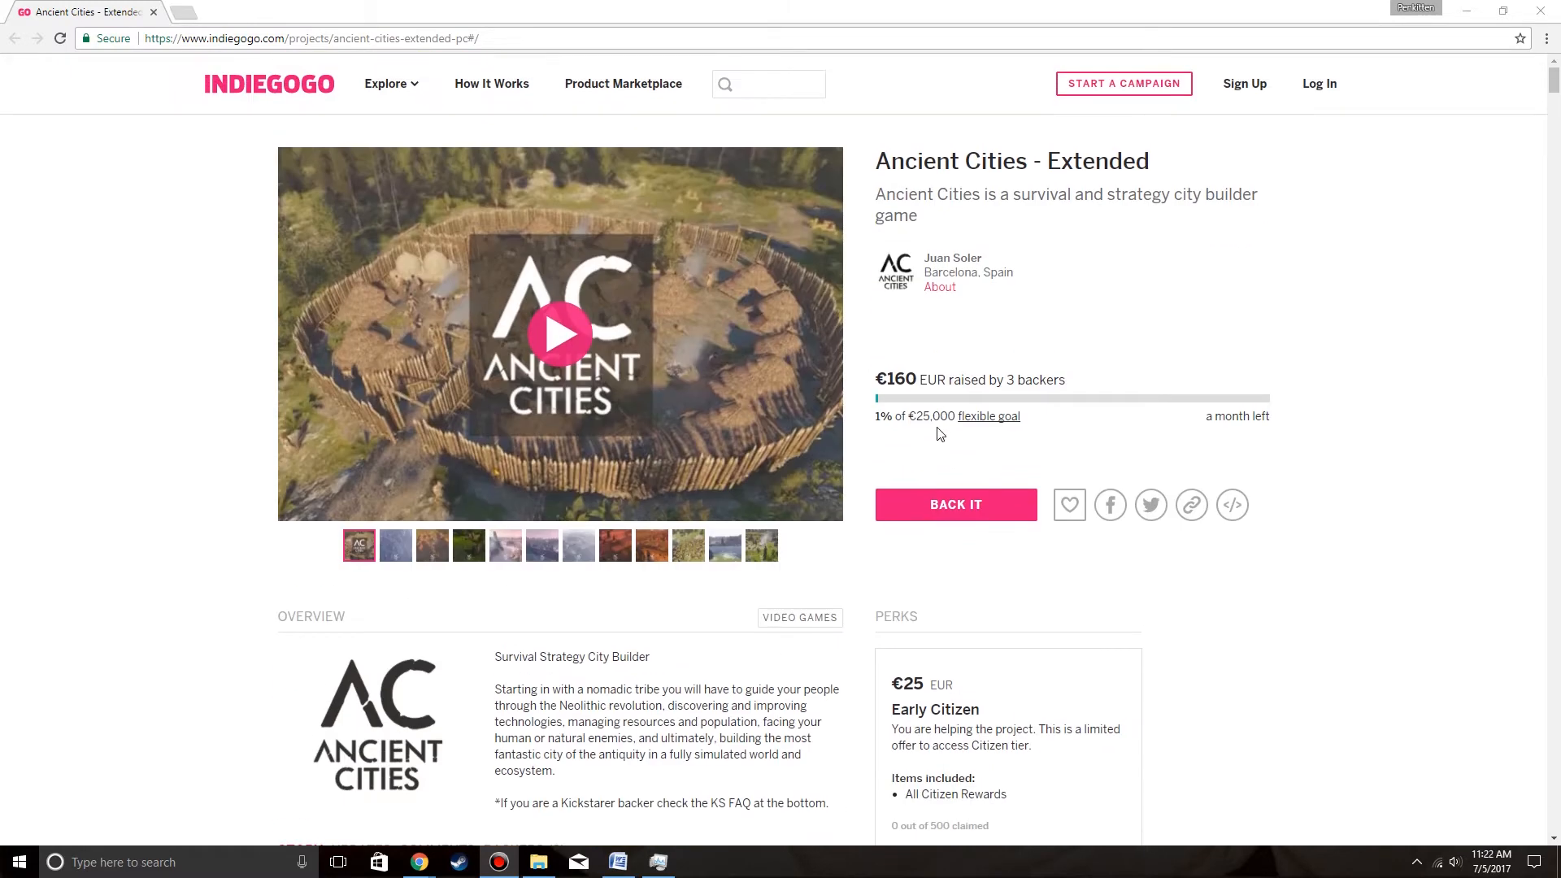
pyautogui.moveTo(942, 435)
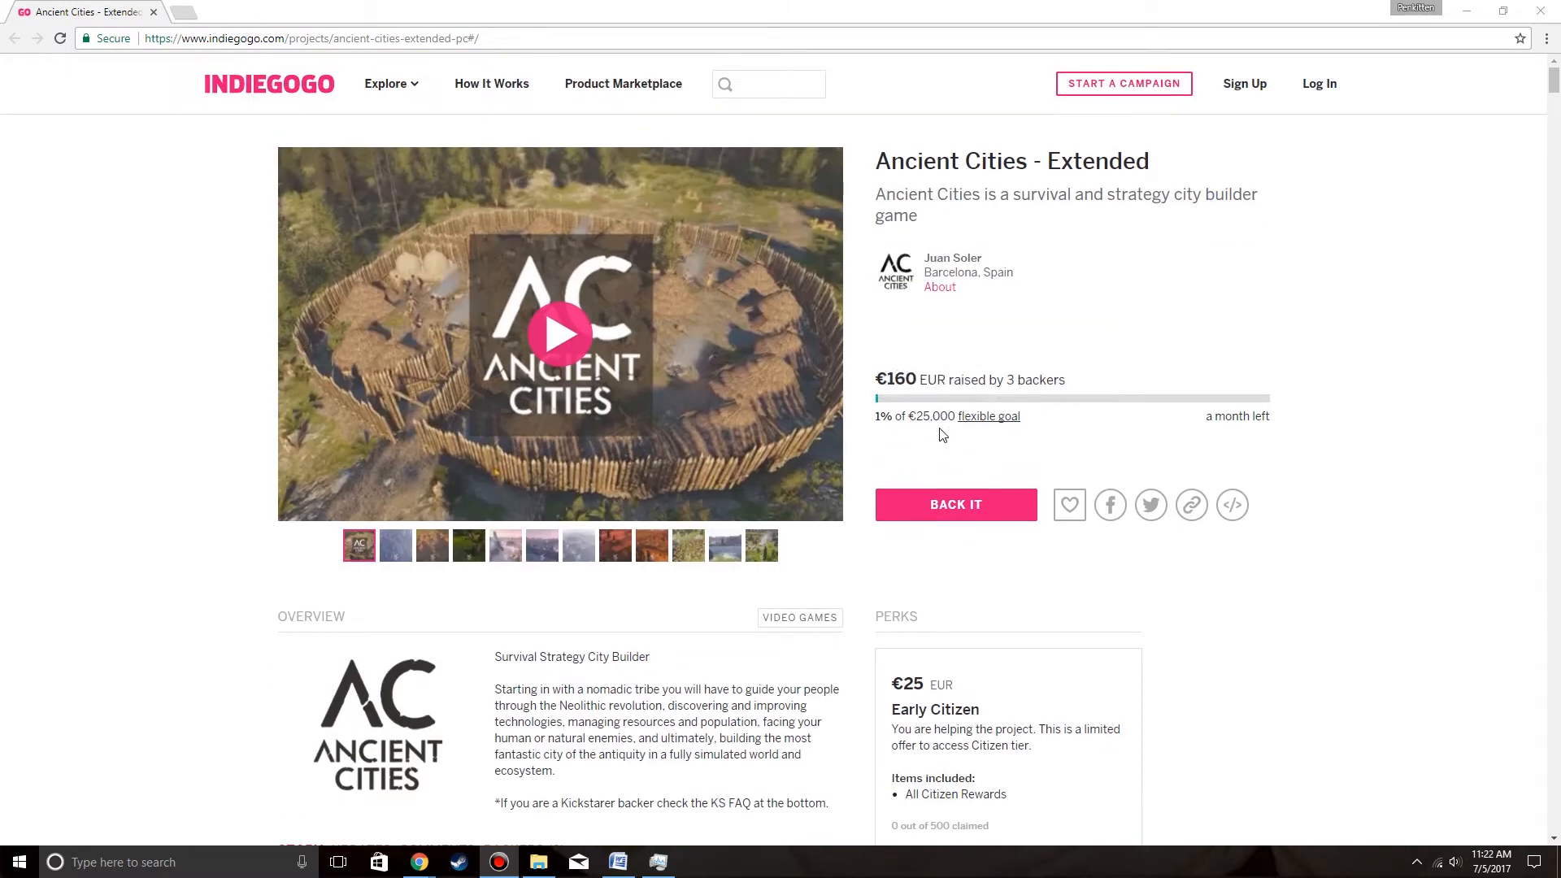
pyautogui.scroll(-3)
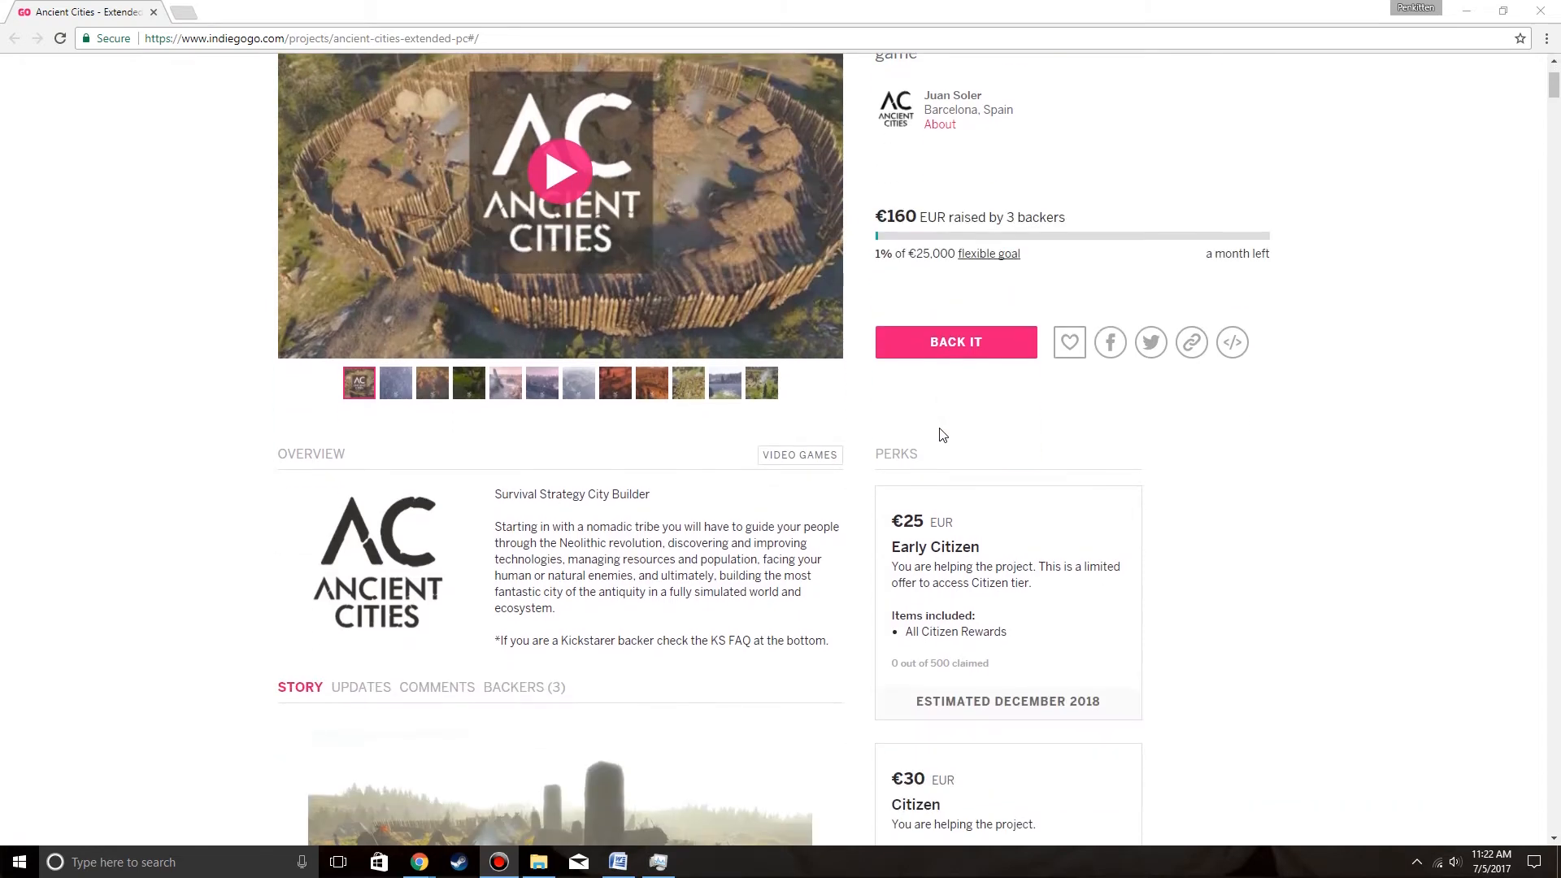
pyautogui.moveTo(1130, 266)
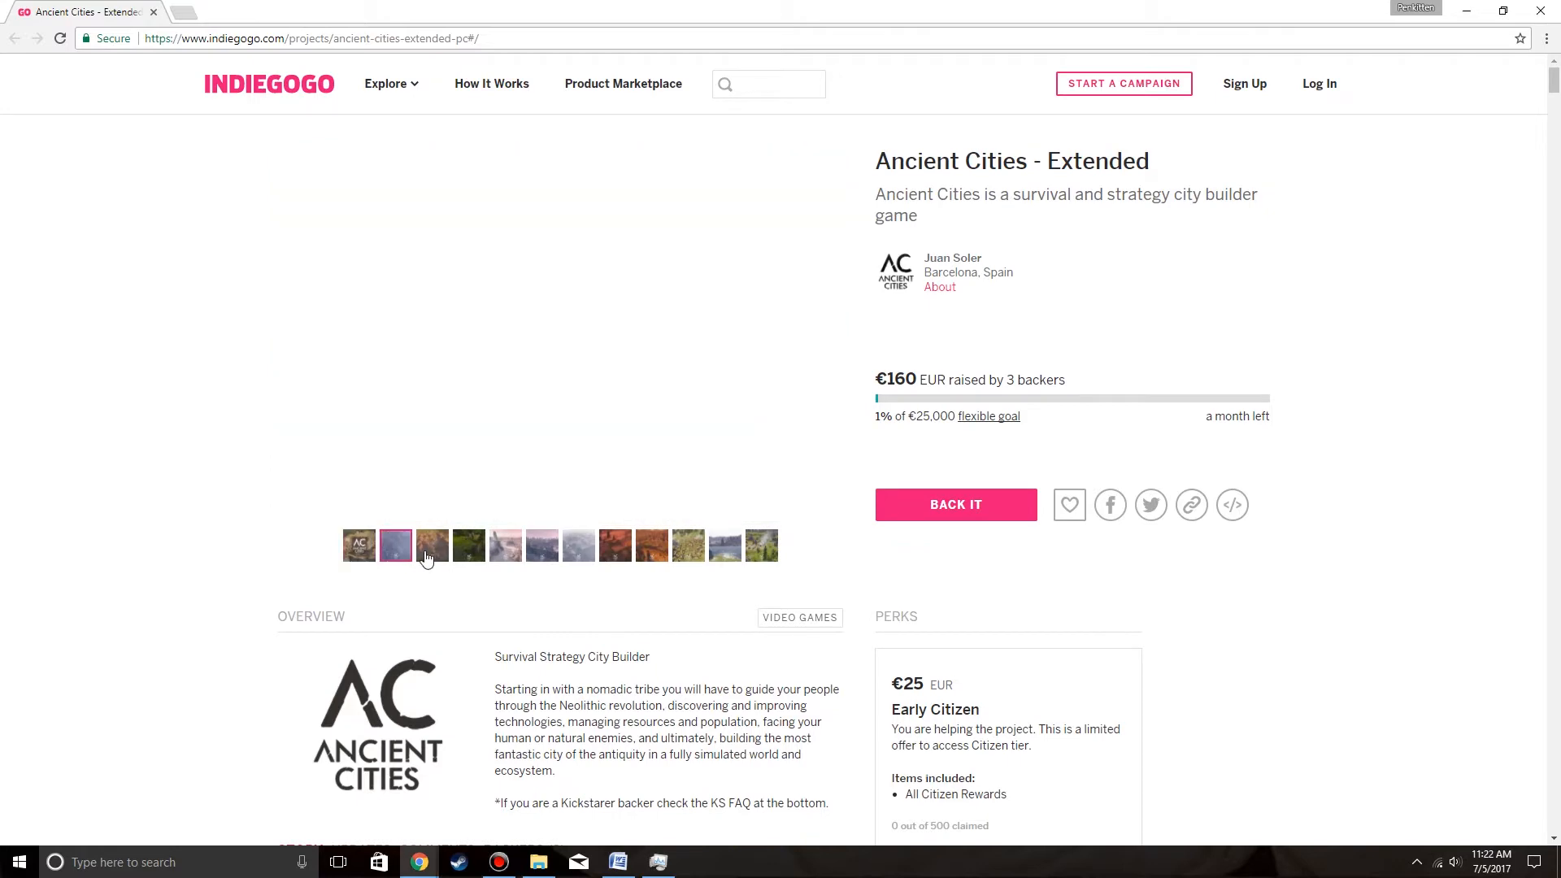
pyautogui.scroll(-3)
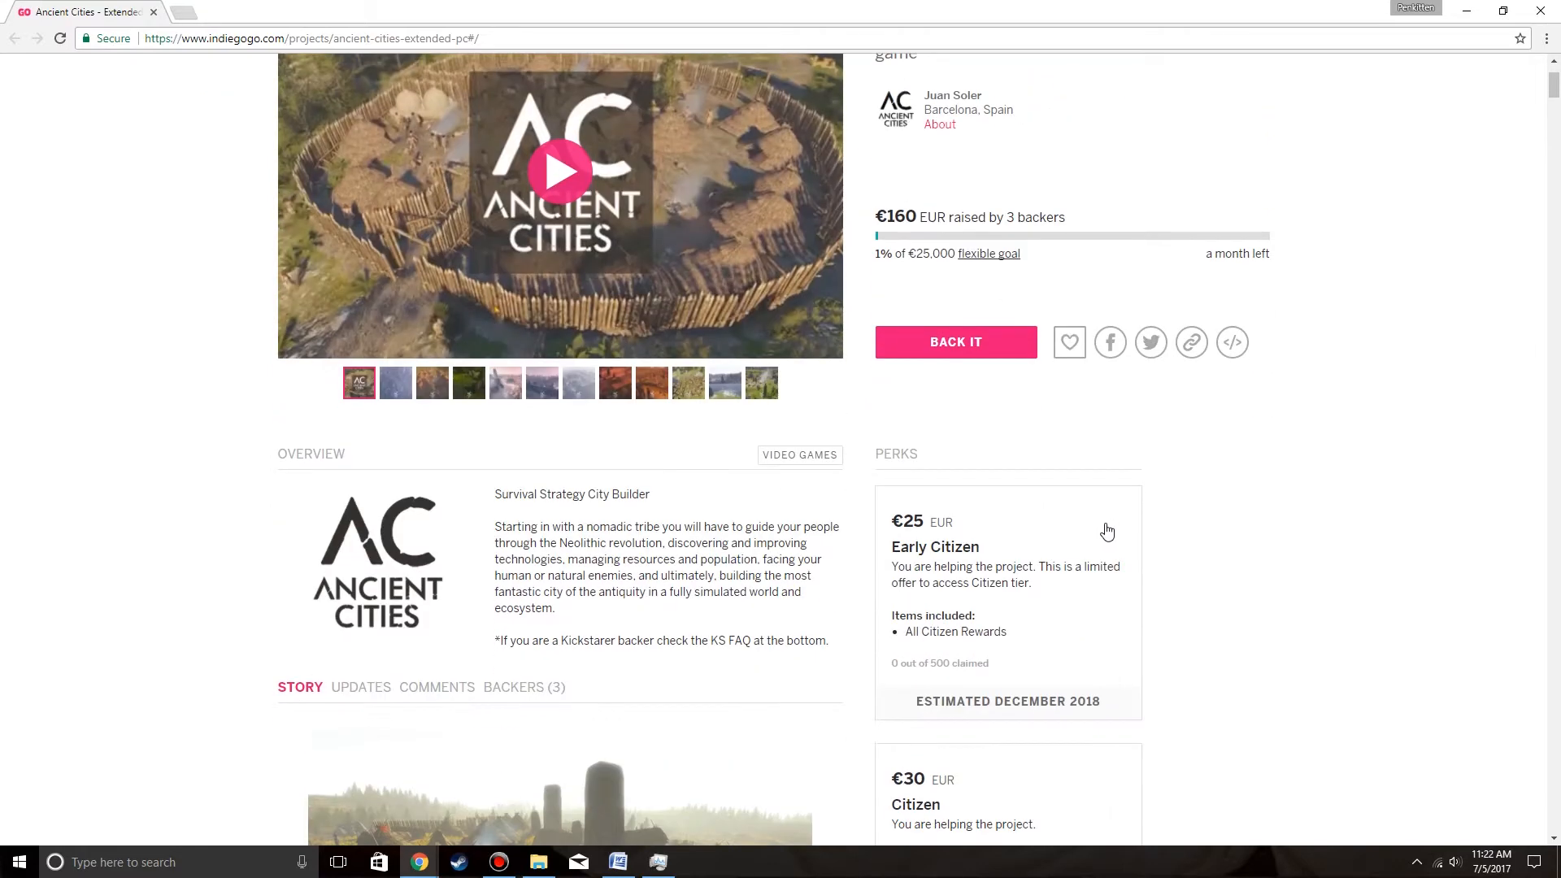
pyautogui.scroll(-3)
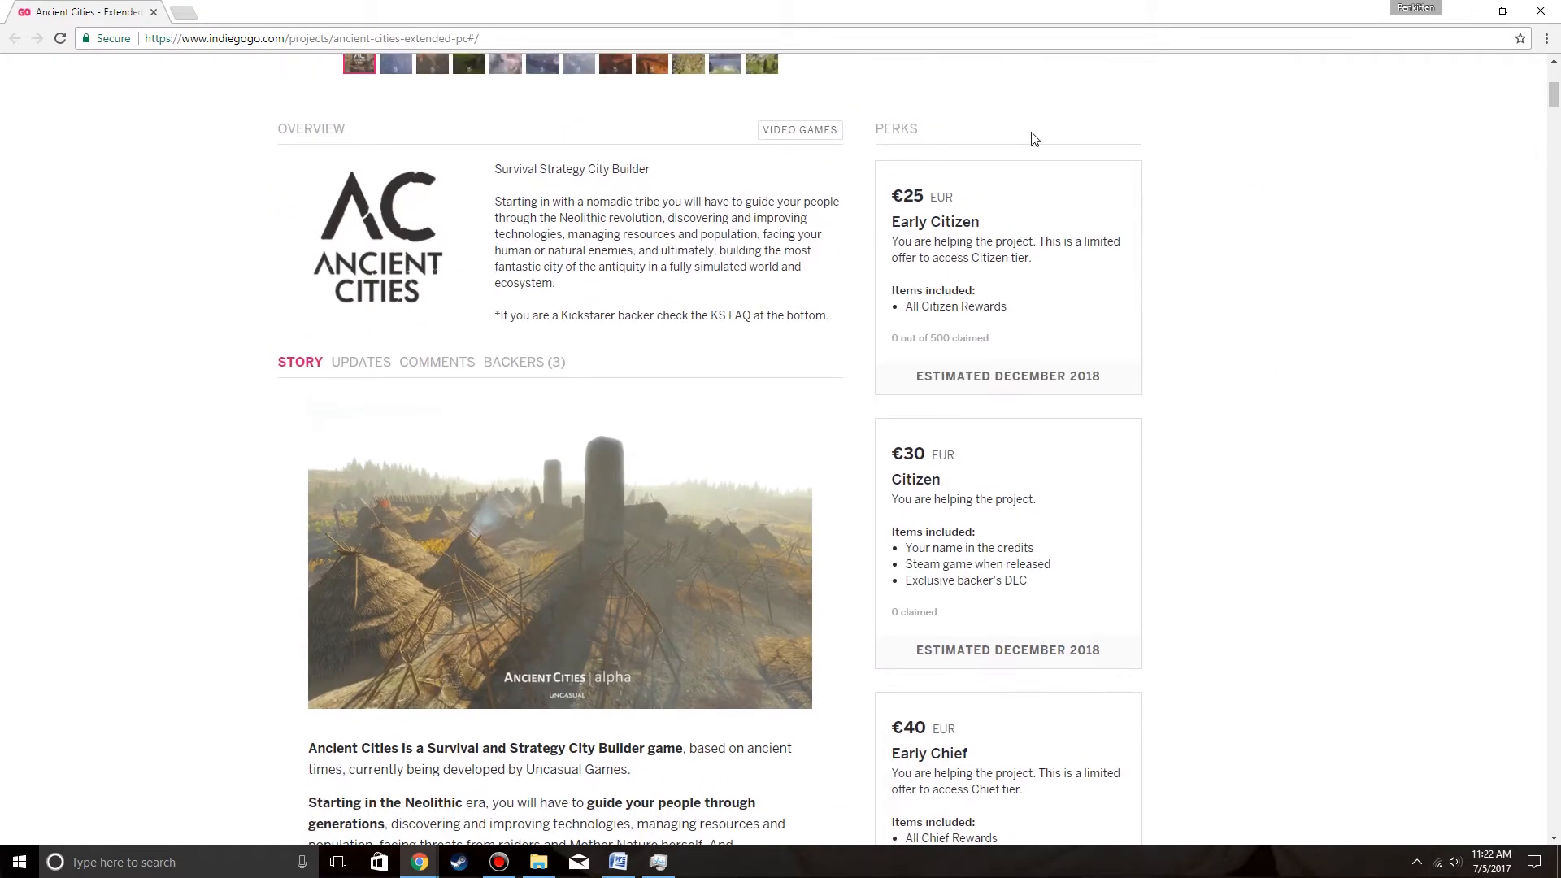
pyautogui.moveTo(954, 512)
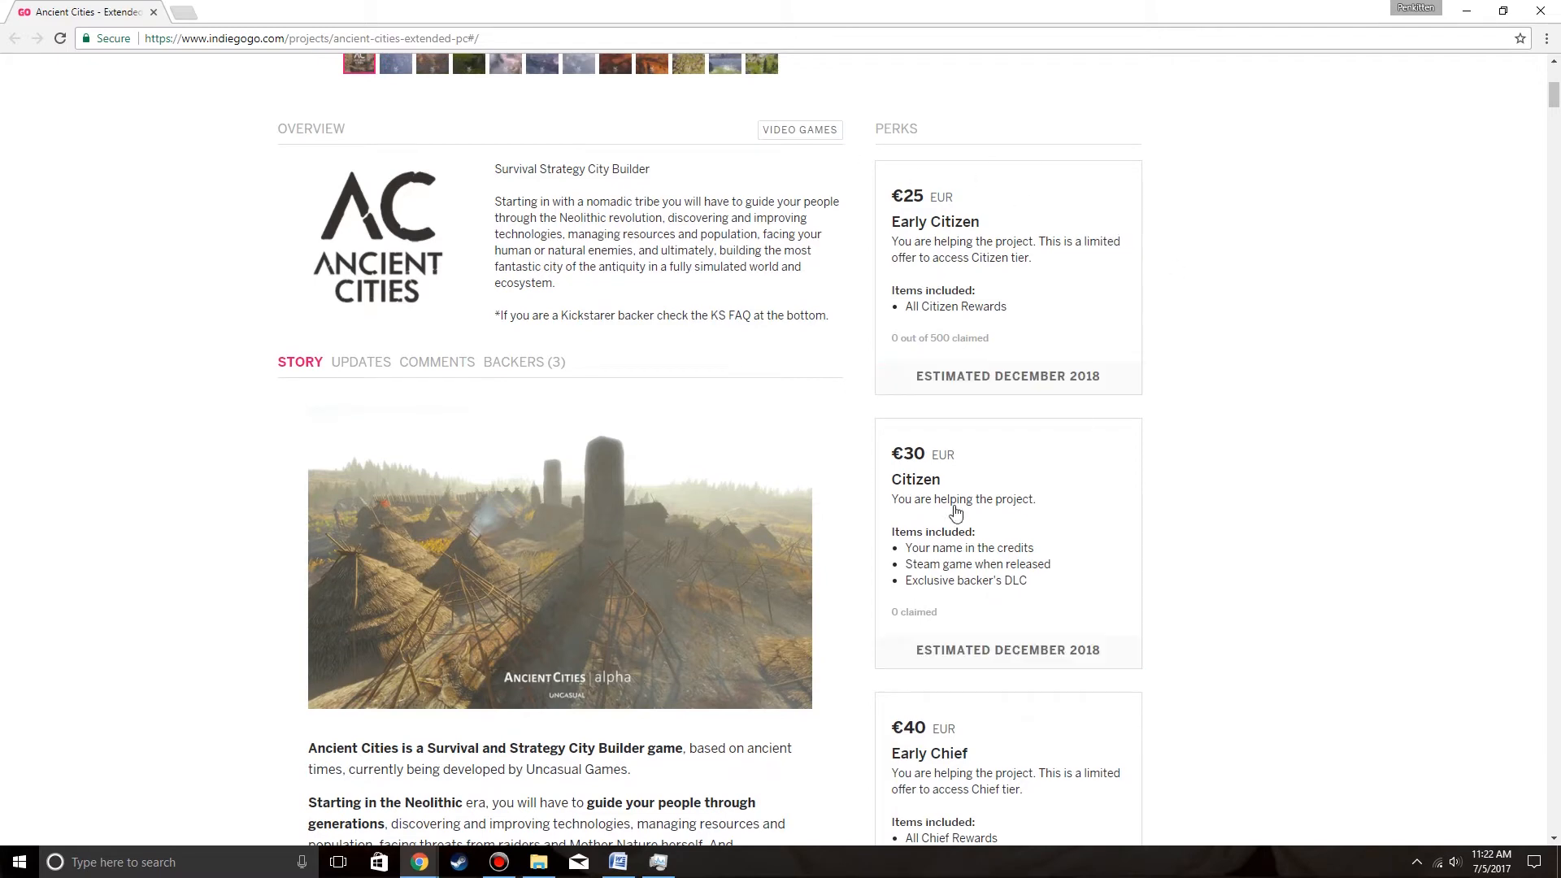
pyautogui.scroll(-3)
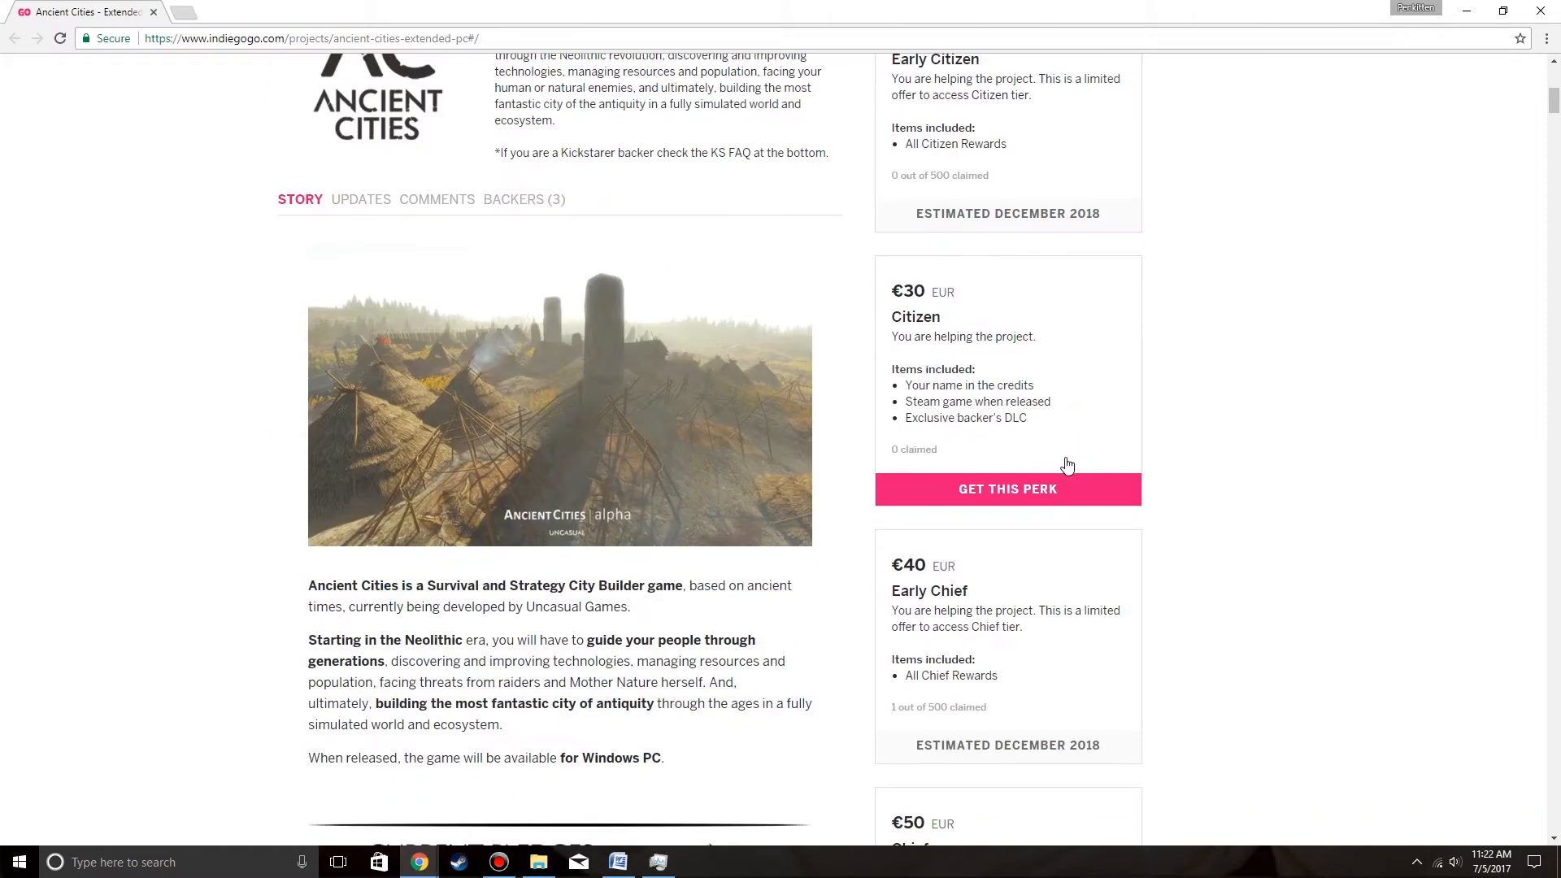
pyautogui.scroll(-3)
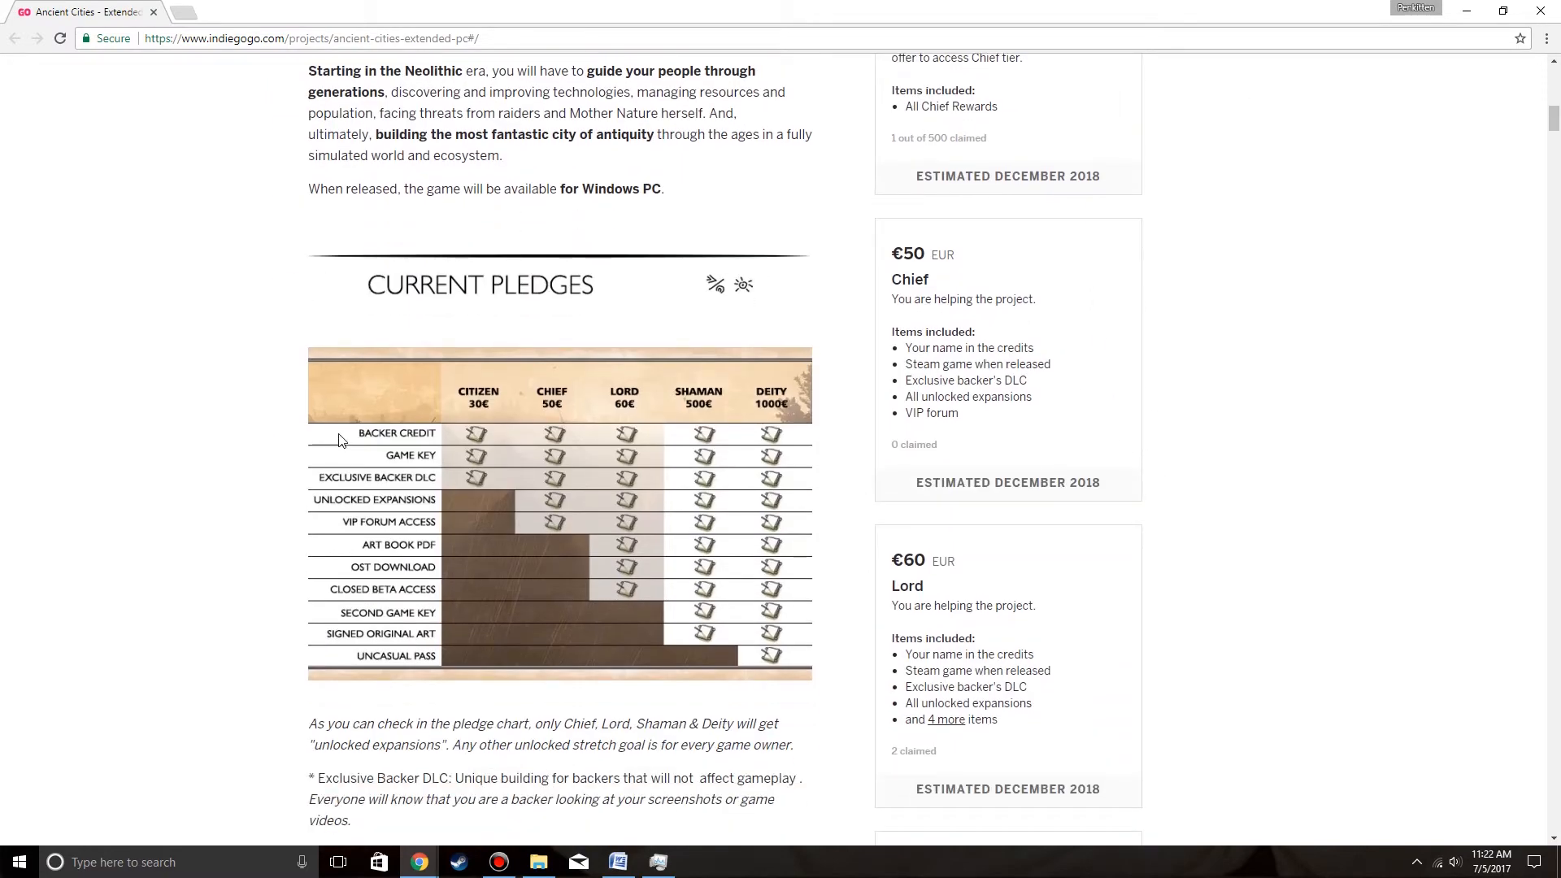
pyautogui.moveTo(320, 500)
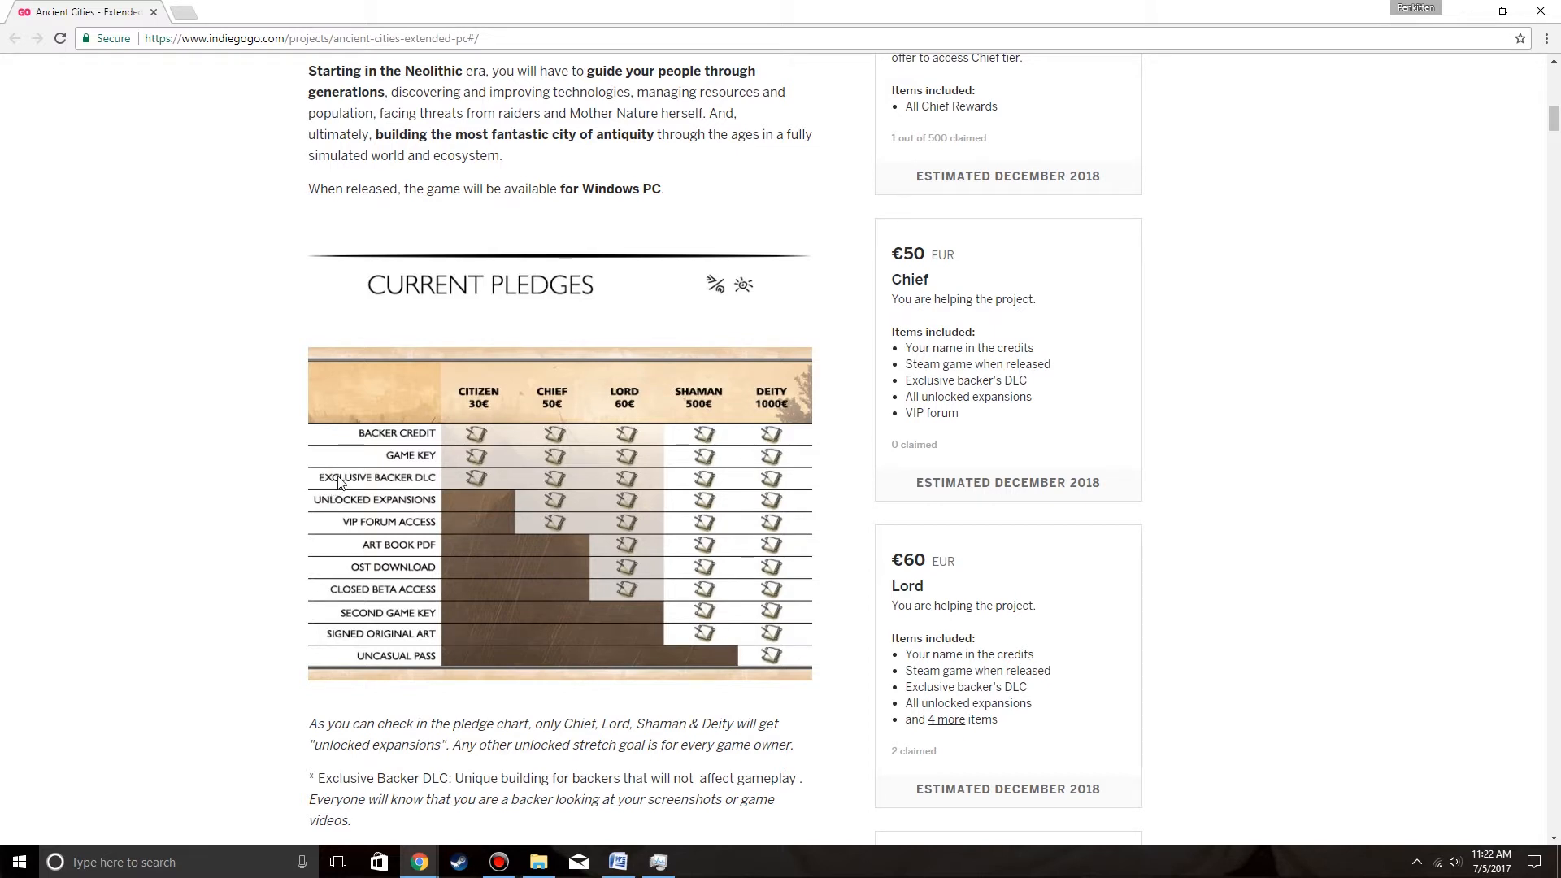
pyautogui.moveTo(338, 531)
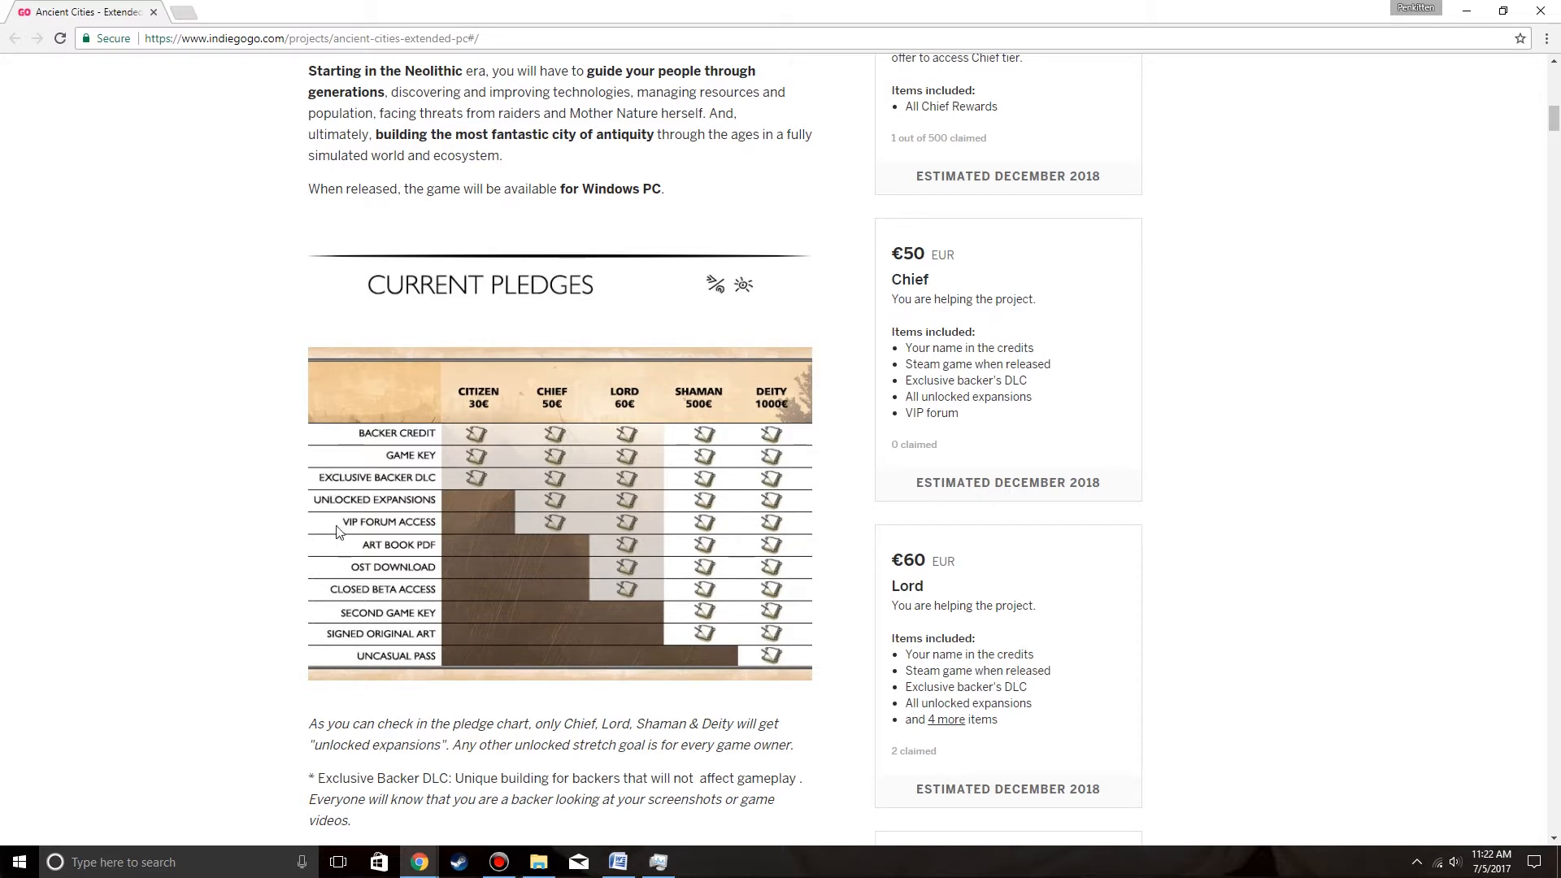
pyautogui.scroll(-3)
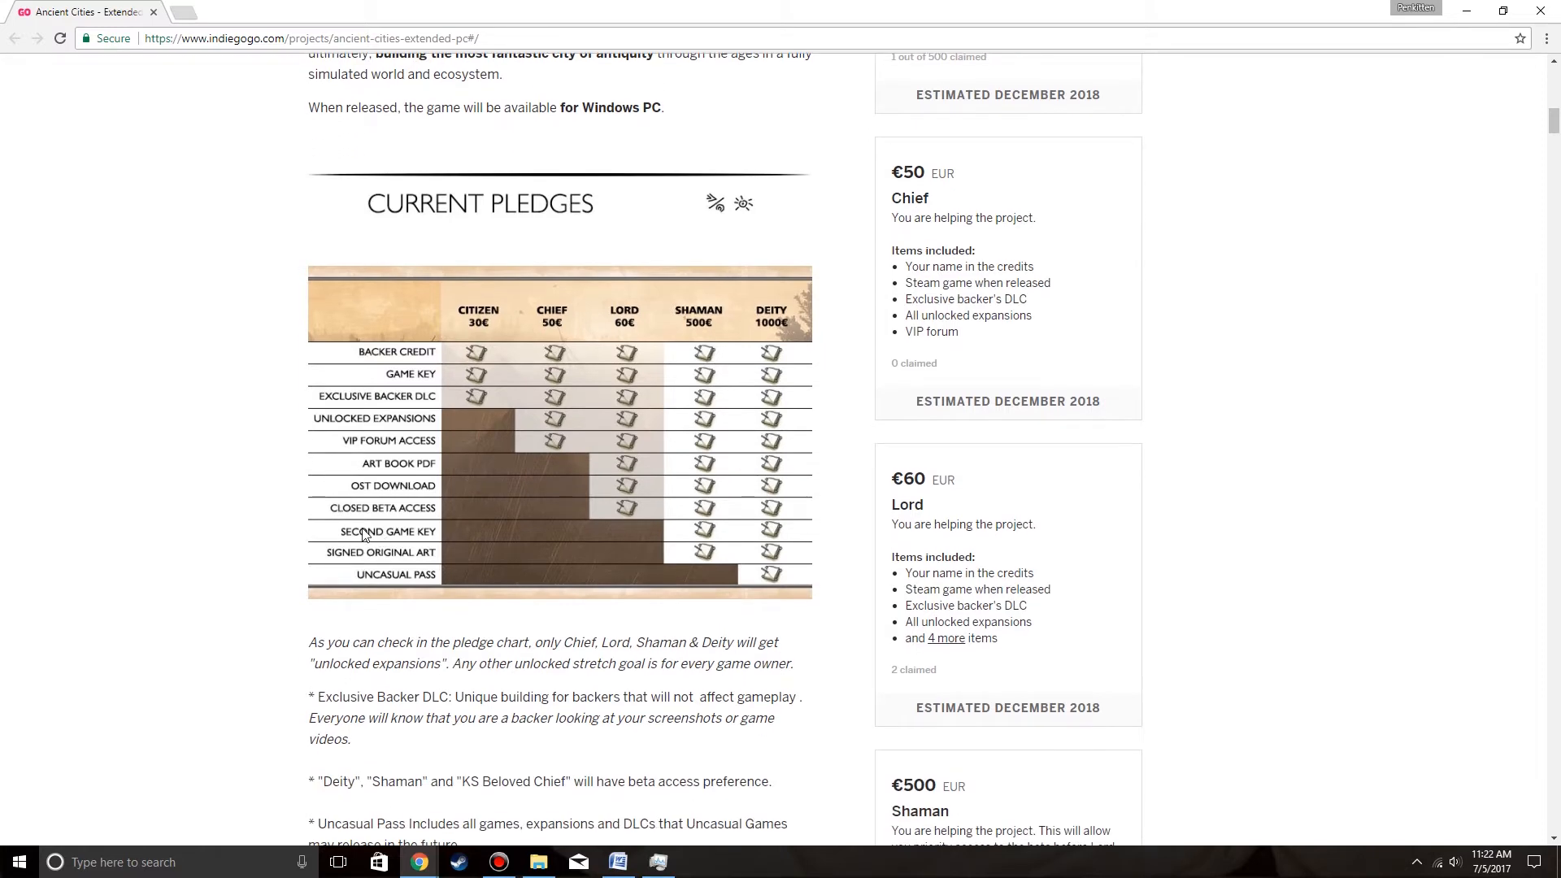
pyautogui.scroll(-3)
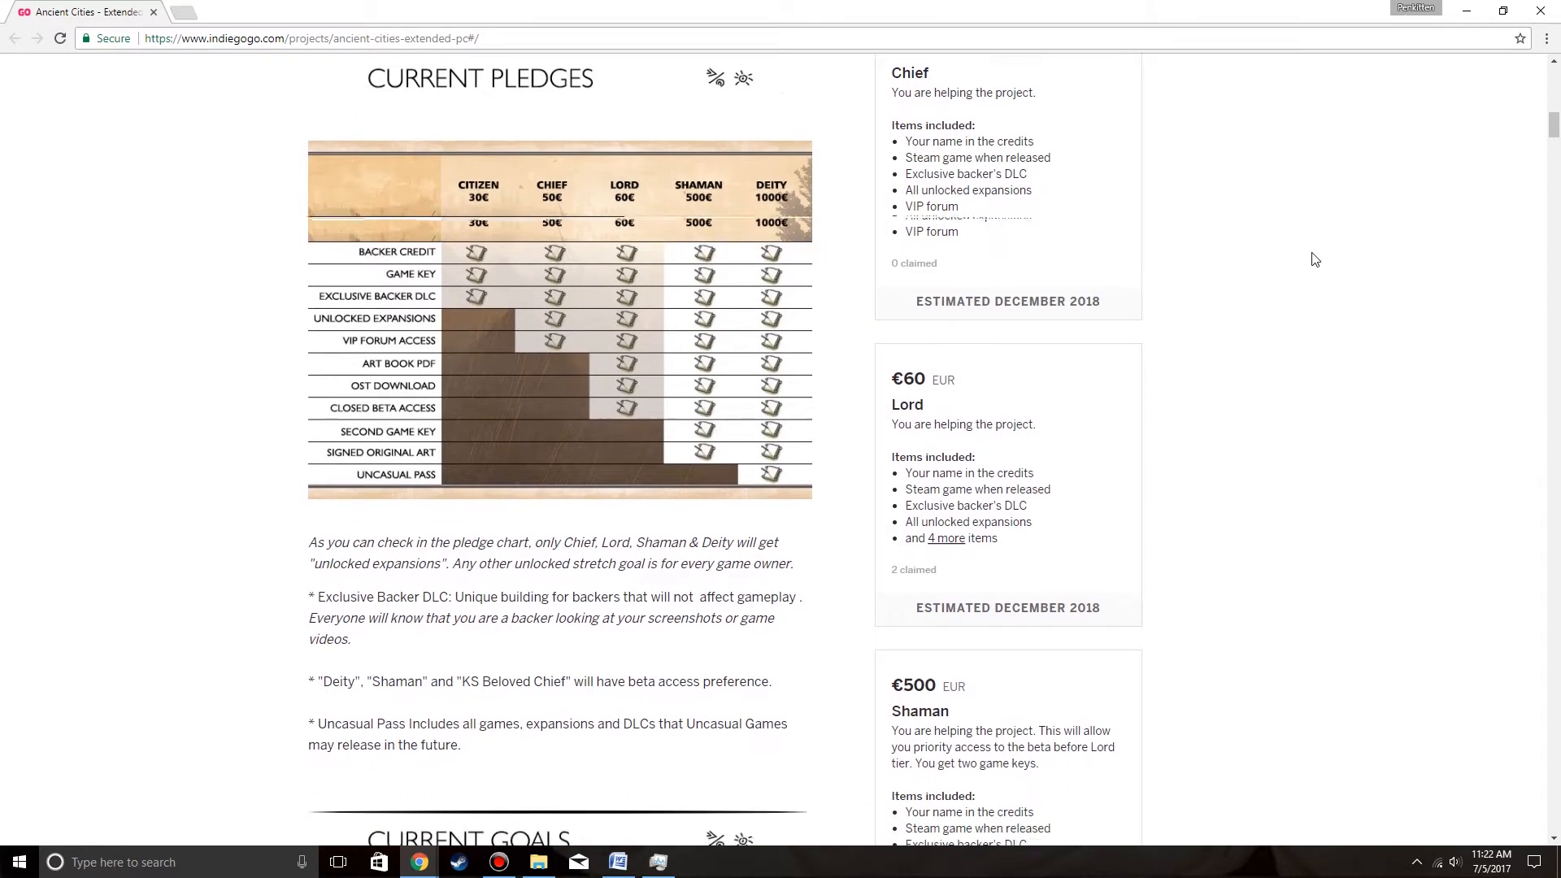
pyautogui.scroll(-3)
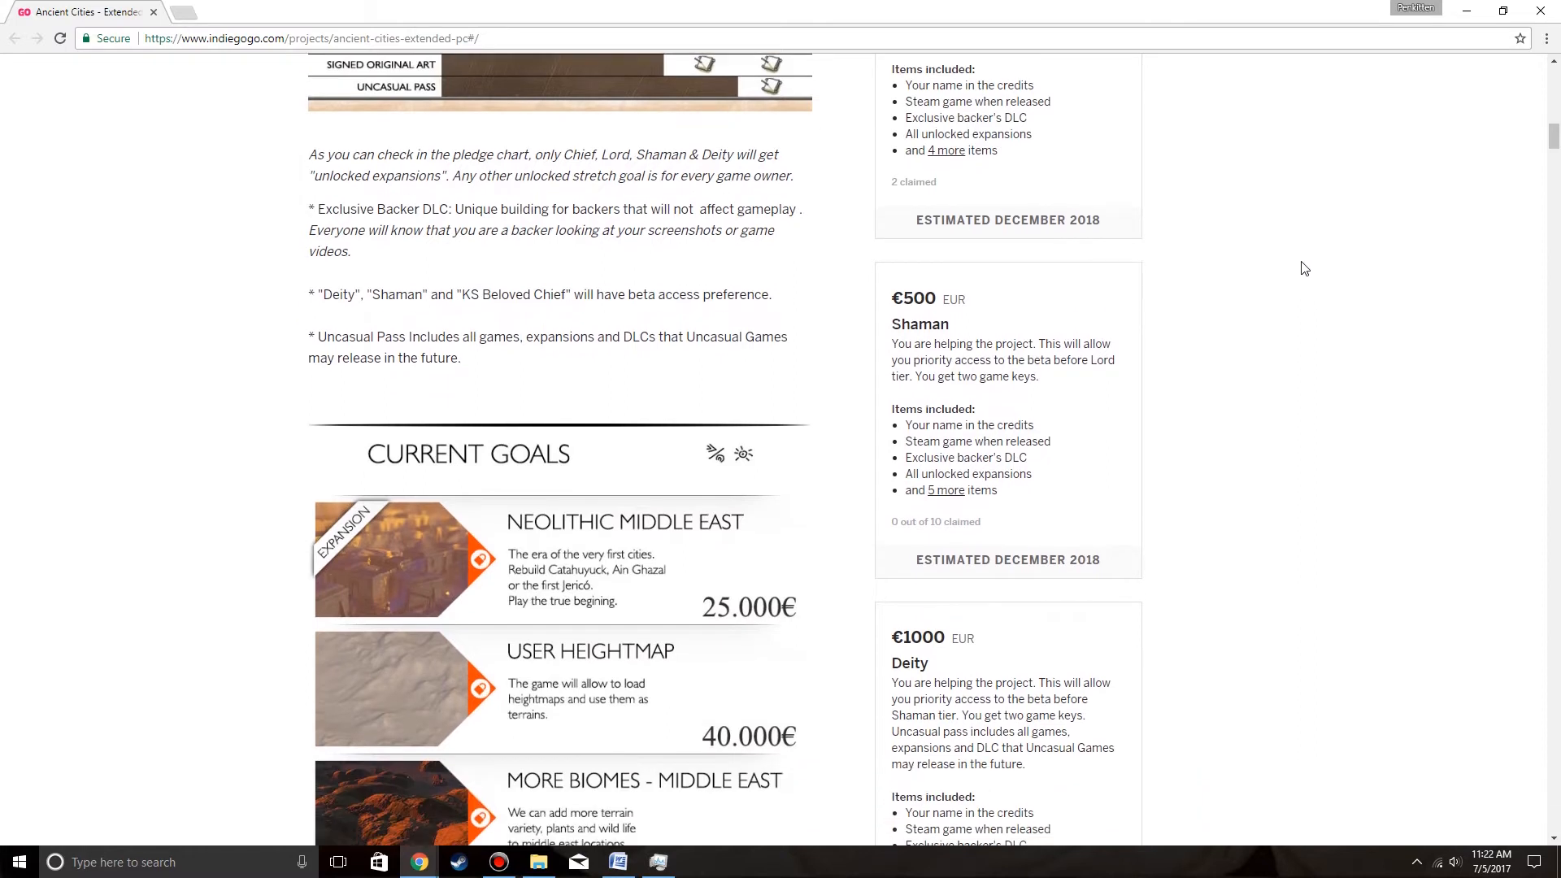
pyautogui.scroll(-3)
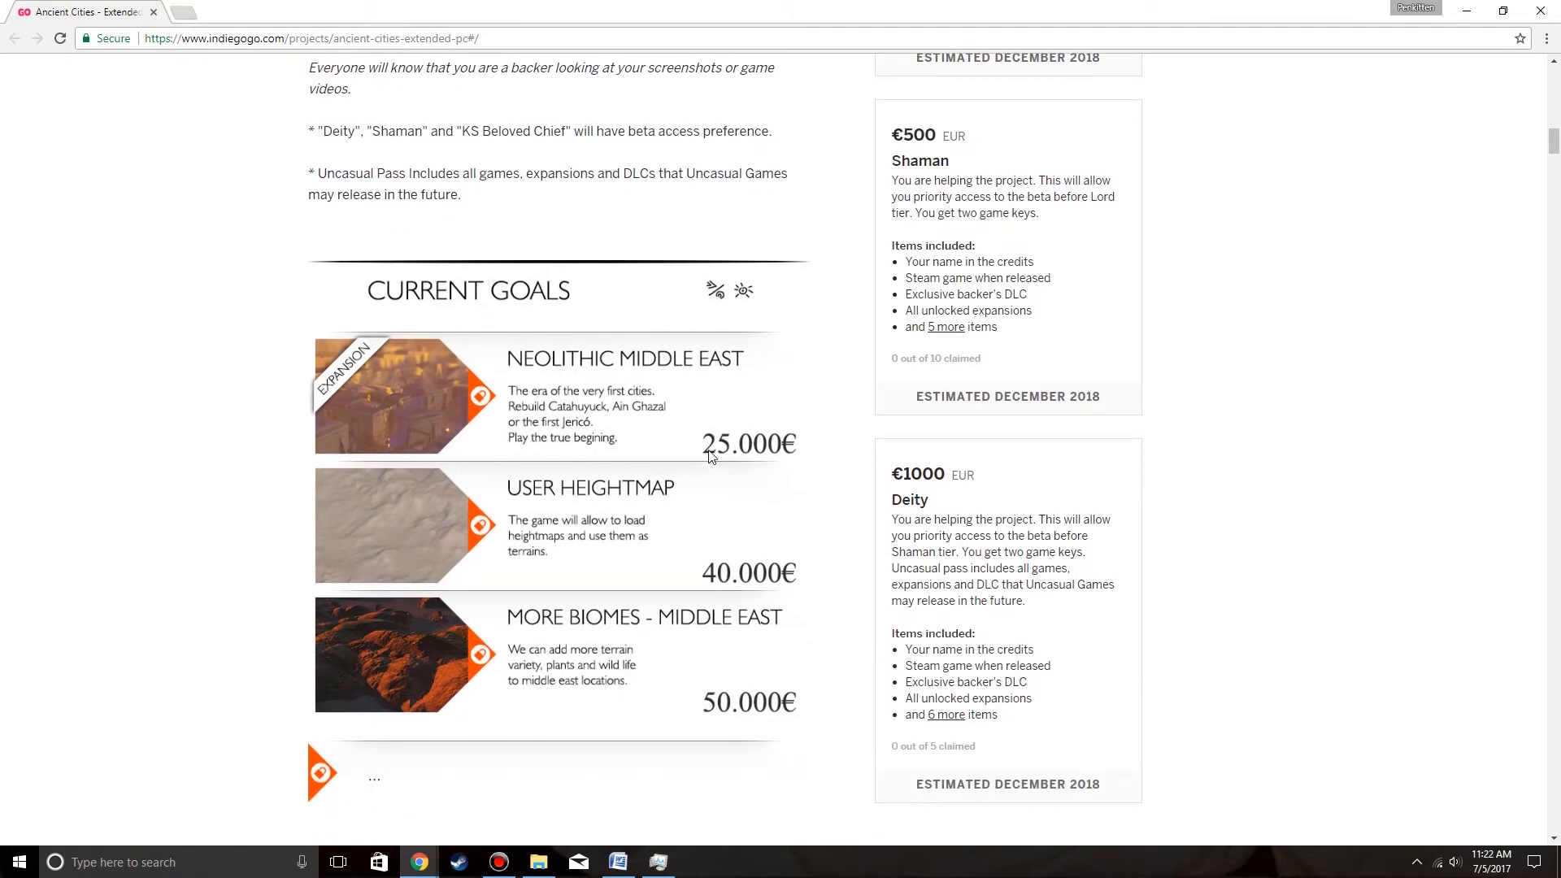
pyautogui.moveTo(723, 471)
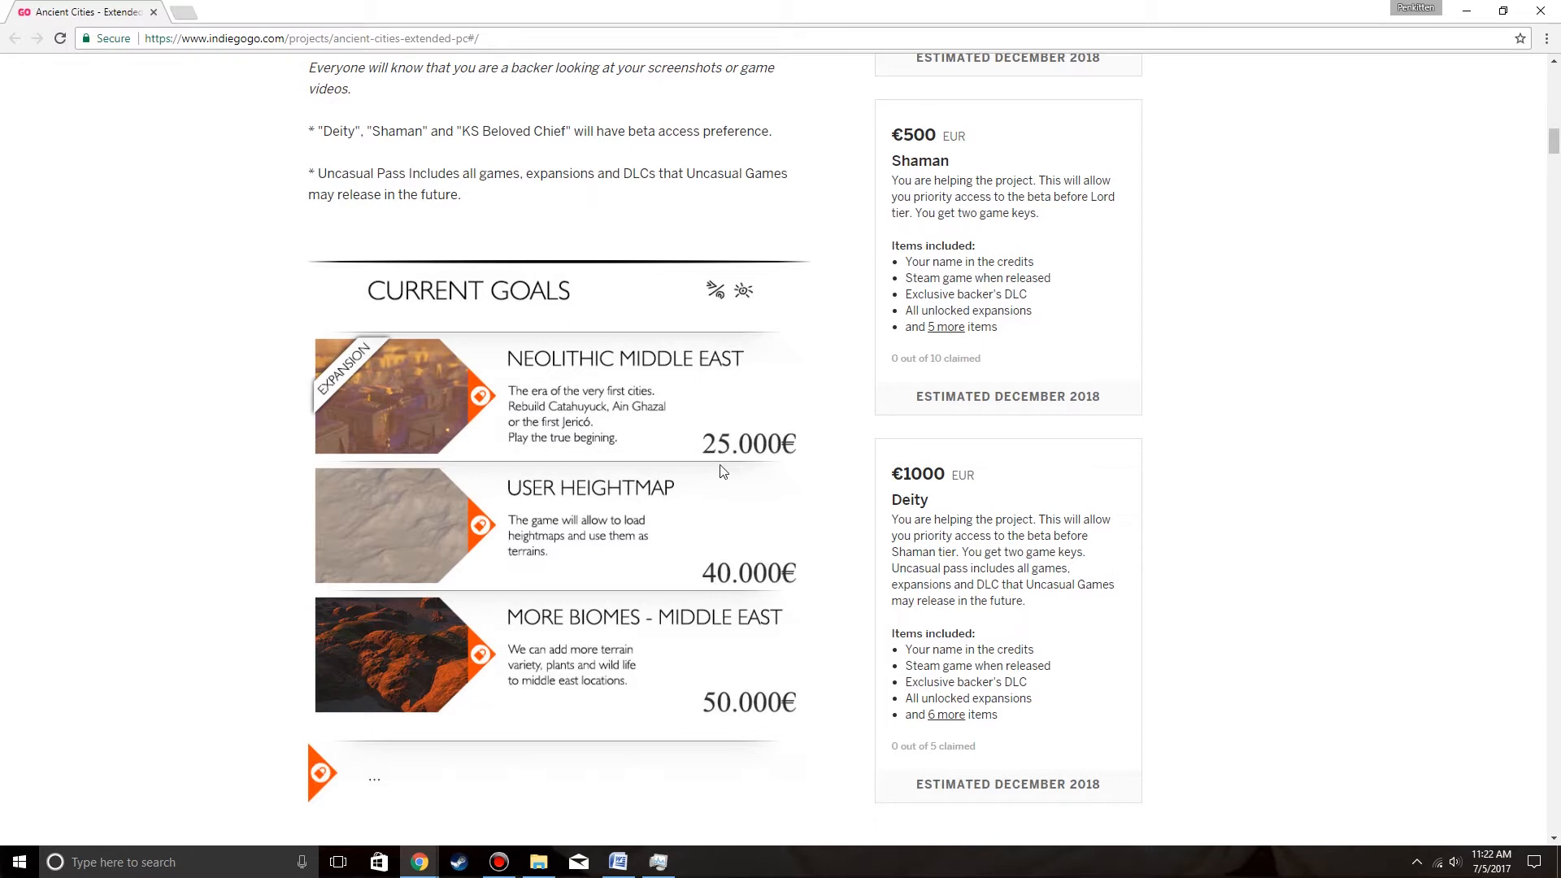
pyautogui.scroll(-3)
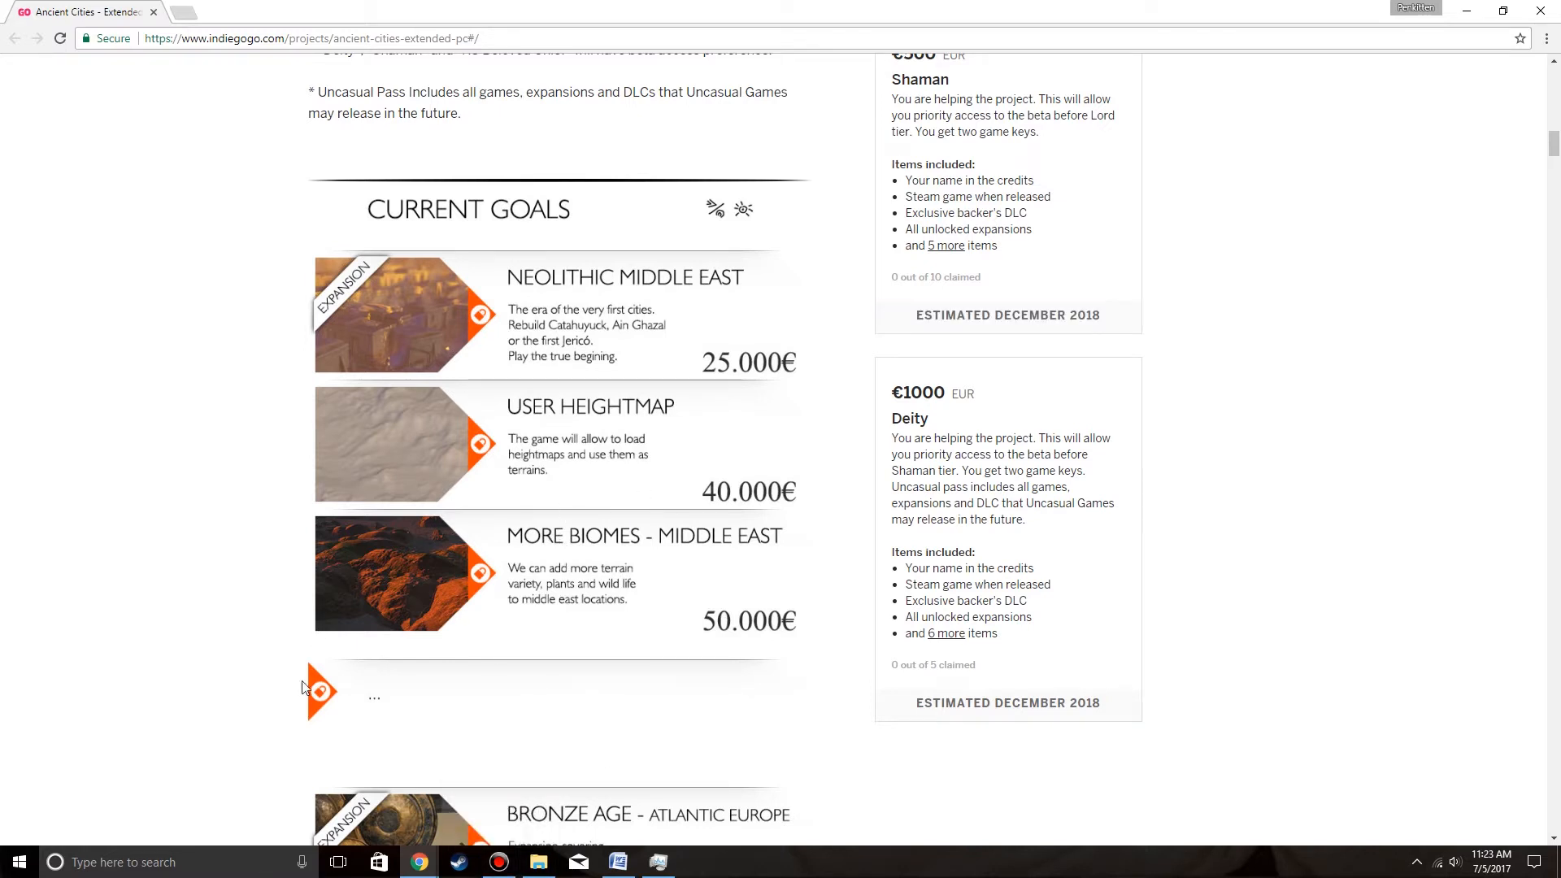
pyautogui.moveTo(501, 572)
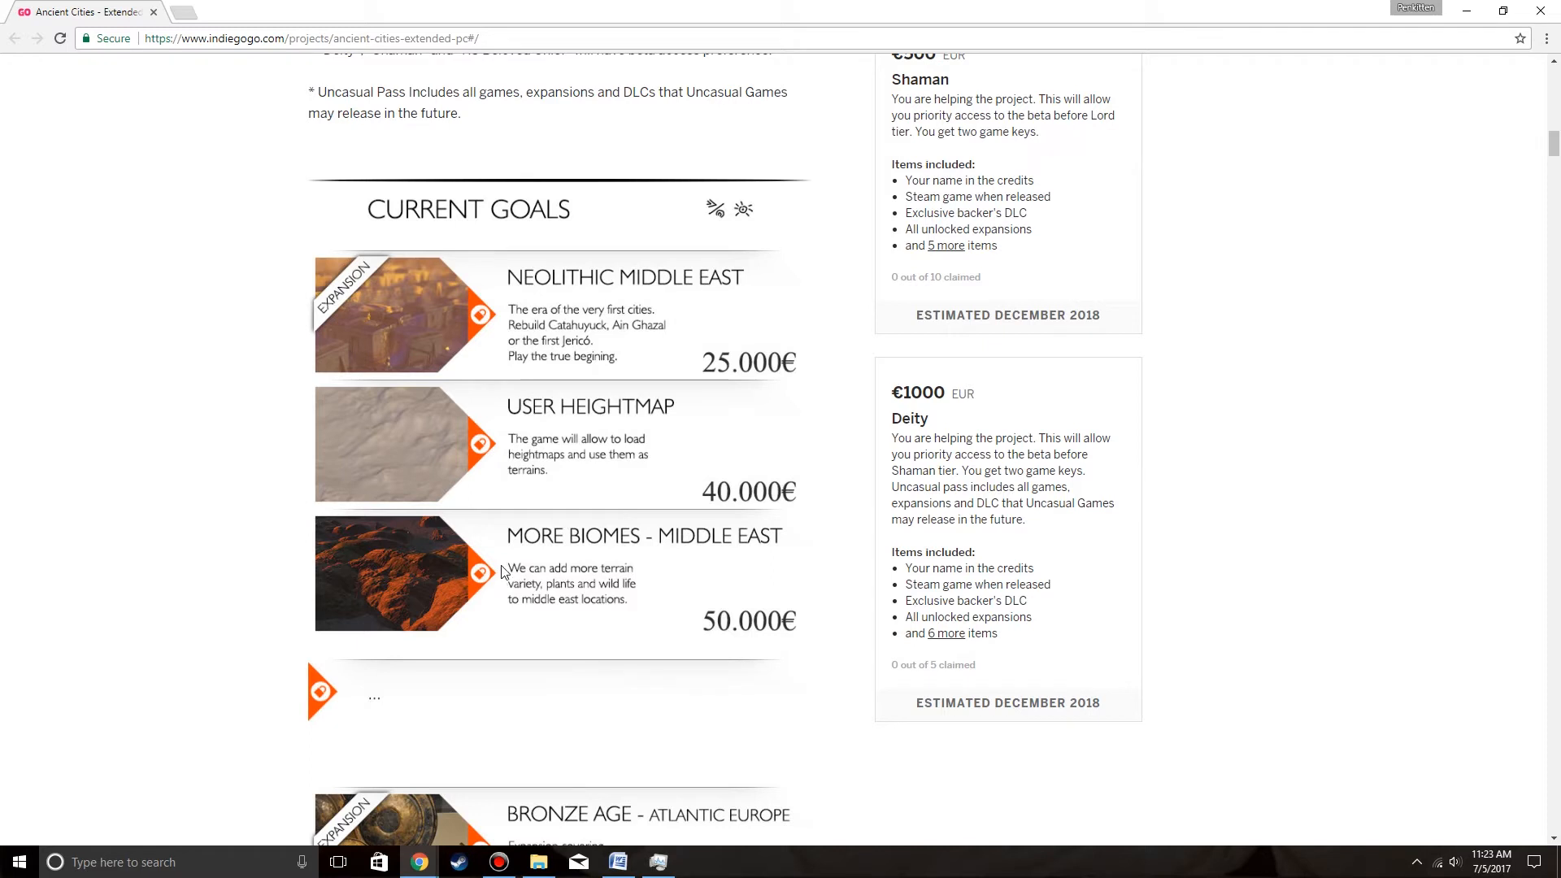
pyautogui.moveTo(590, 489)
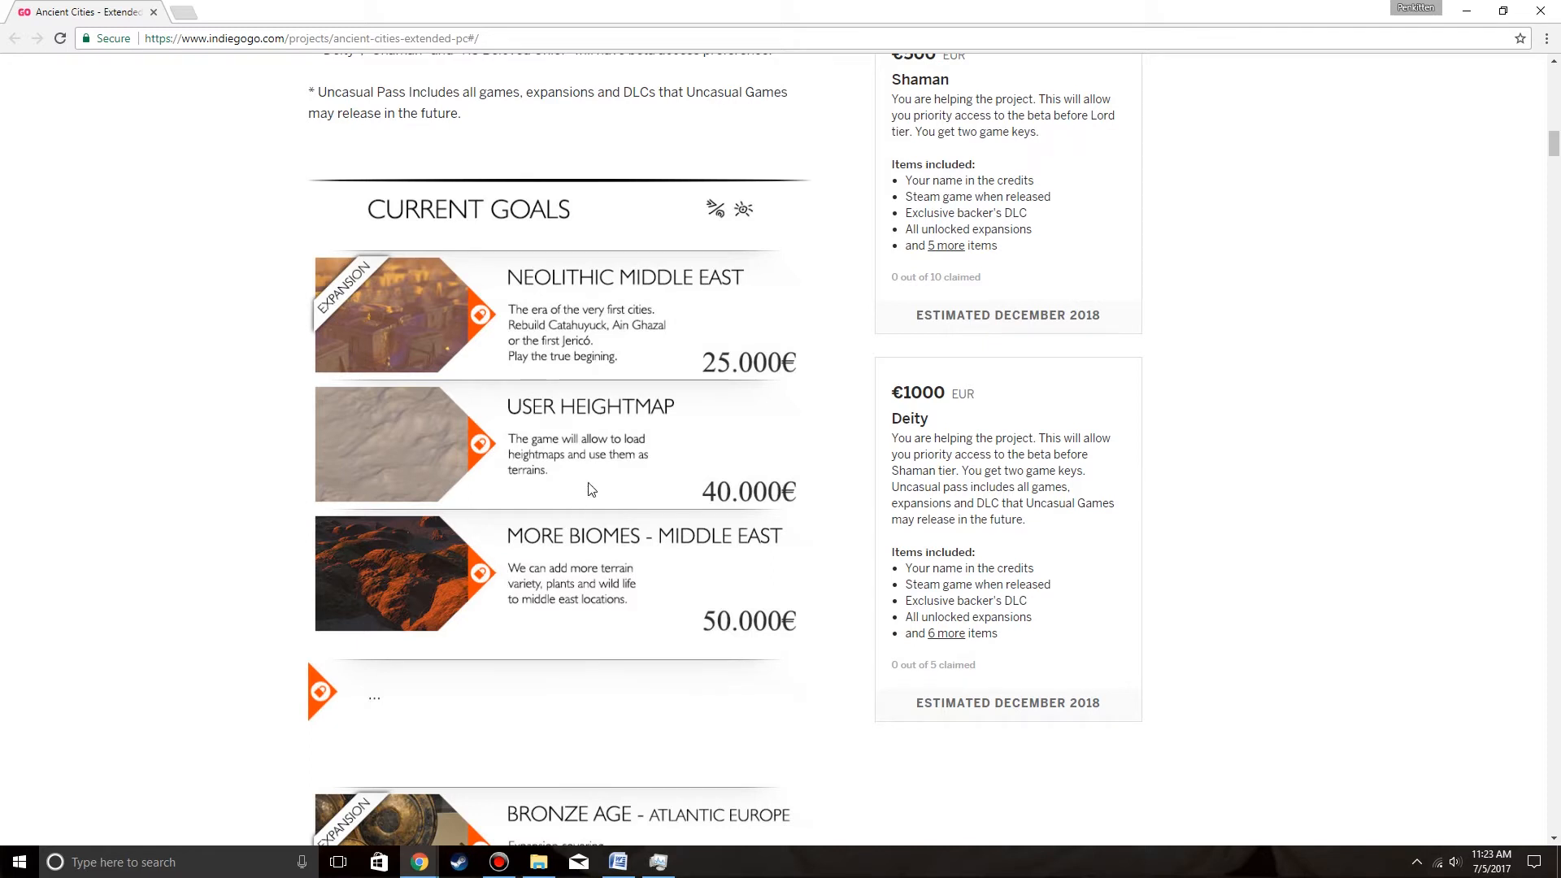
pyautogui.scroll(-3)
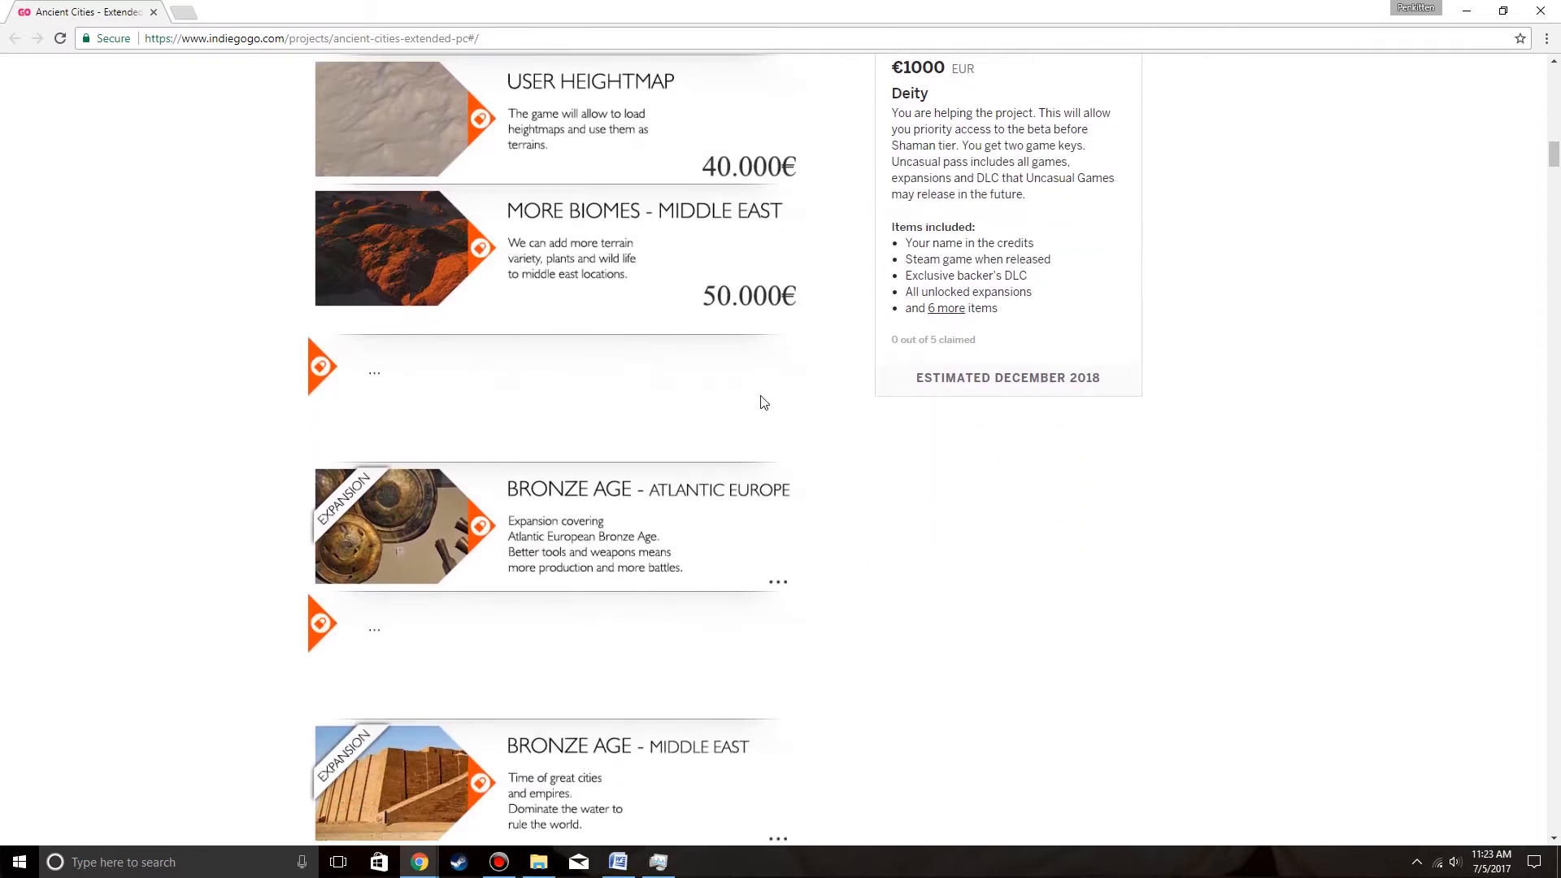
pyautogui.scroll(-3)
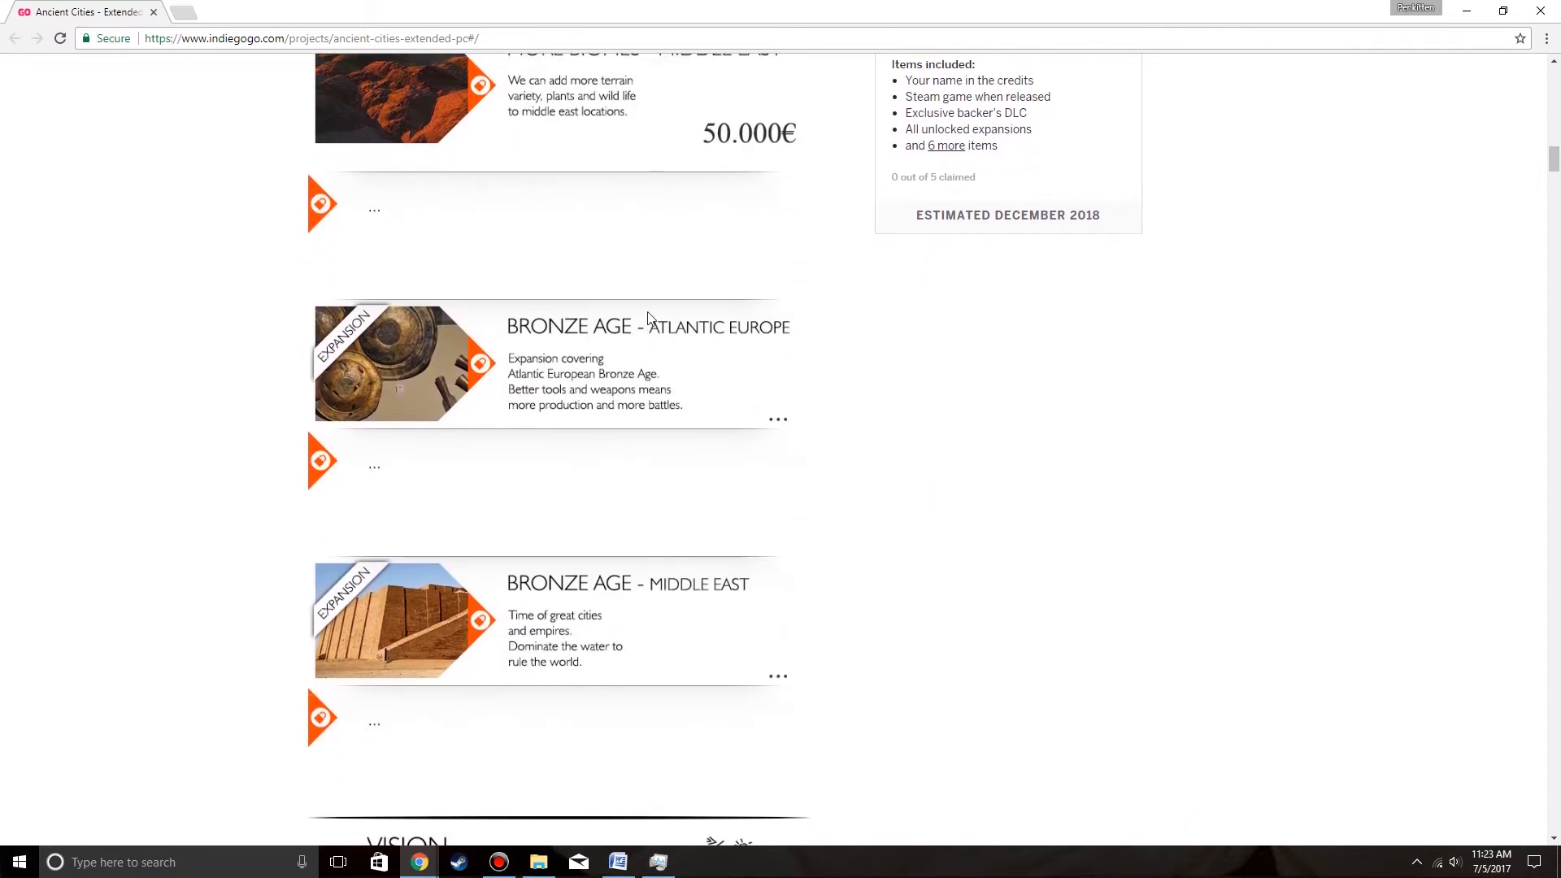
pyautogui.moveTo(537, 449)
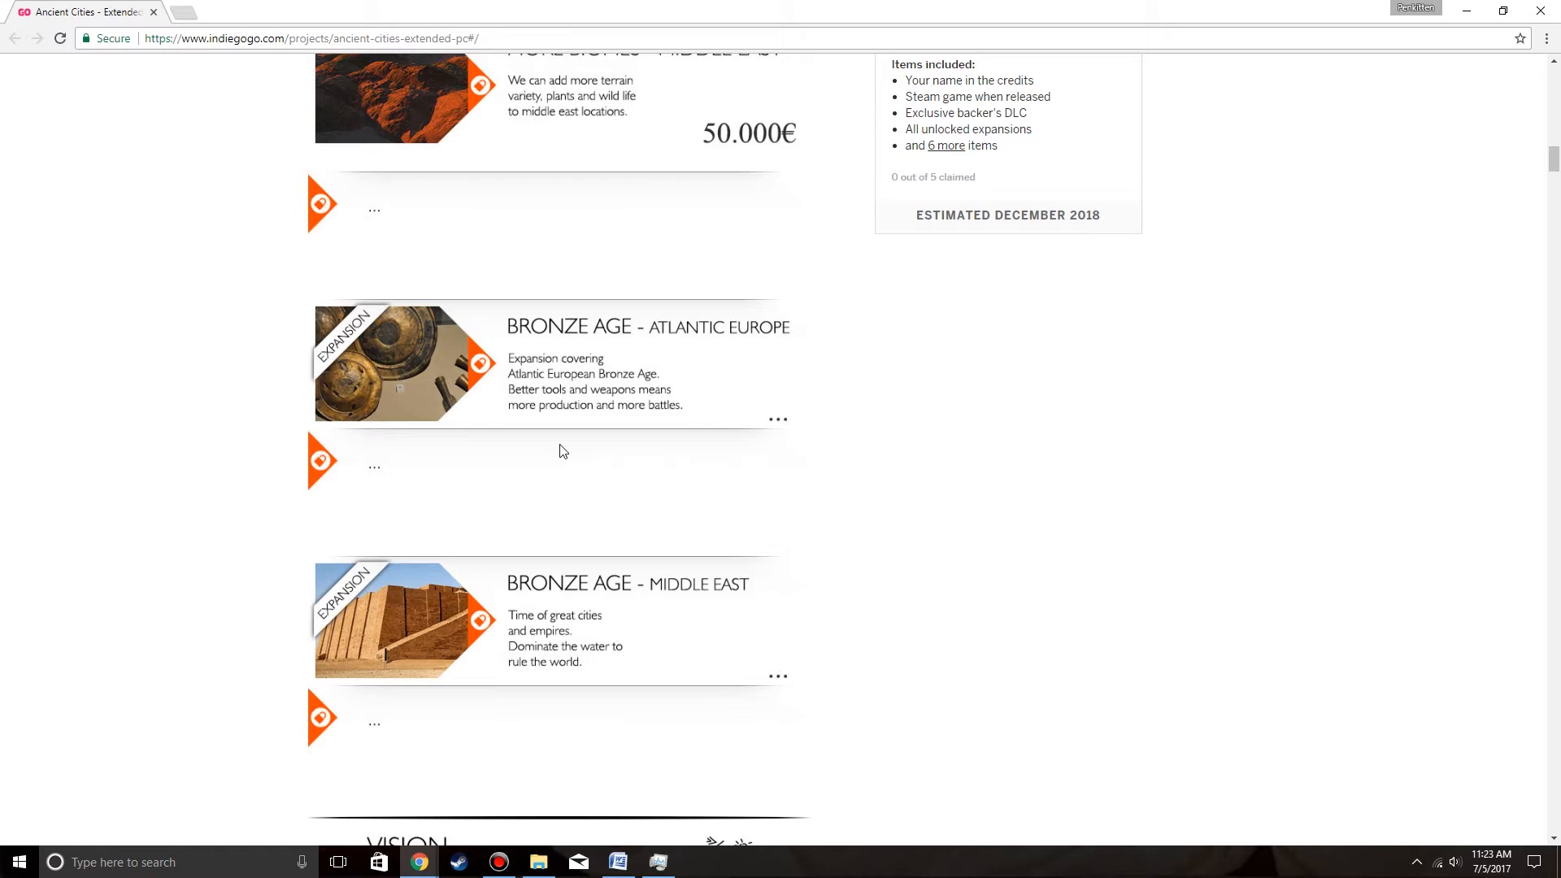
pyautogui.moveTo(515, 806)
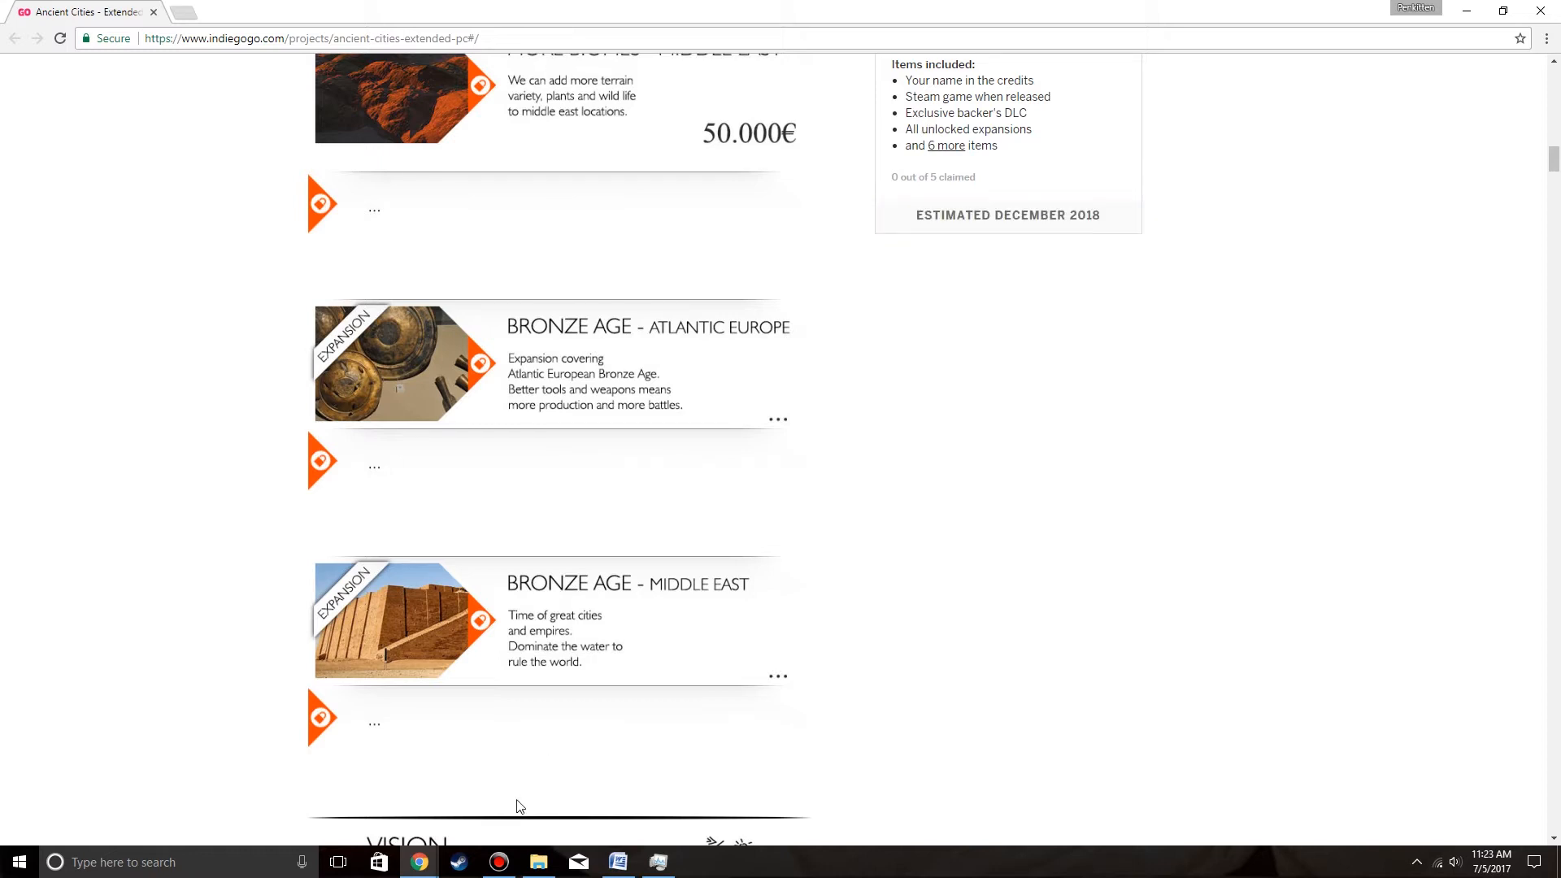
pyautogui.scroll(-3)
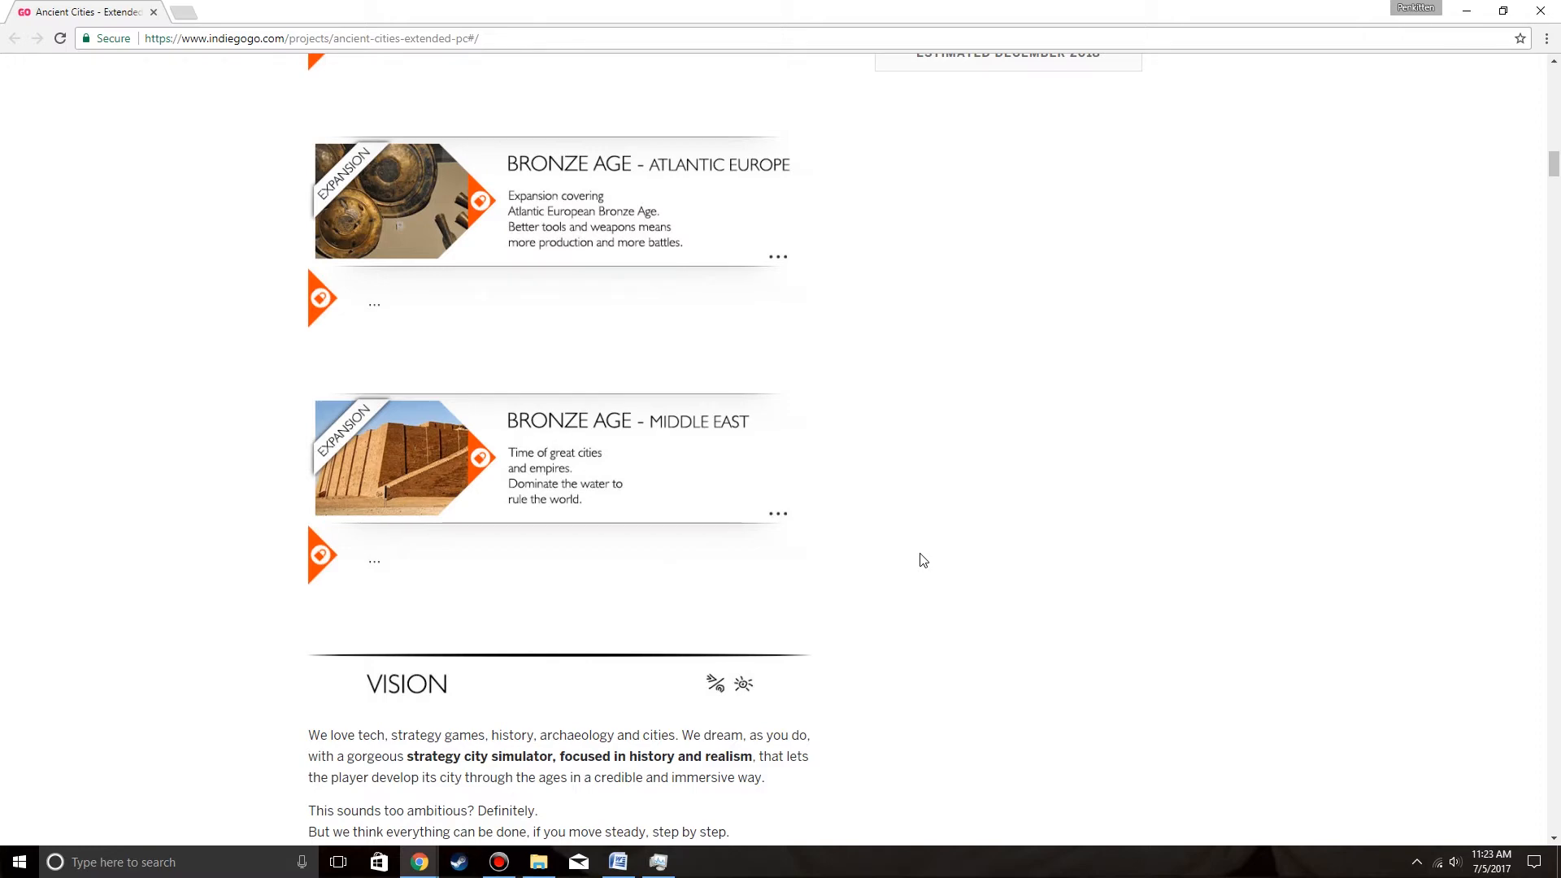
pyautogui.moveTo(748, 599)
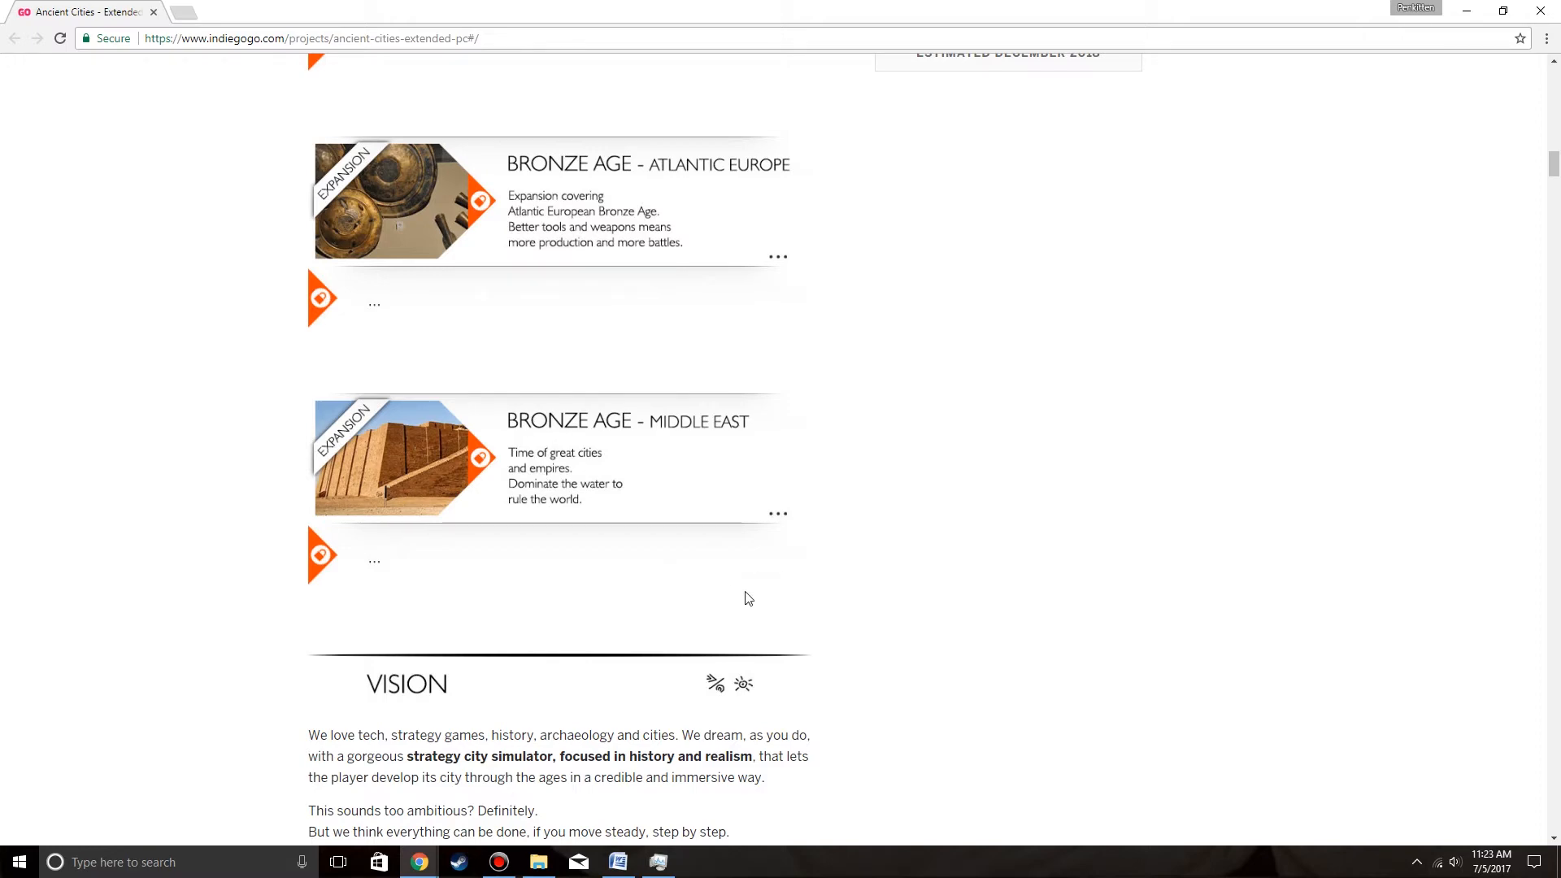
pyautogui.scroll(-3)
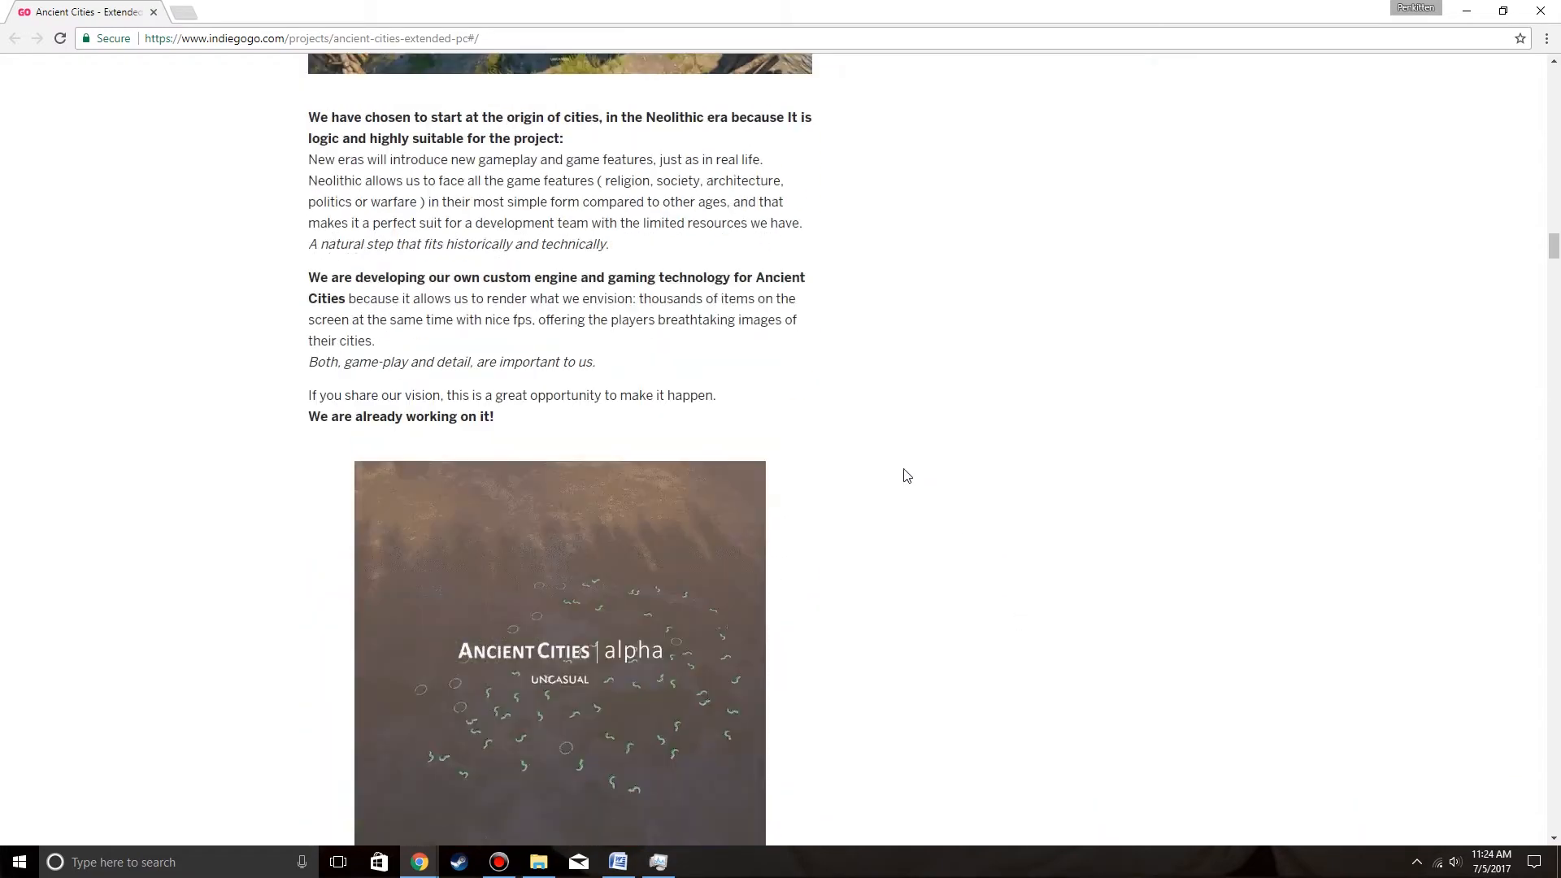
pyautogui.scroll(-3)
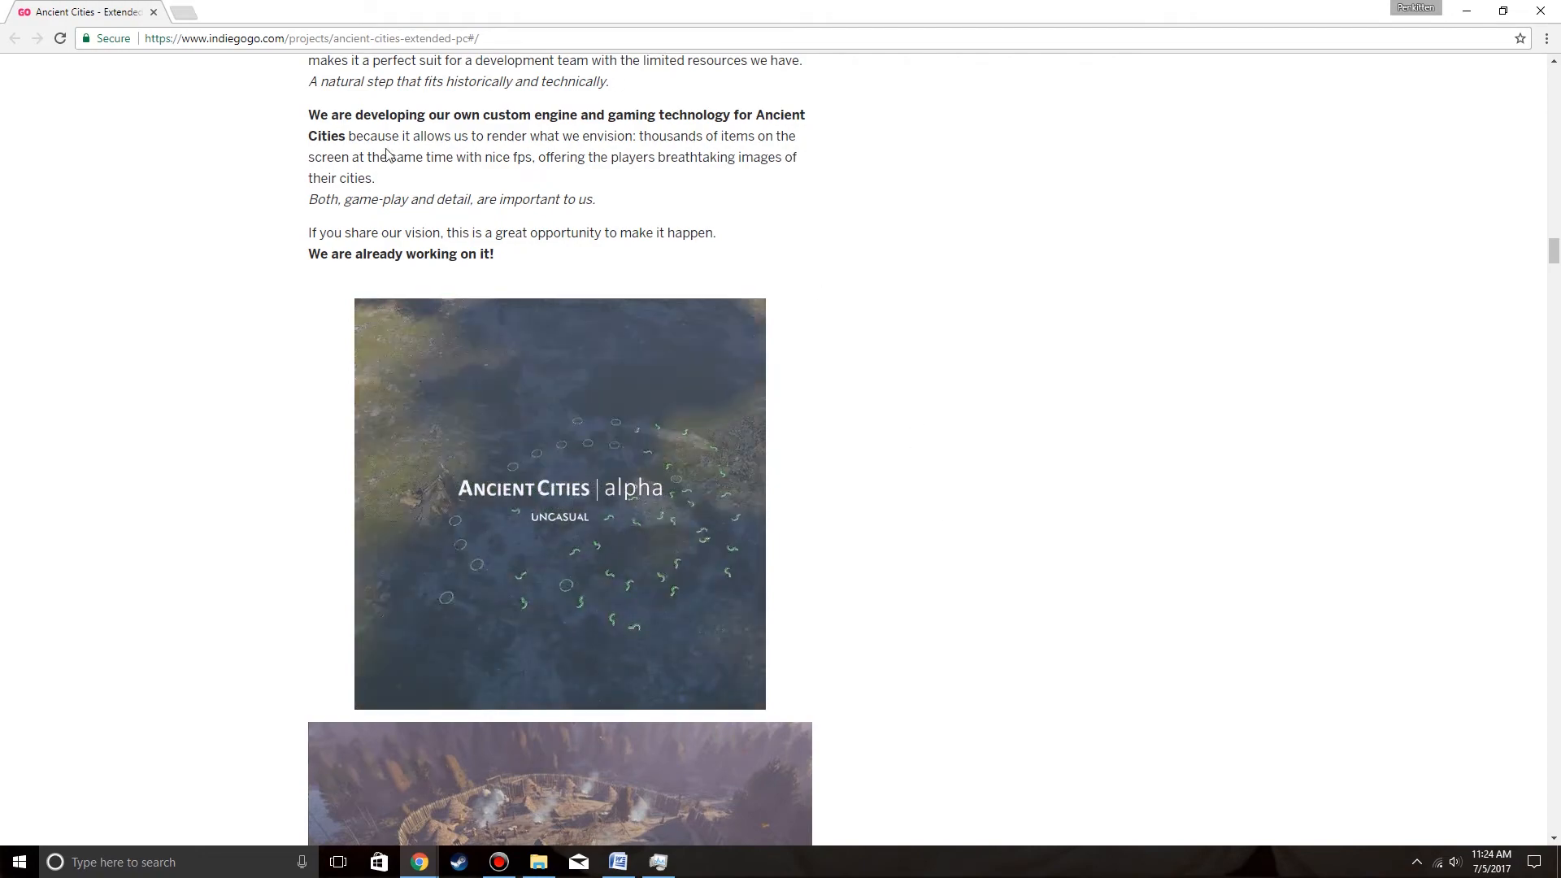
pyautogui.scroll(-3)
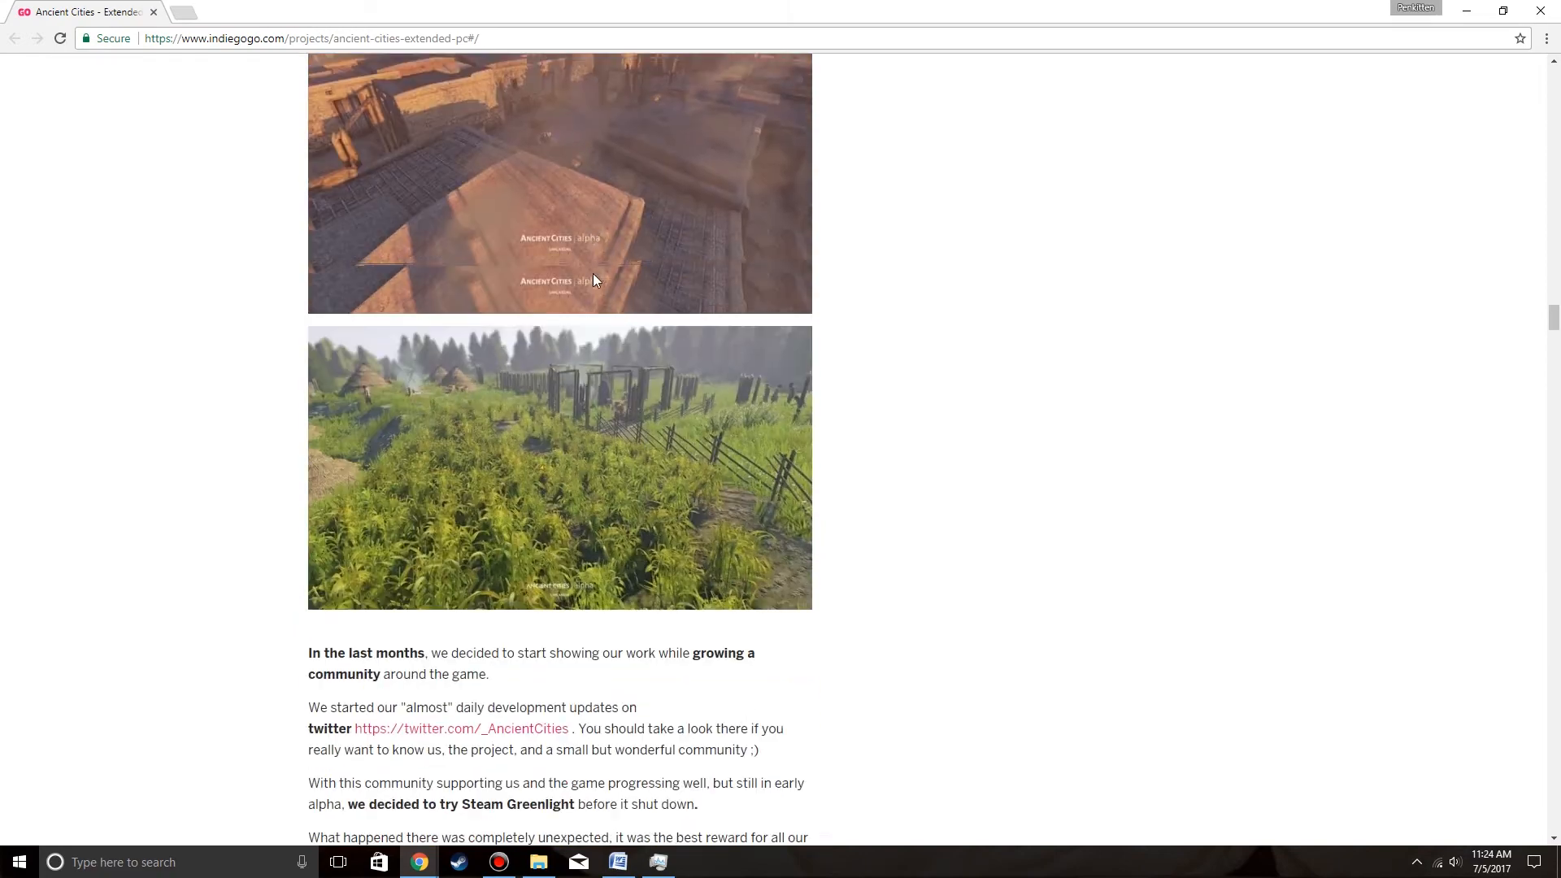
pyautogui.scroll(-3)
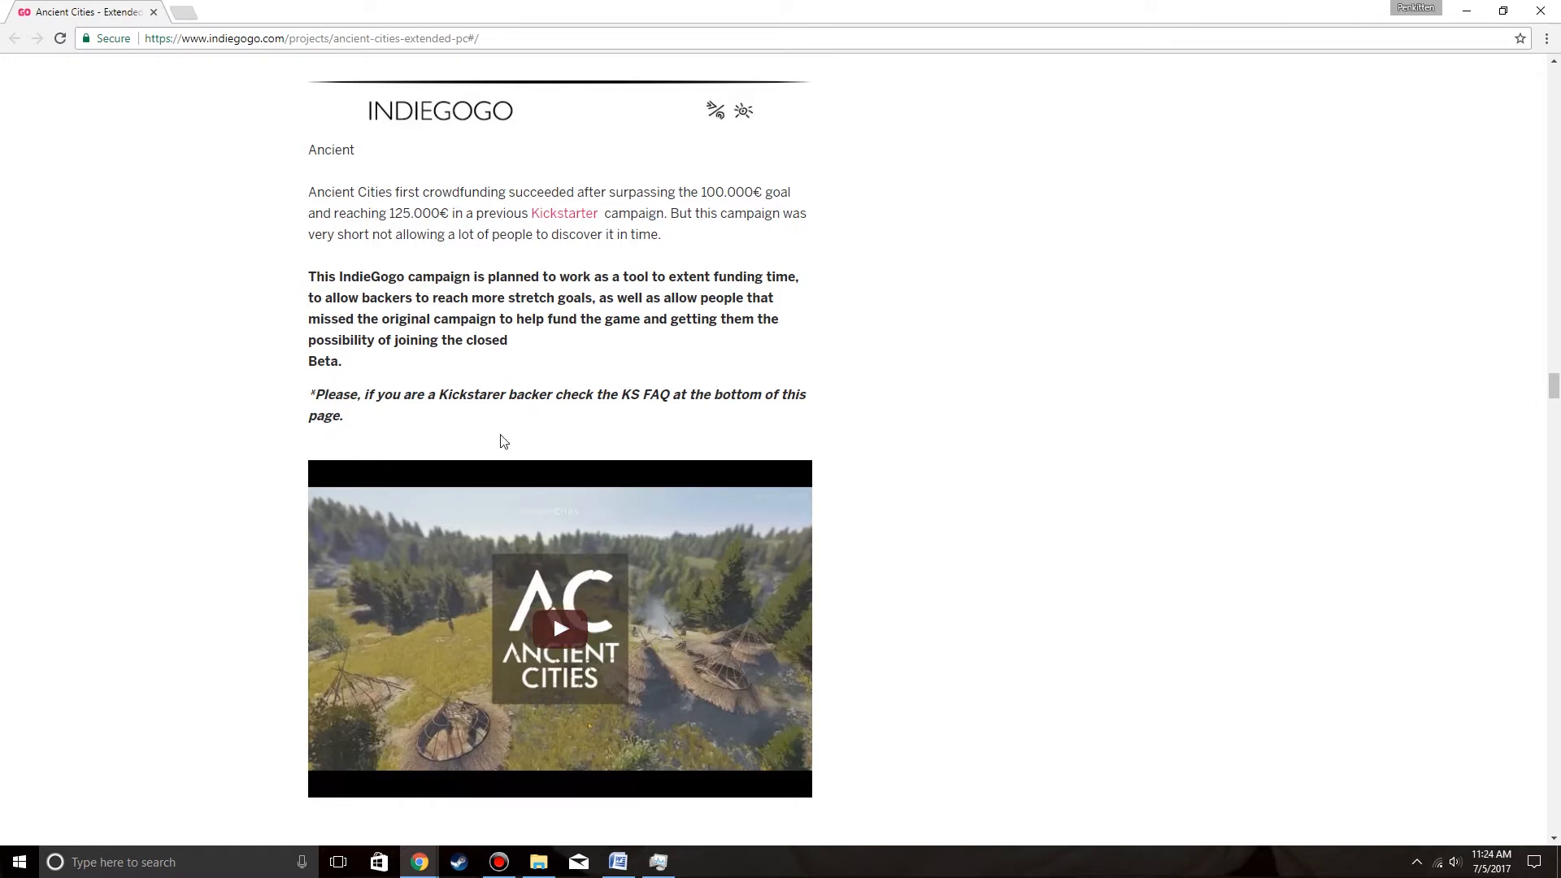
pyautogui.moveTo(585, 413)
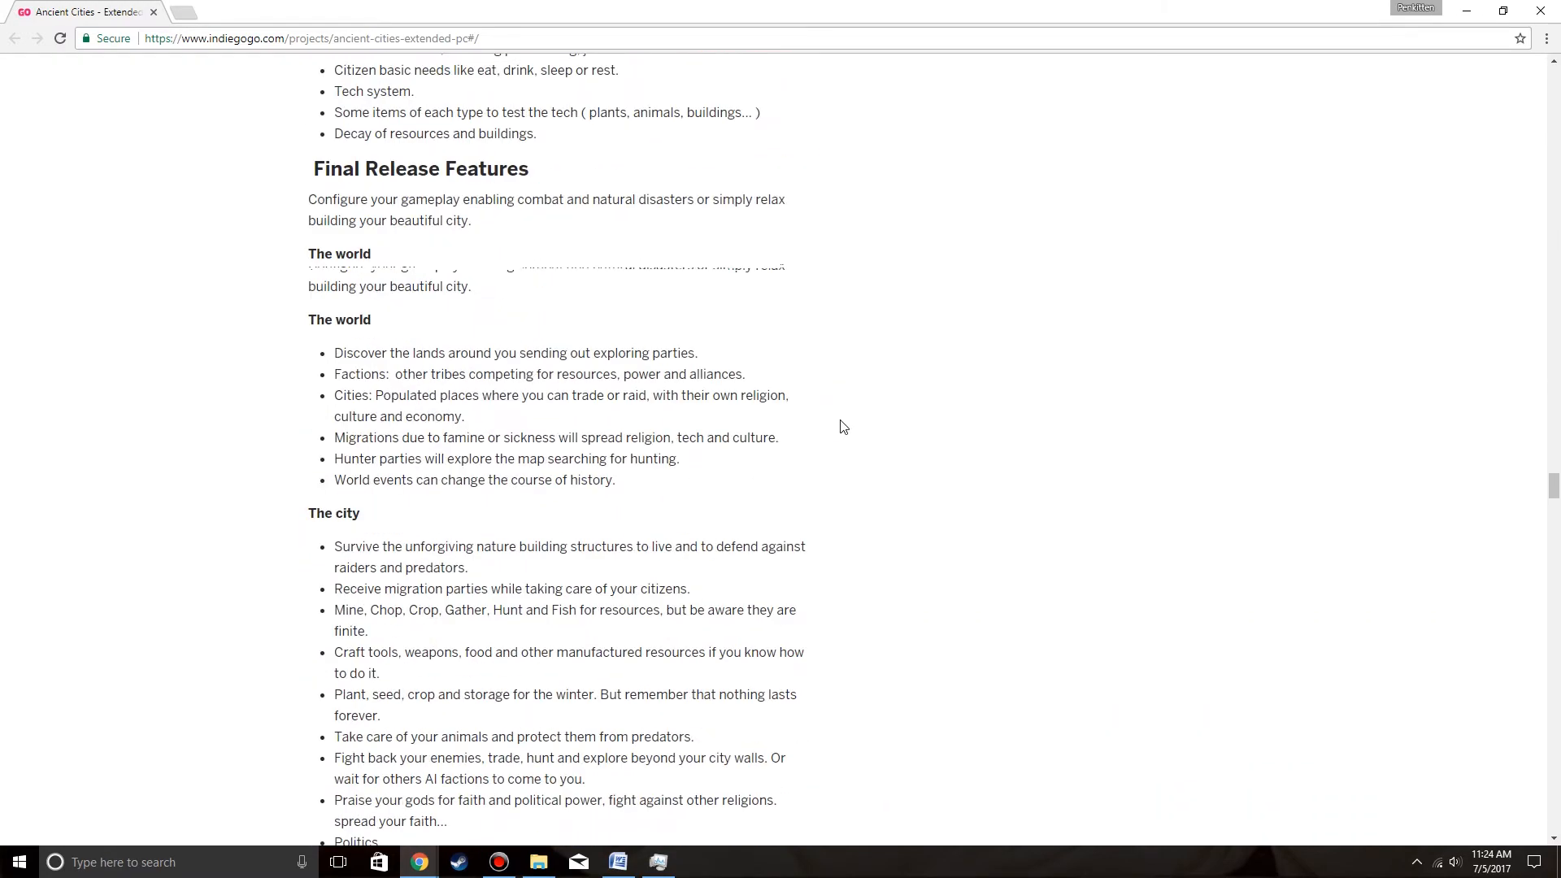
pyautogui.scroll(-3)
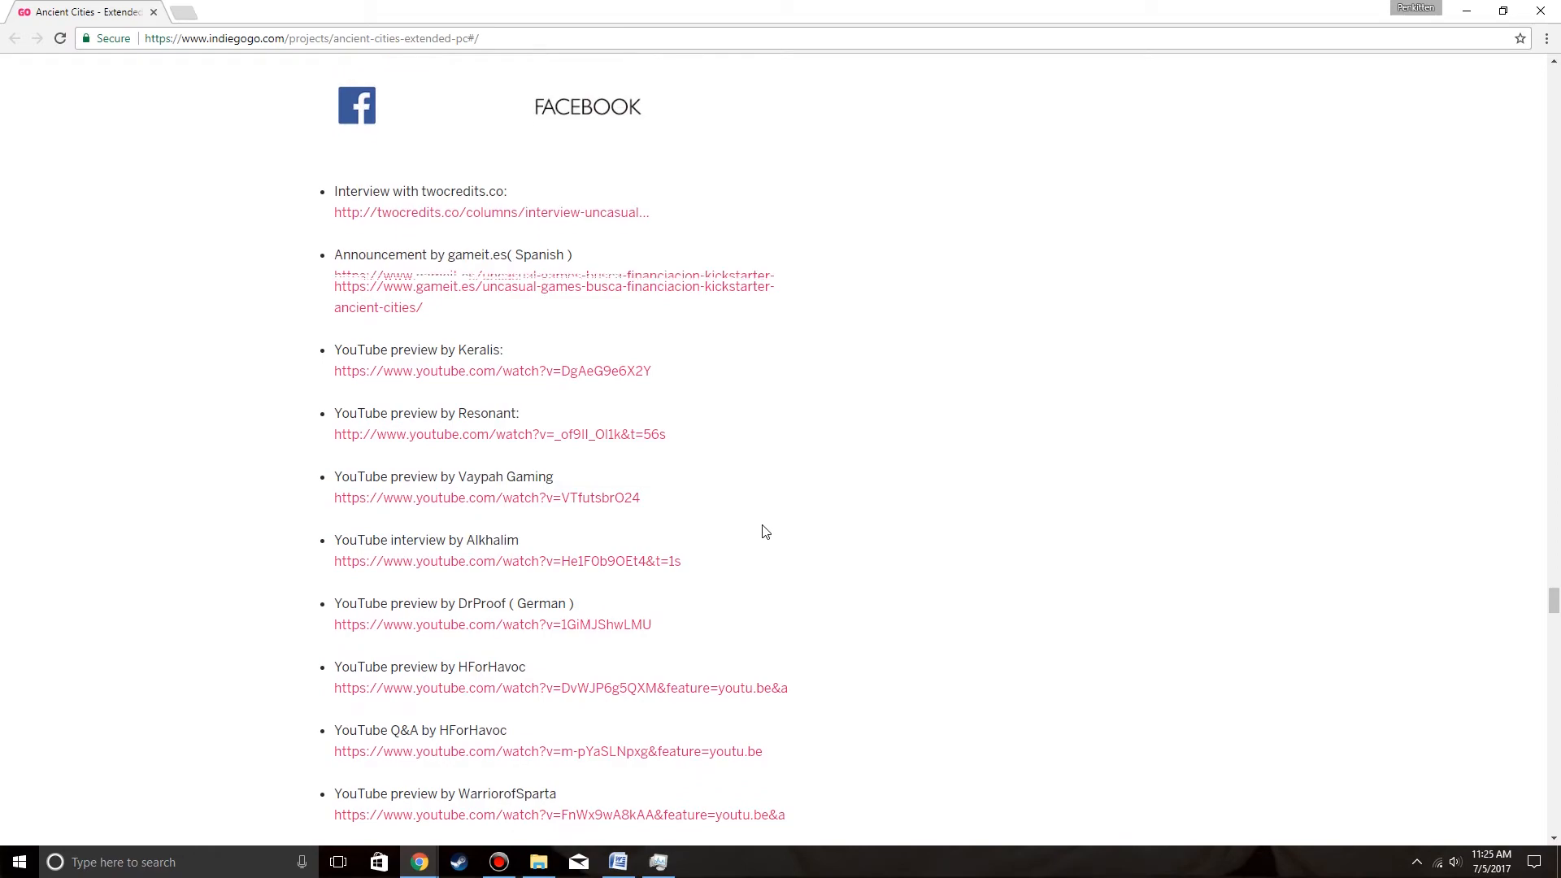
pyautogui.scroll(-3)
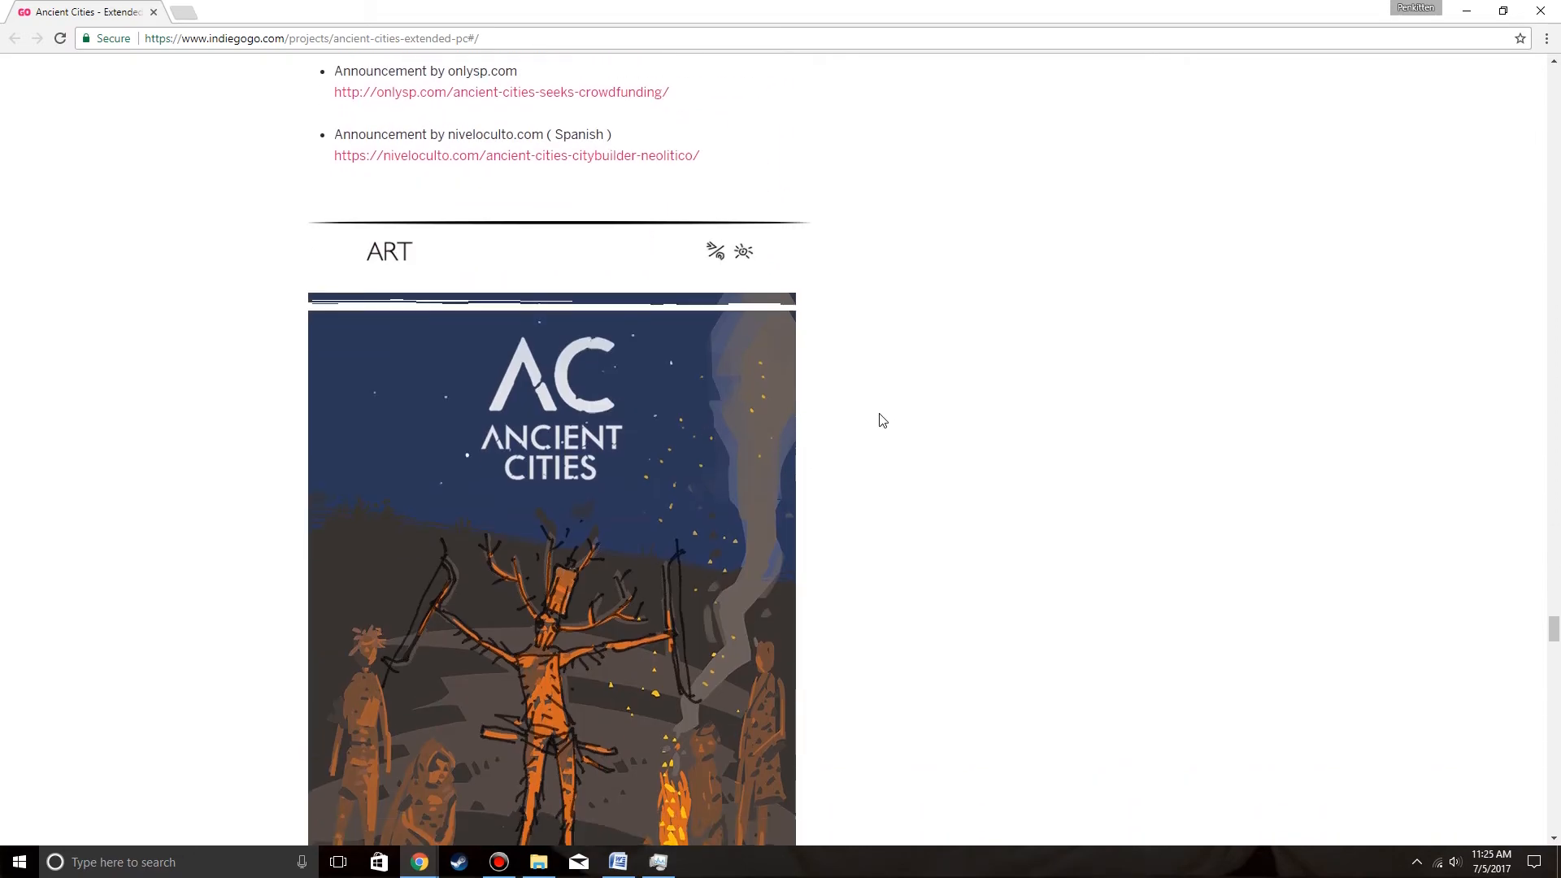
pyautogui.scroll(-3)
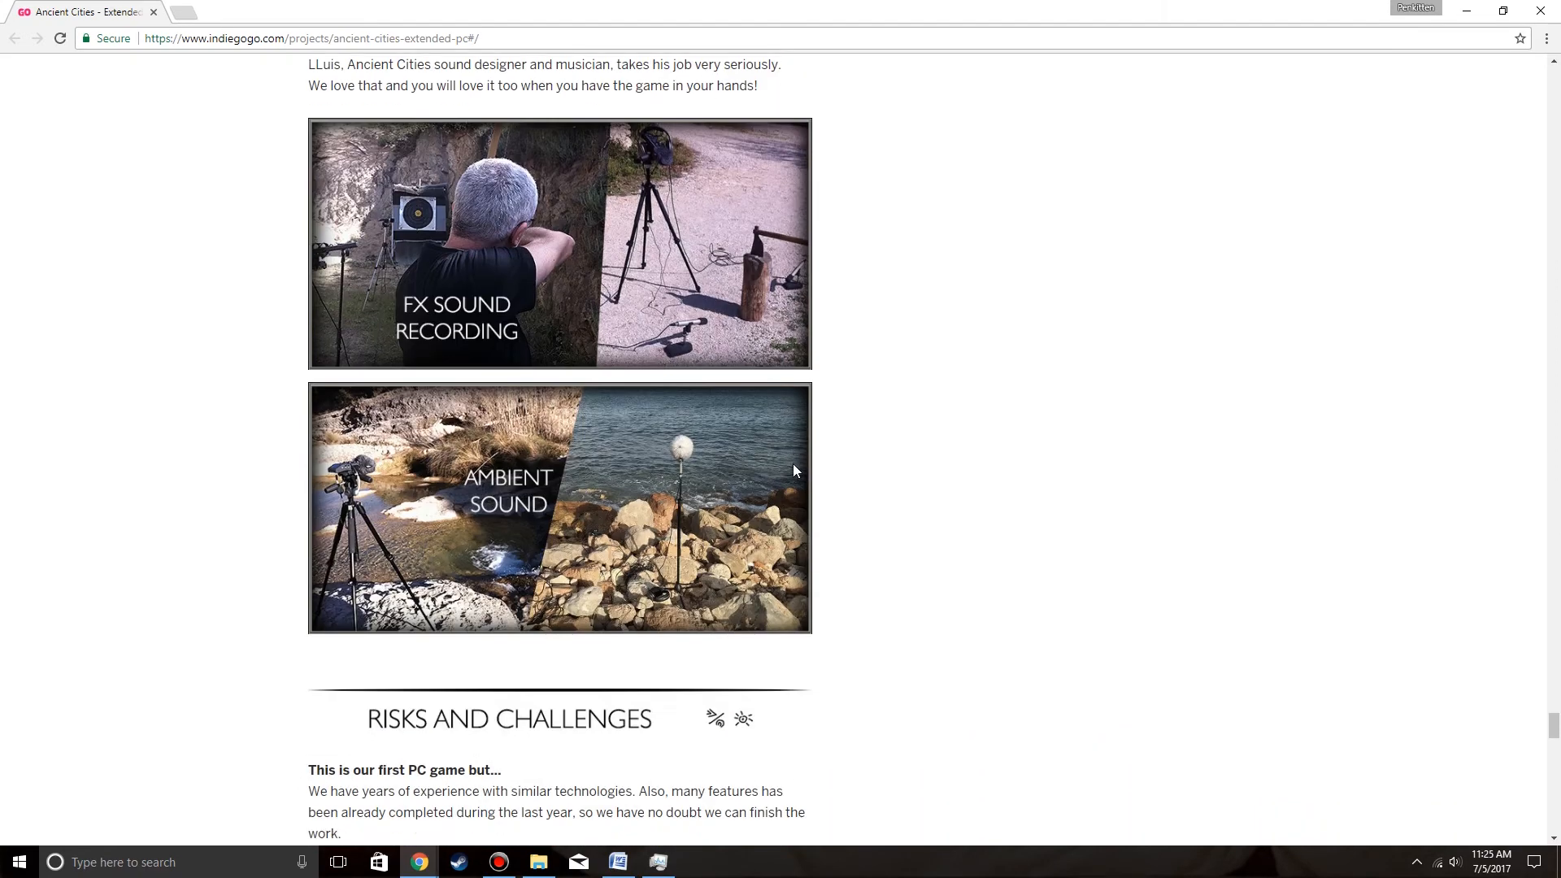
pyautogui.scroll(-3)
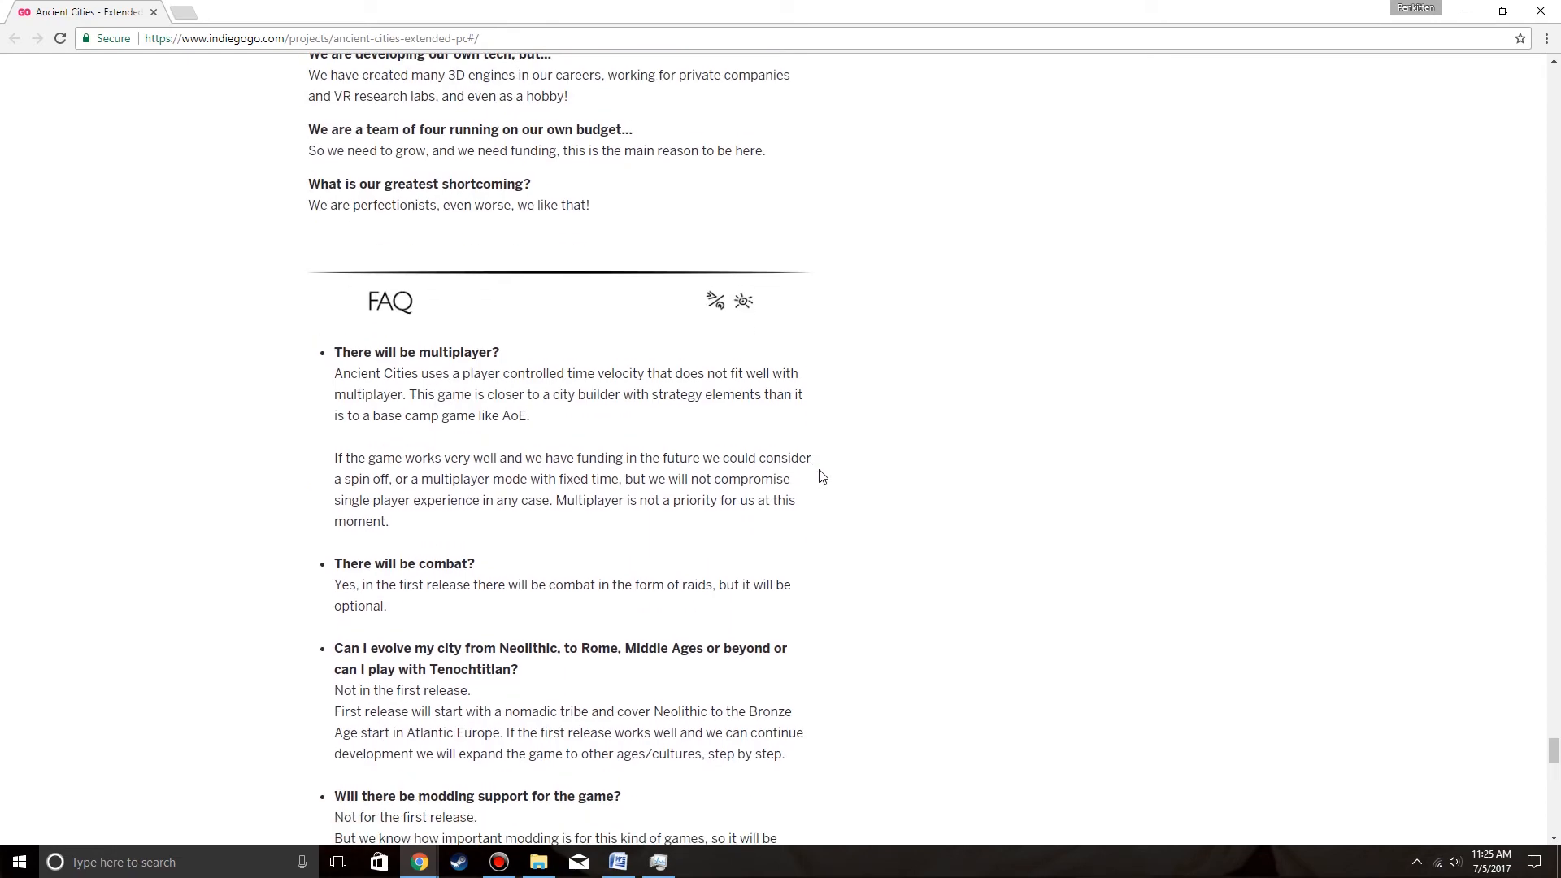
pyautogui.scroll(-3)
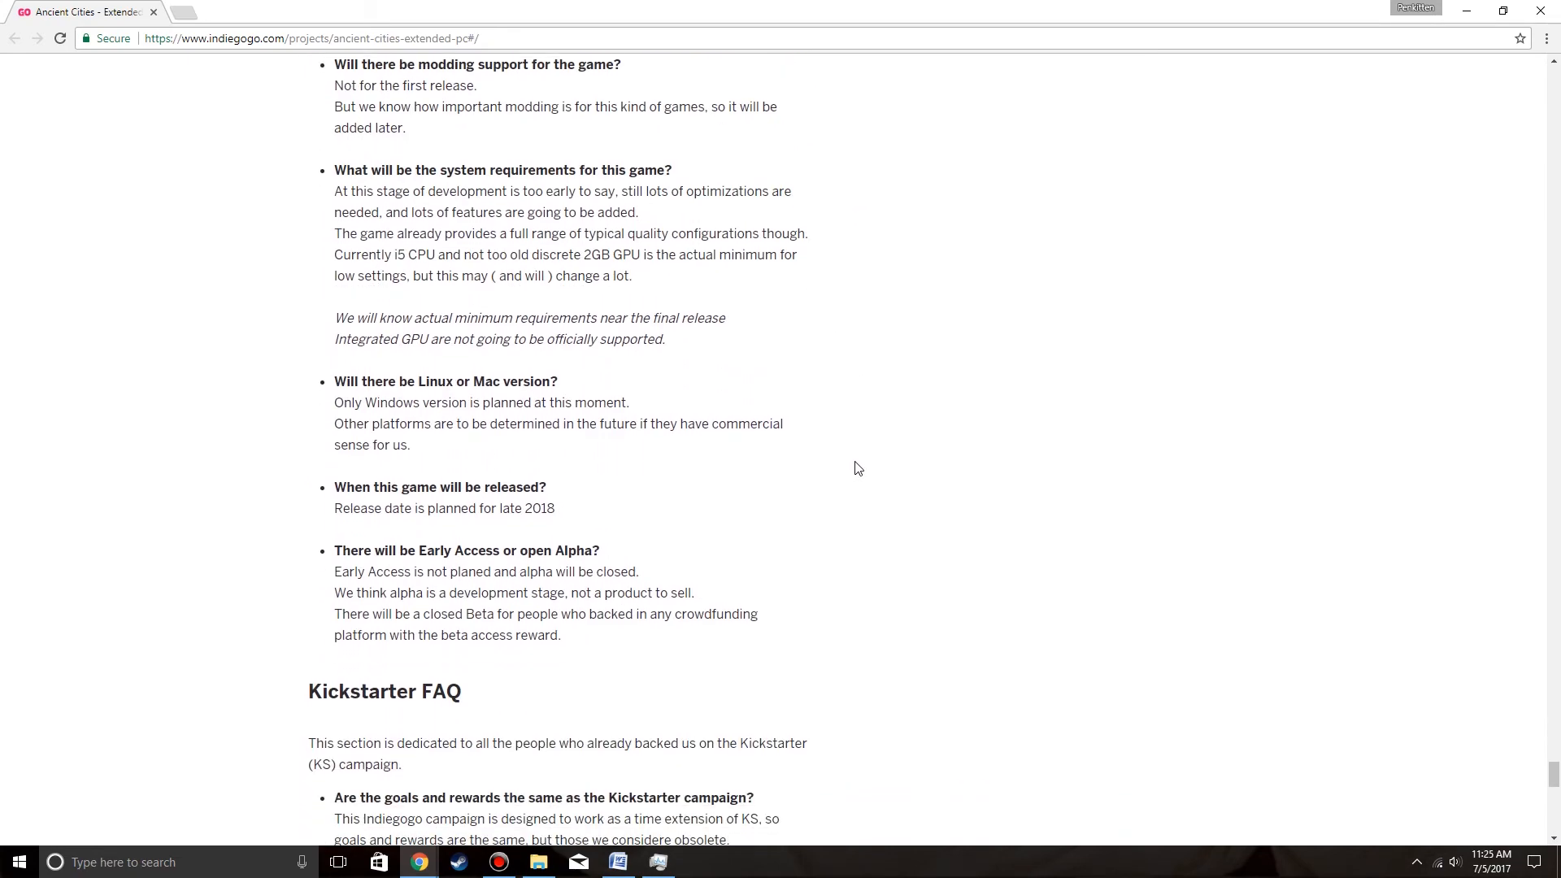
pyautogui.scroll(-3)
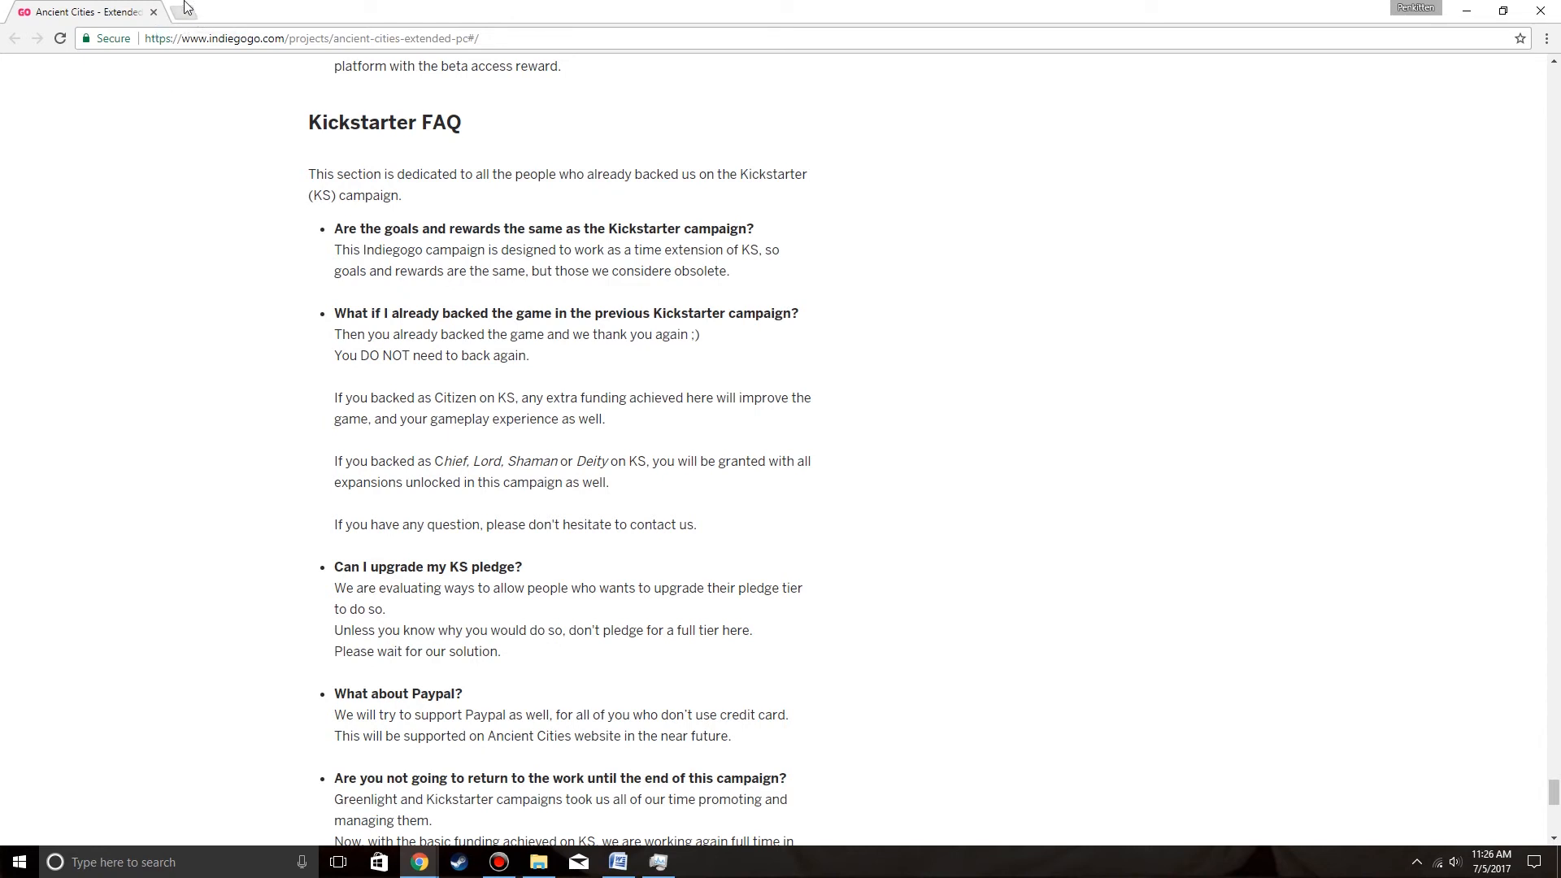
pyautogui.moveTo(252, 298)
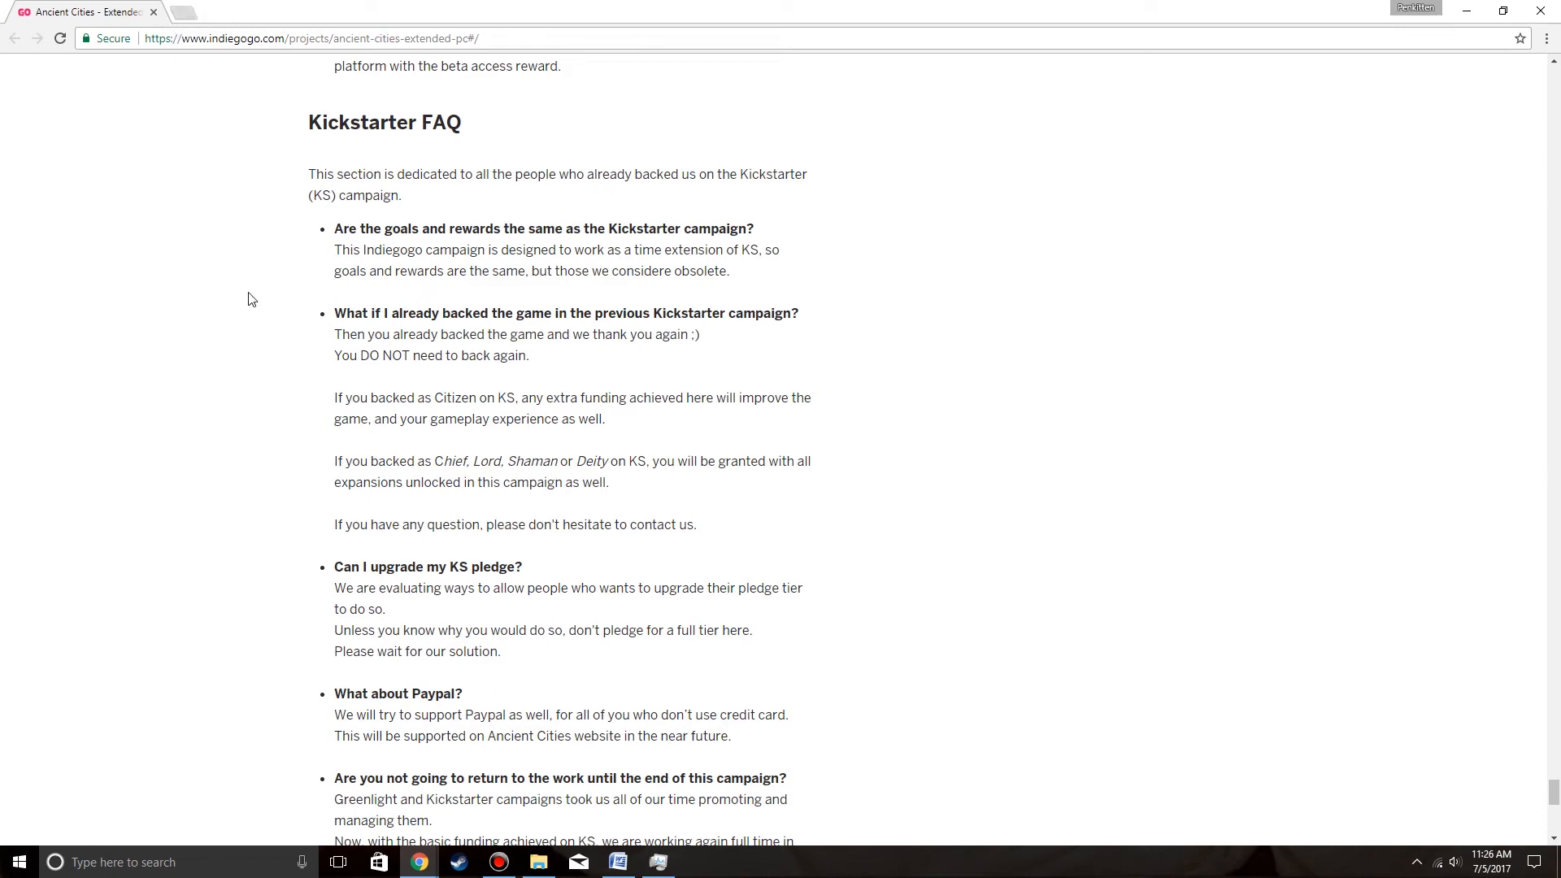
pyautogui.scroll(-3)
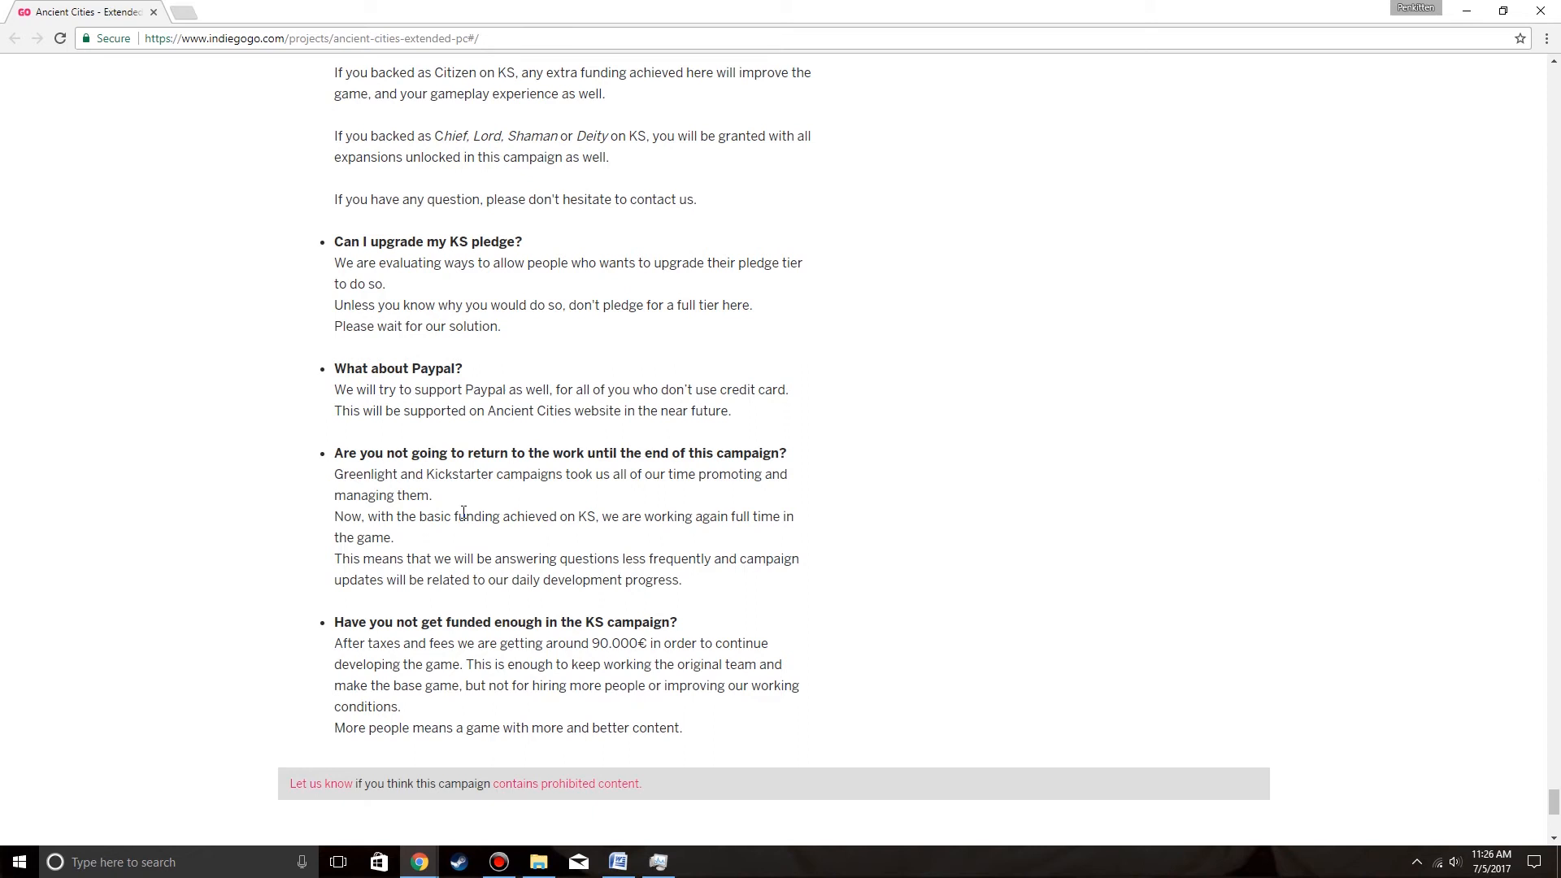
pyautogui.moveTo(451, 495)
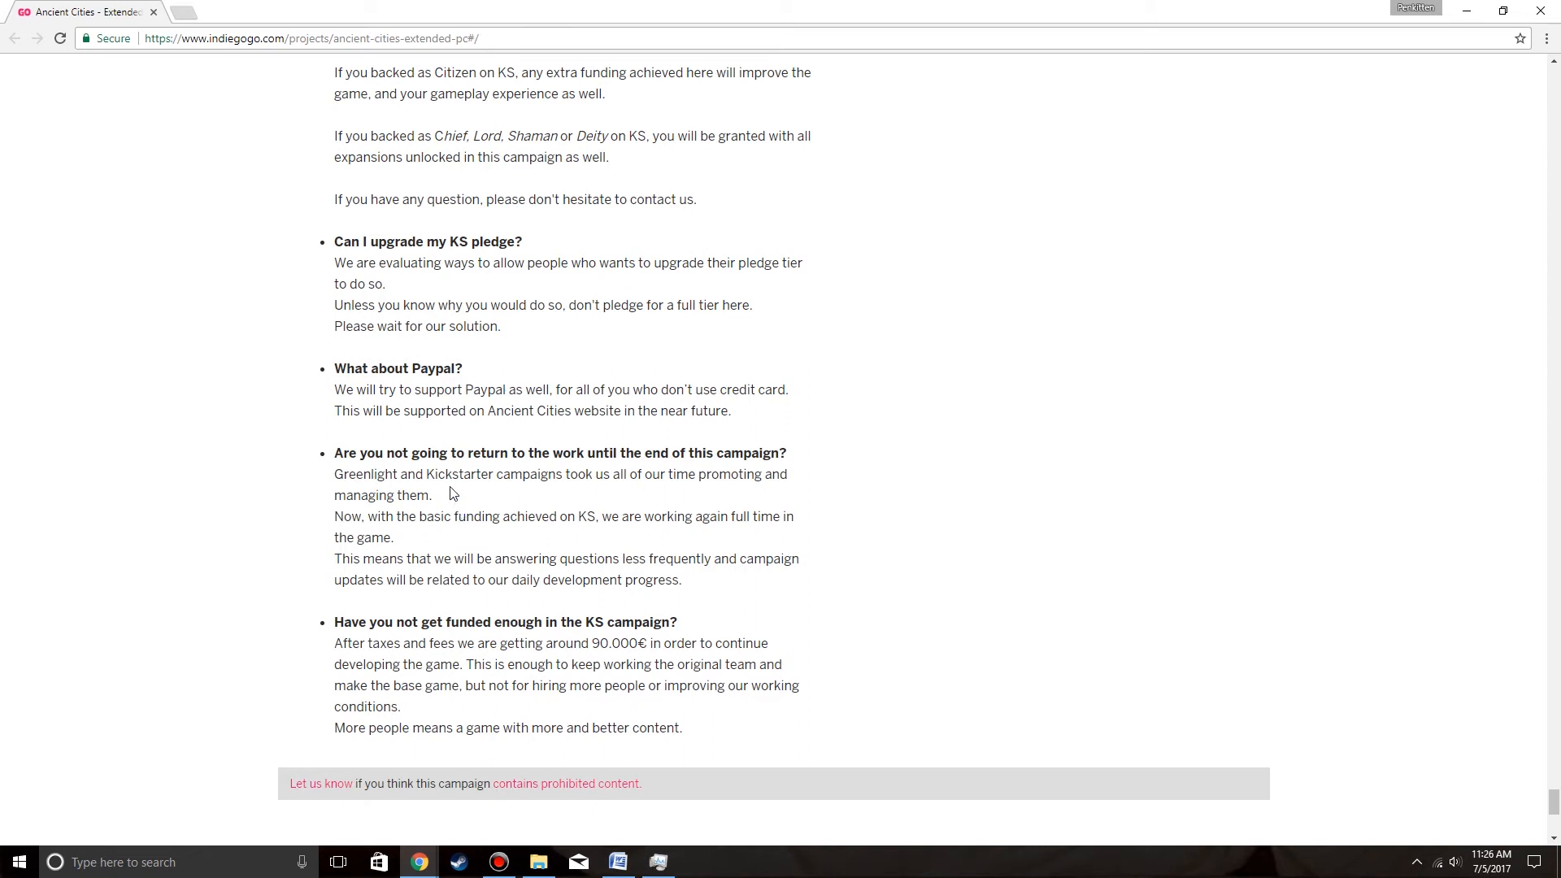
pyautogui.moveTo(438, 452)
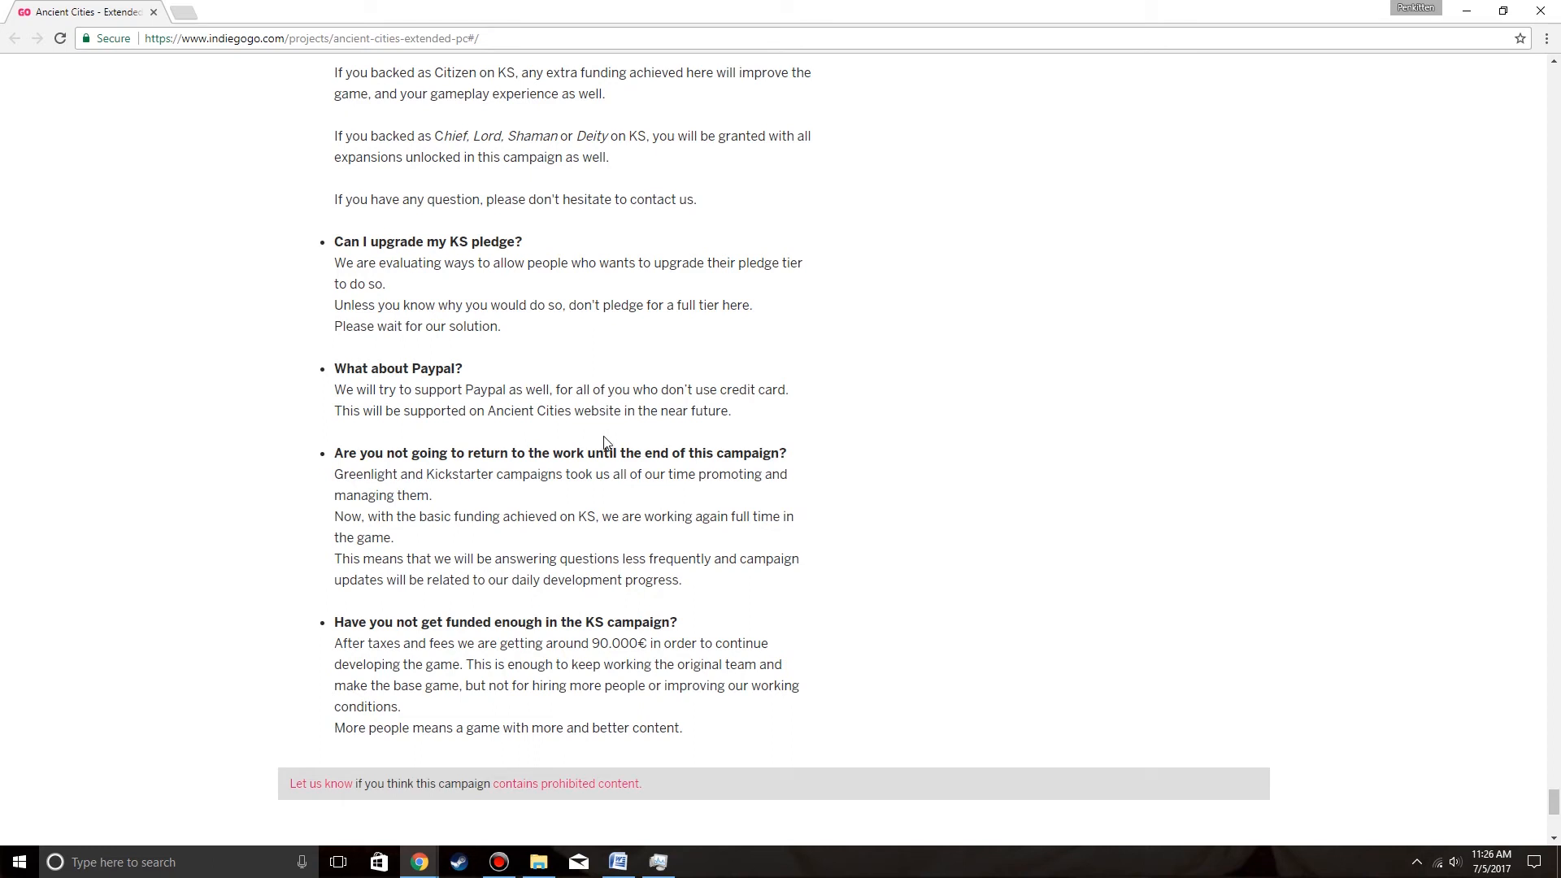
pyautogui.moveTo(1276, 515)
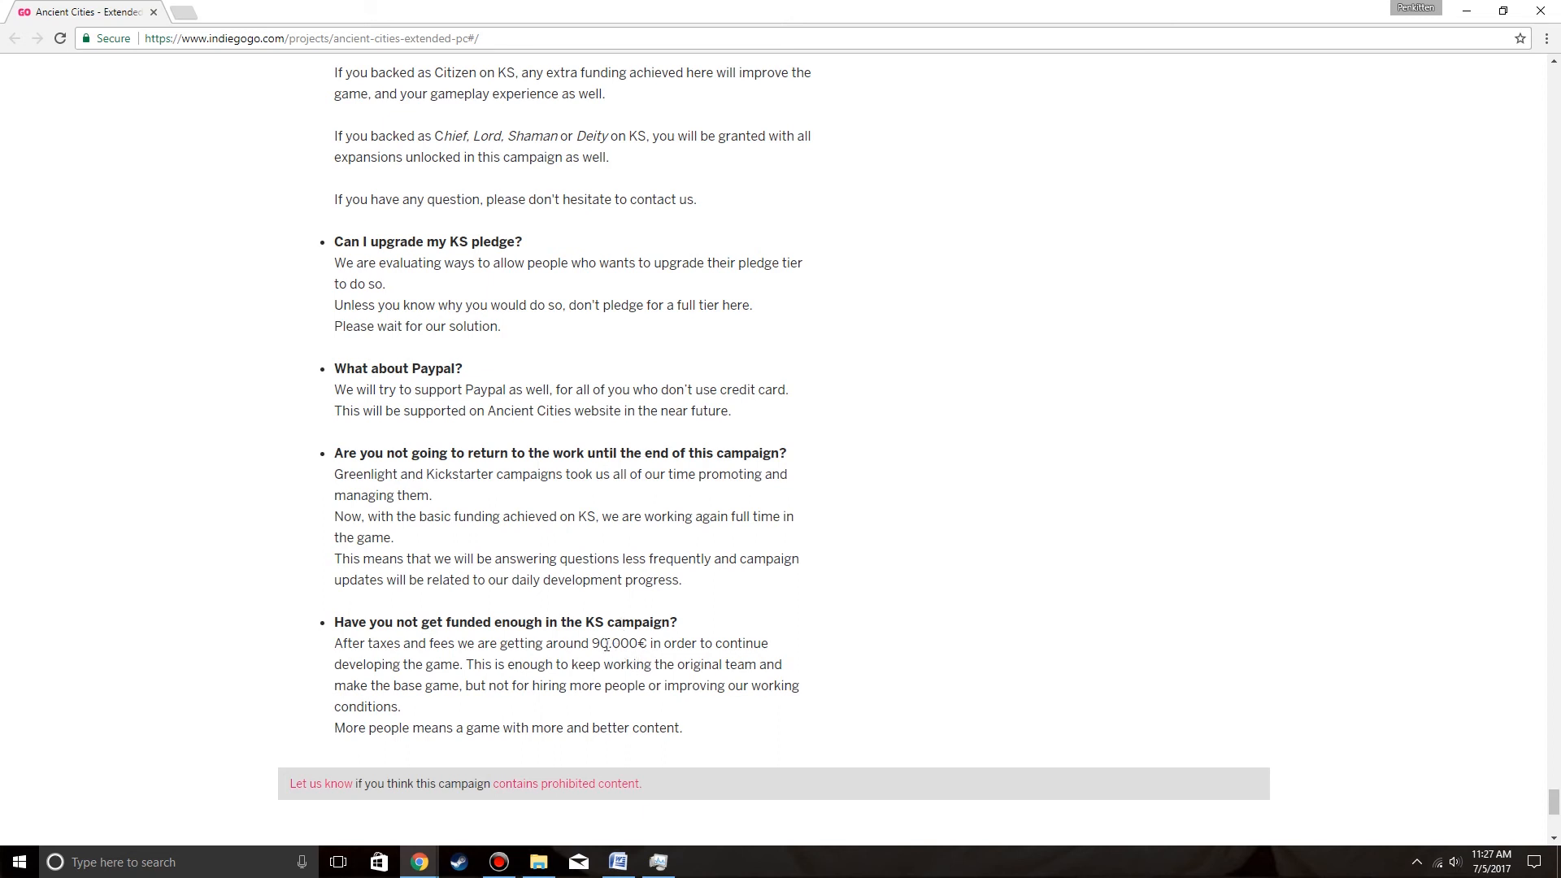
pyautogui.moveTo(580, 723)
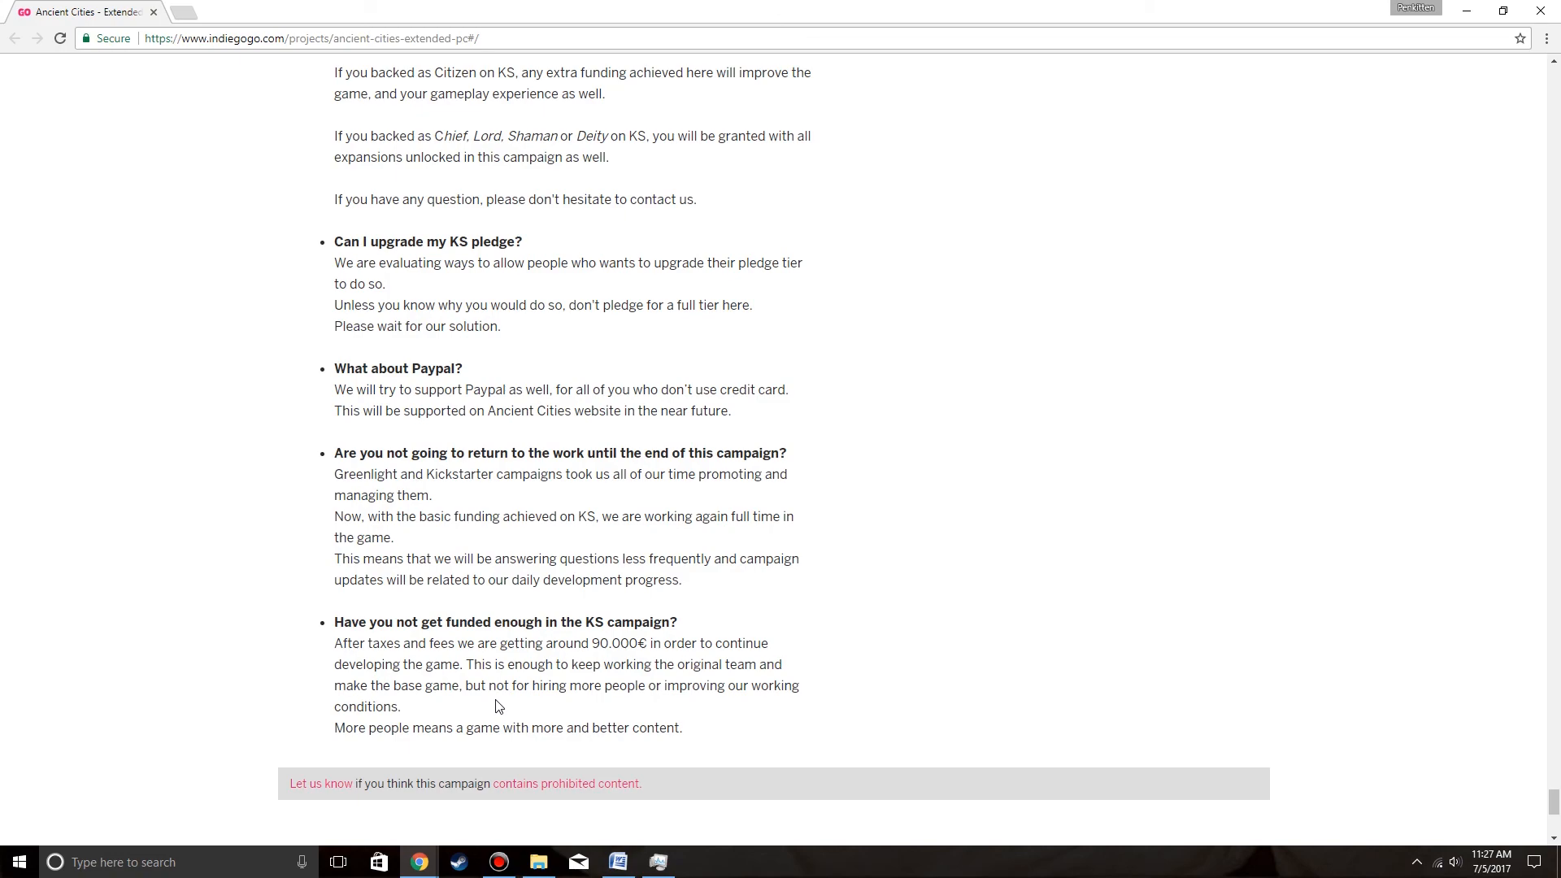
pyautogui.scroll(-3)
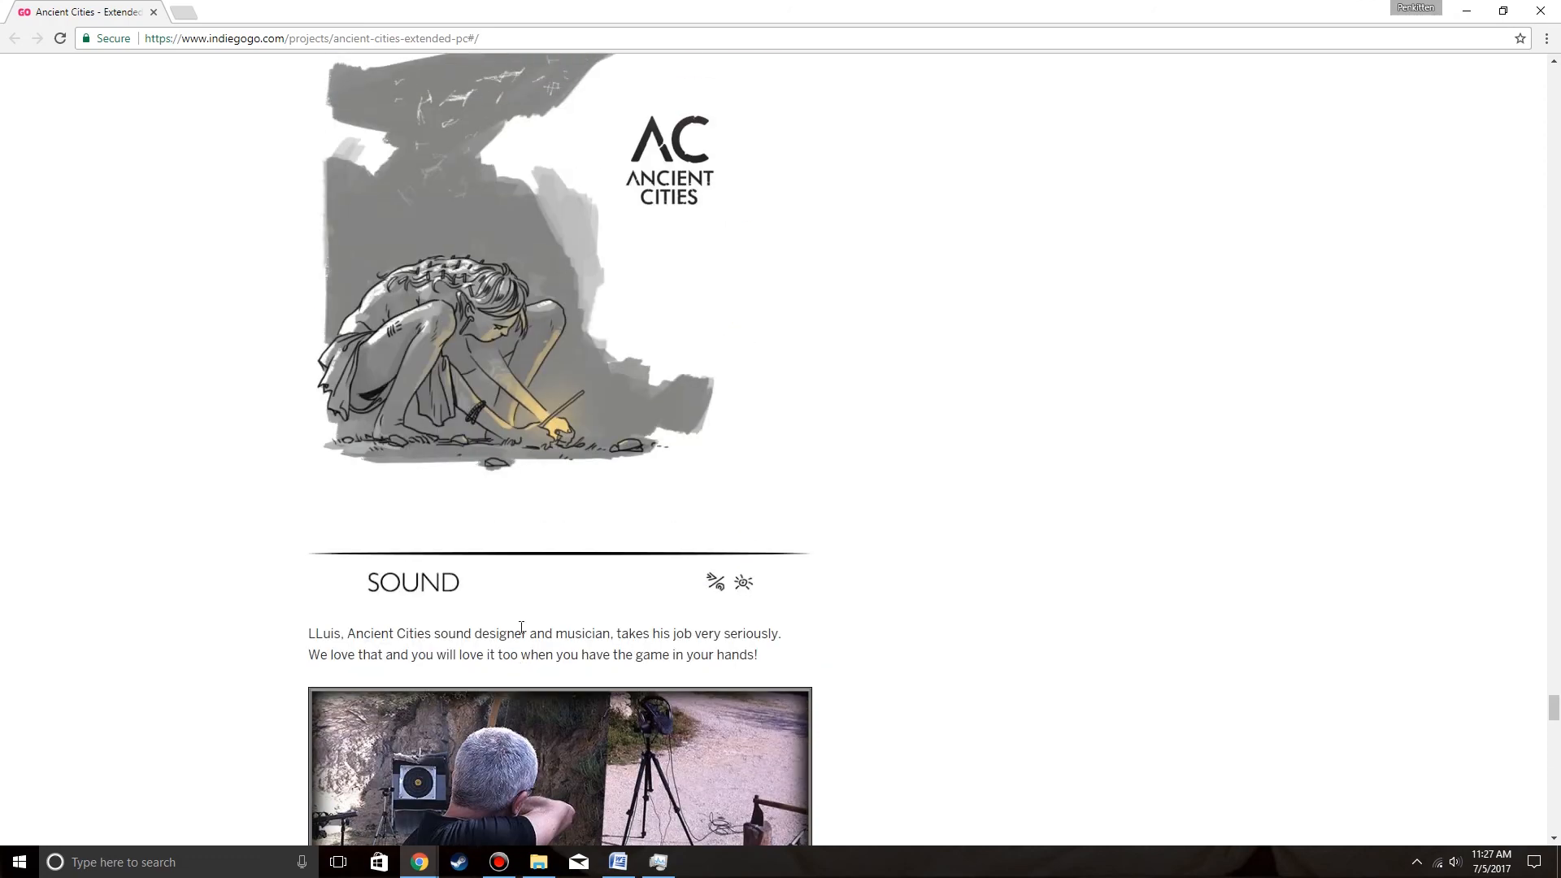
pyautogui.scroll(-3)
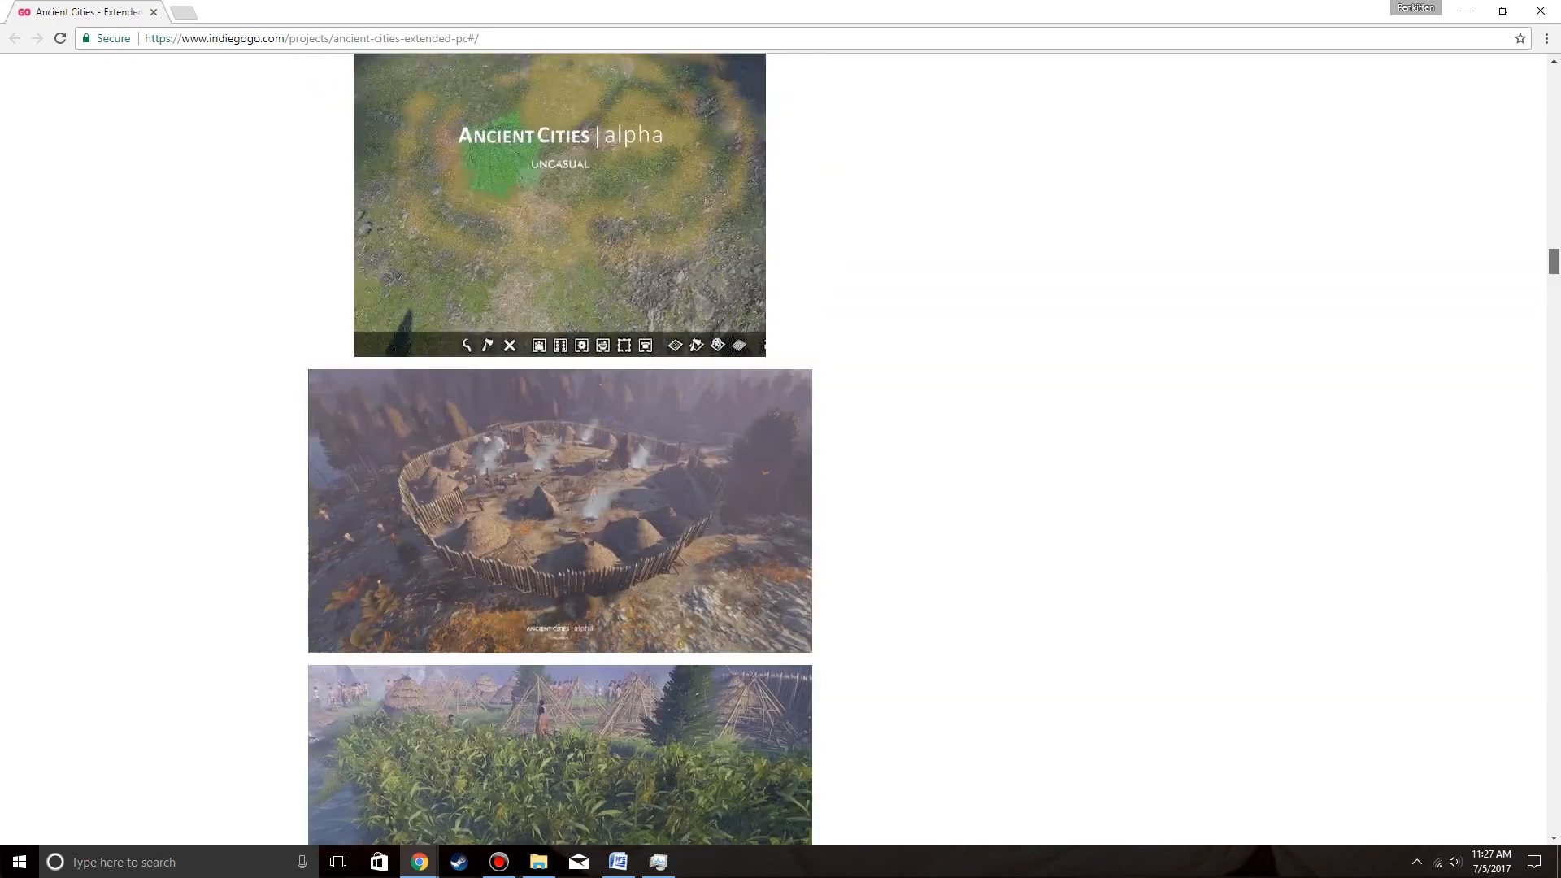
pyautogui.scroll(-3)
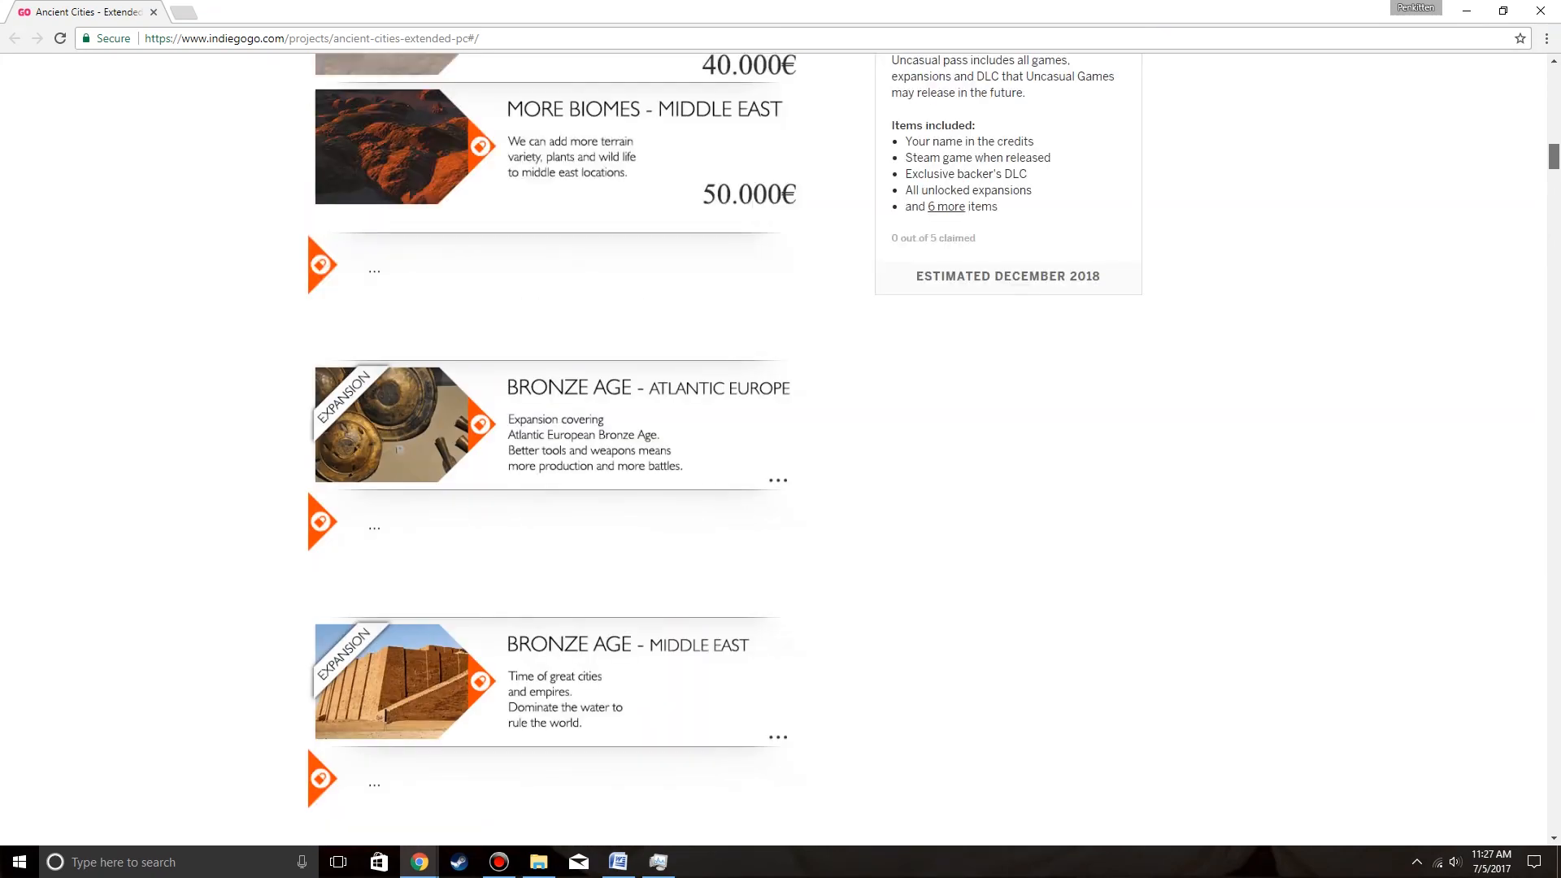
pyautogui.scroll(3)
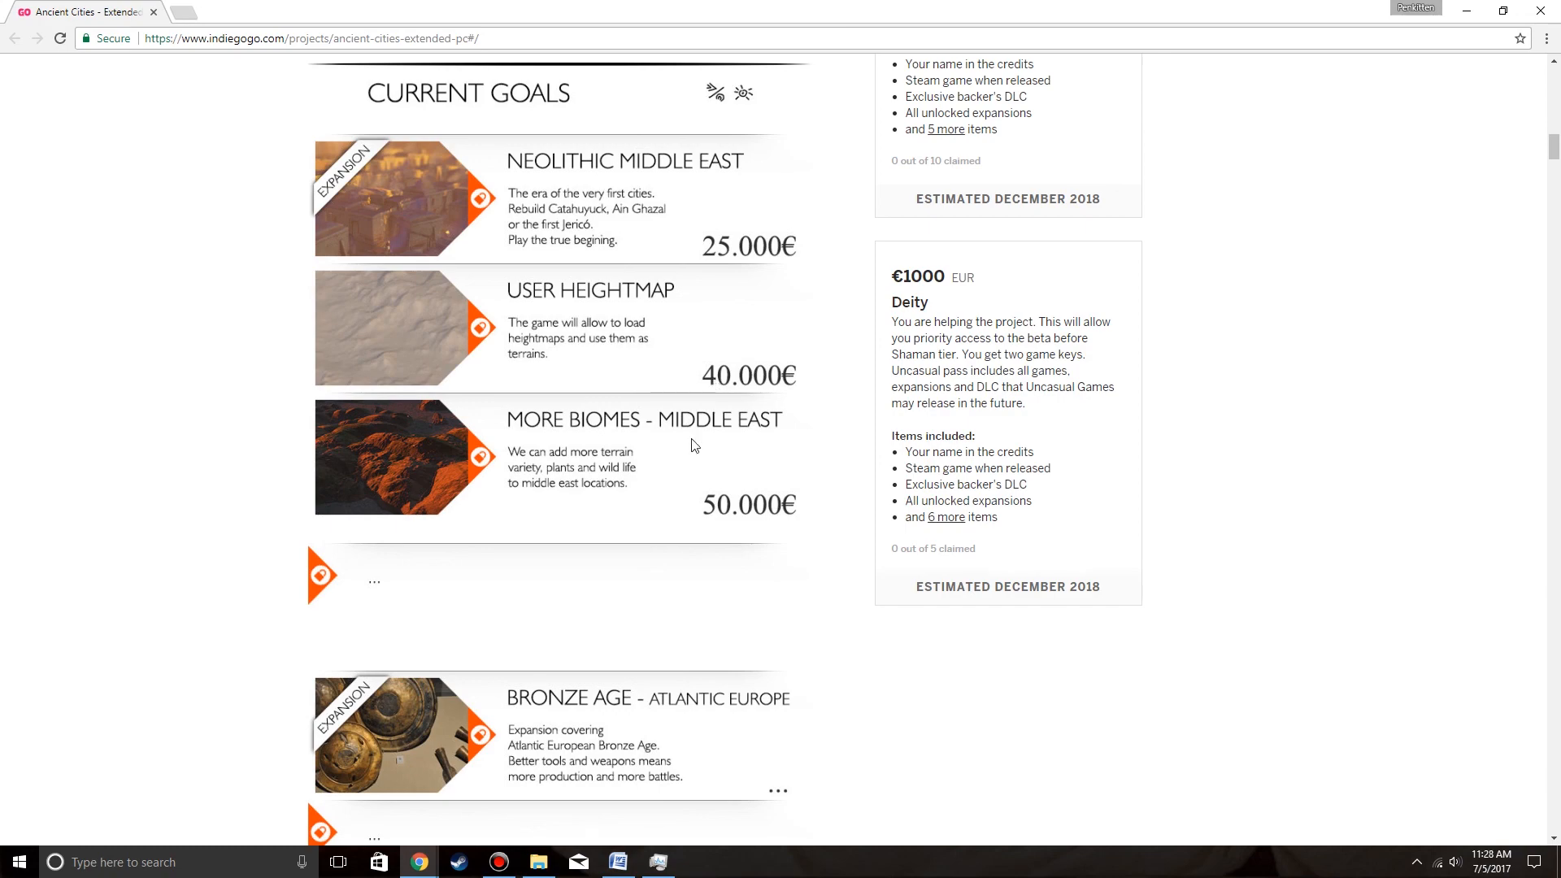
pyautogui.scroll(-3)
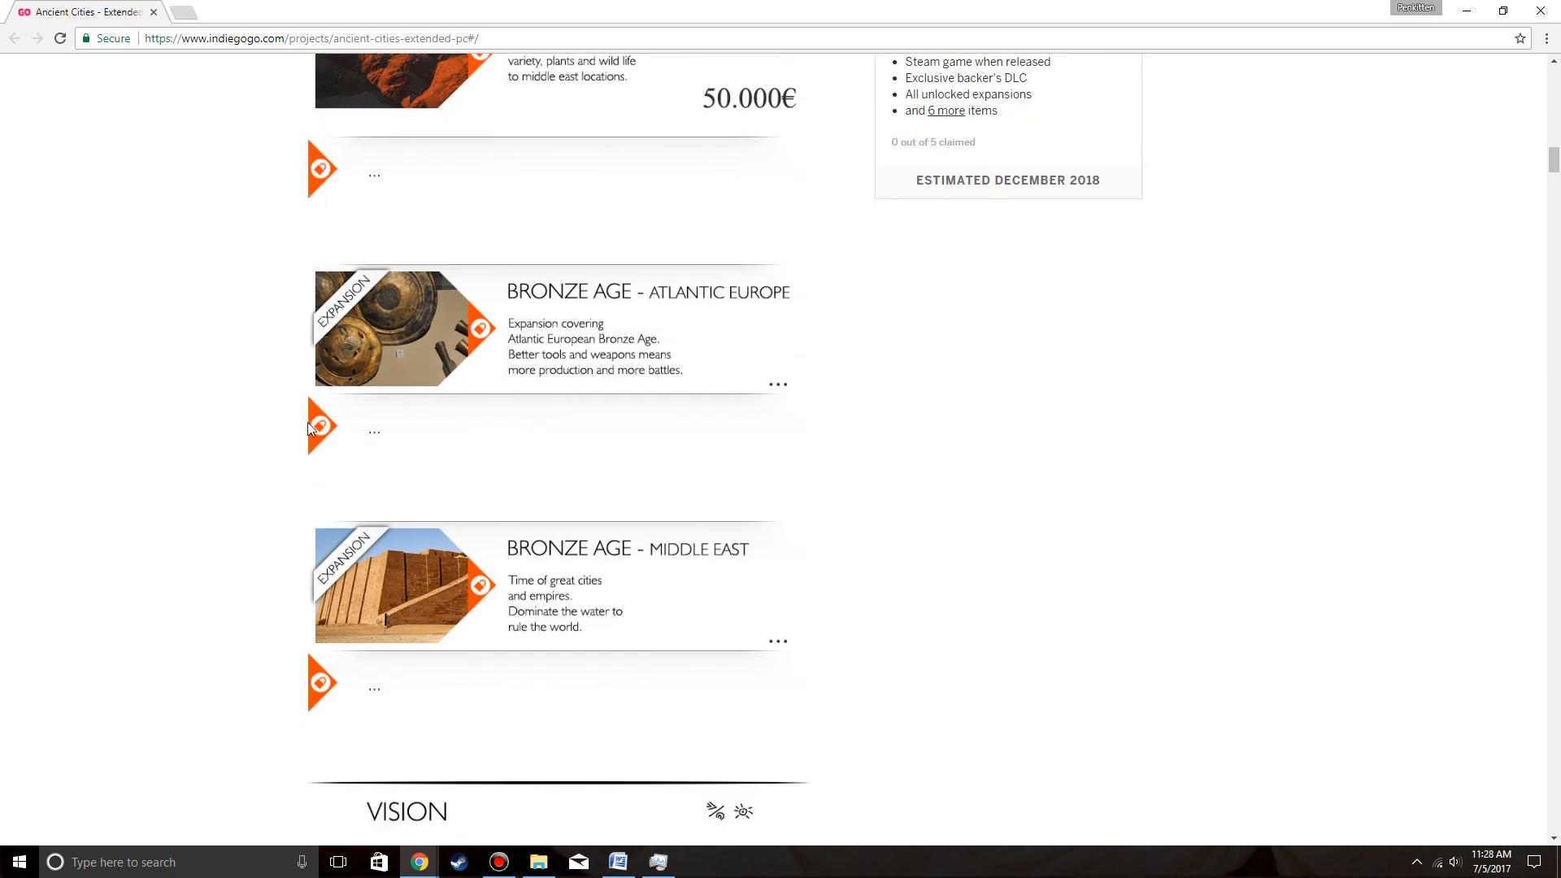
pyautogui.scroll(-3)
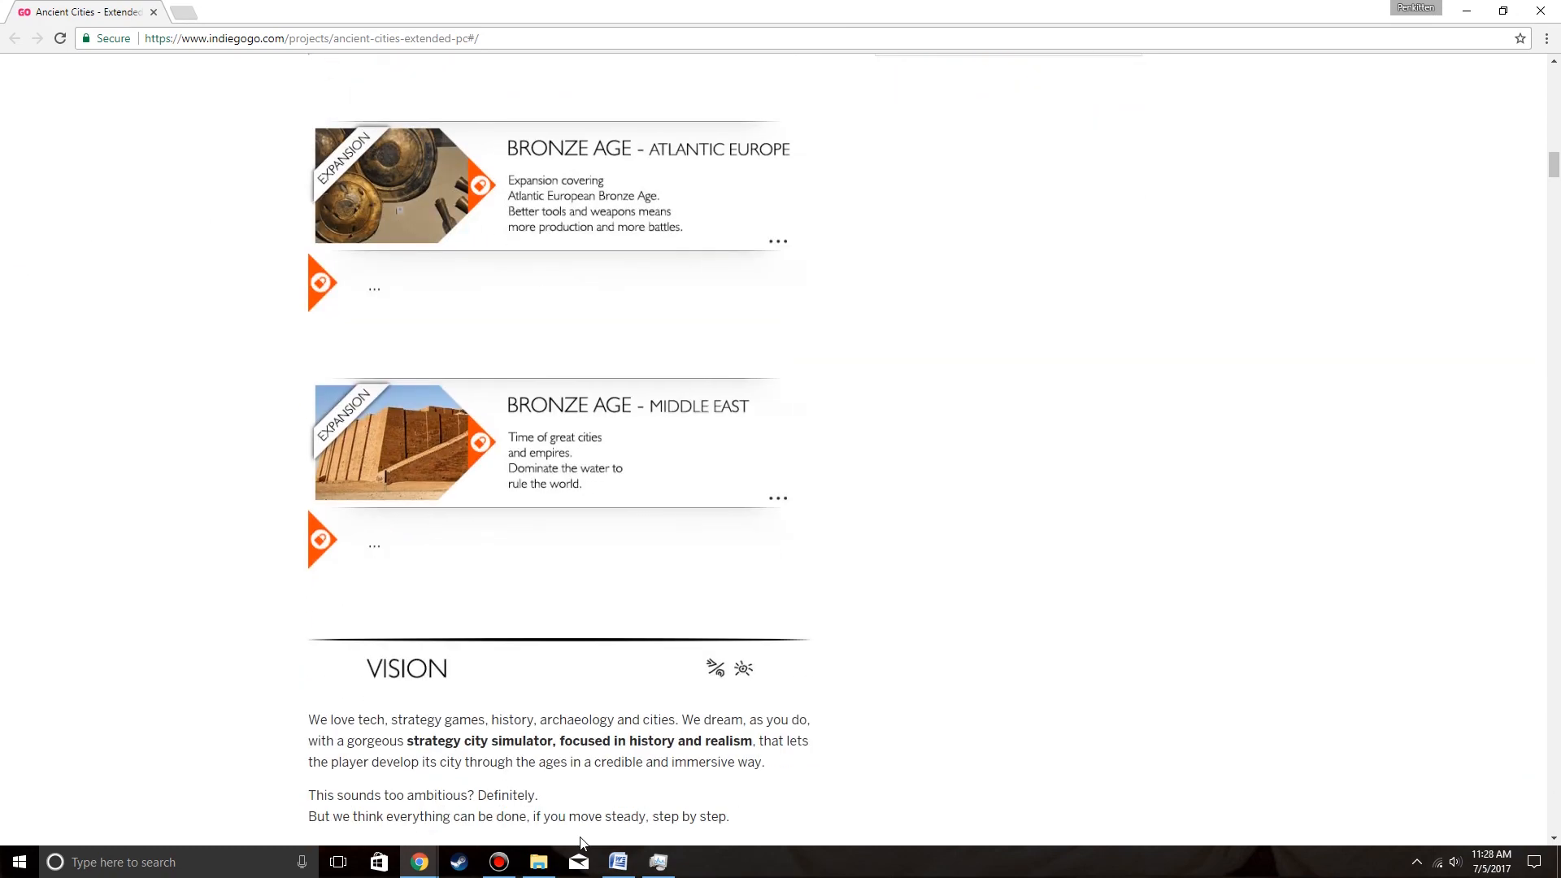
pyautogui.scroll(-3)
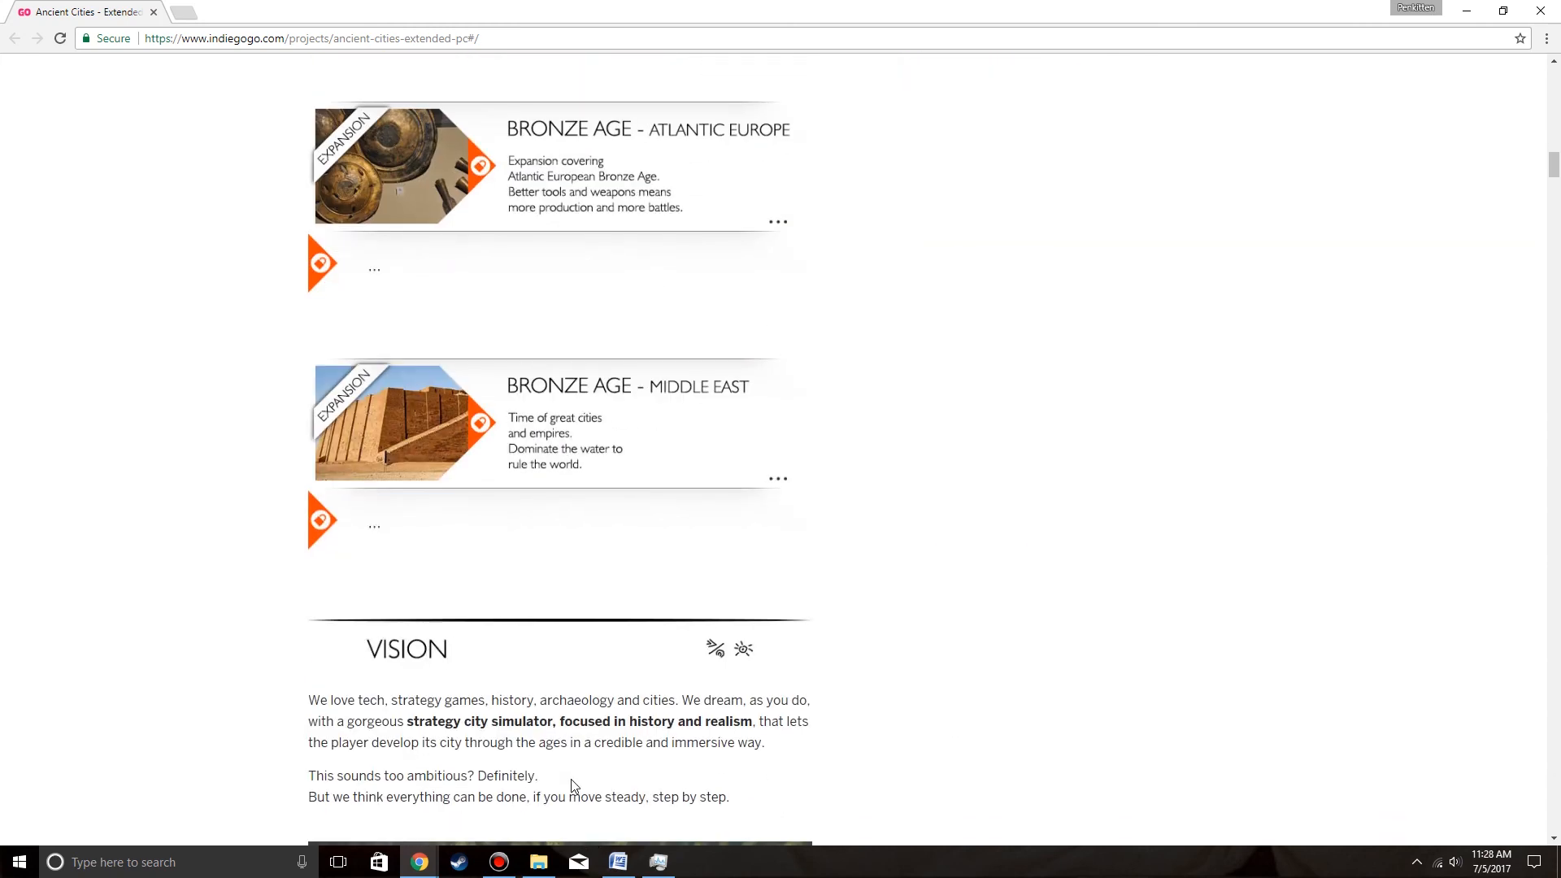
pyautogui.scroll(3)
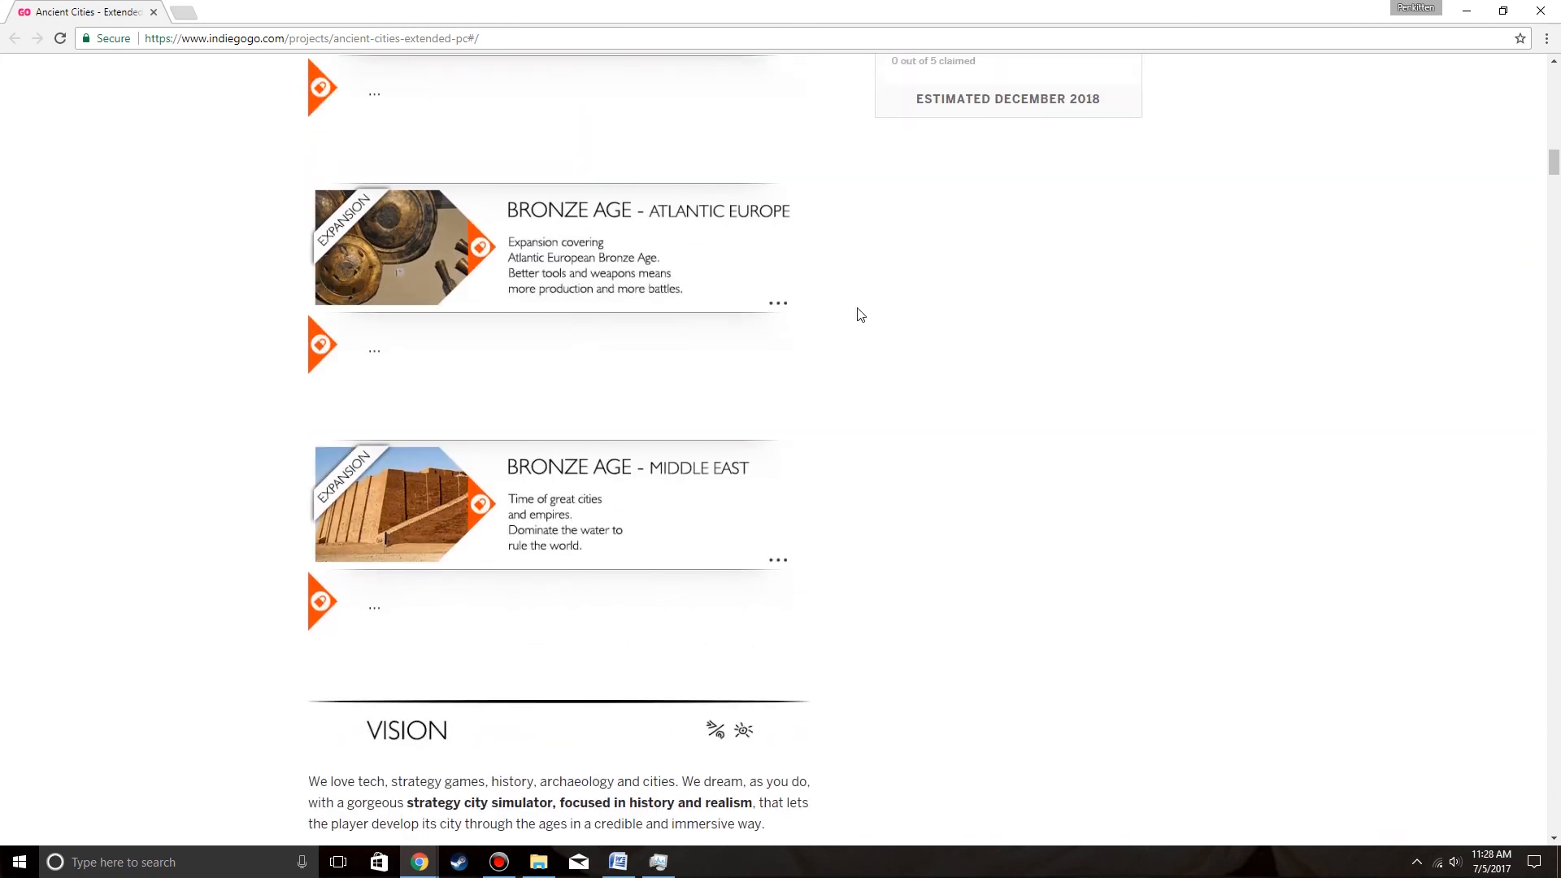
pyautogui.moveTo(1264, 416)
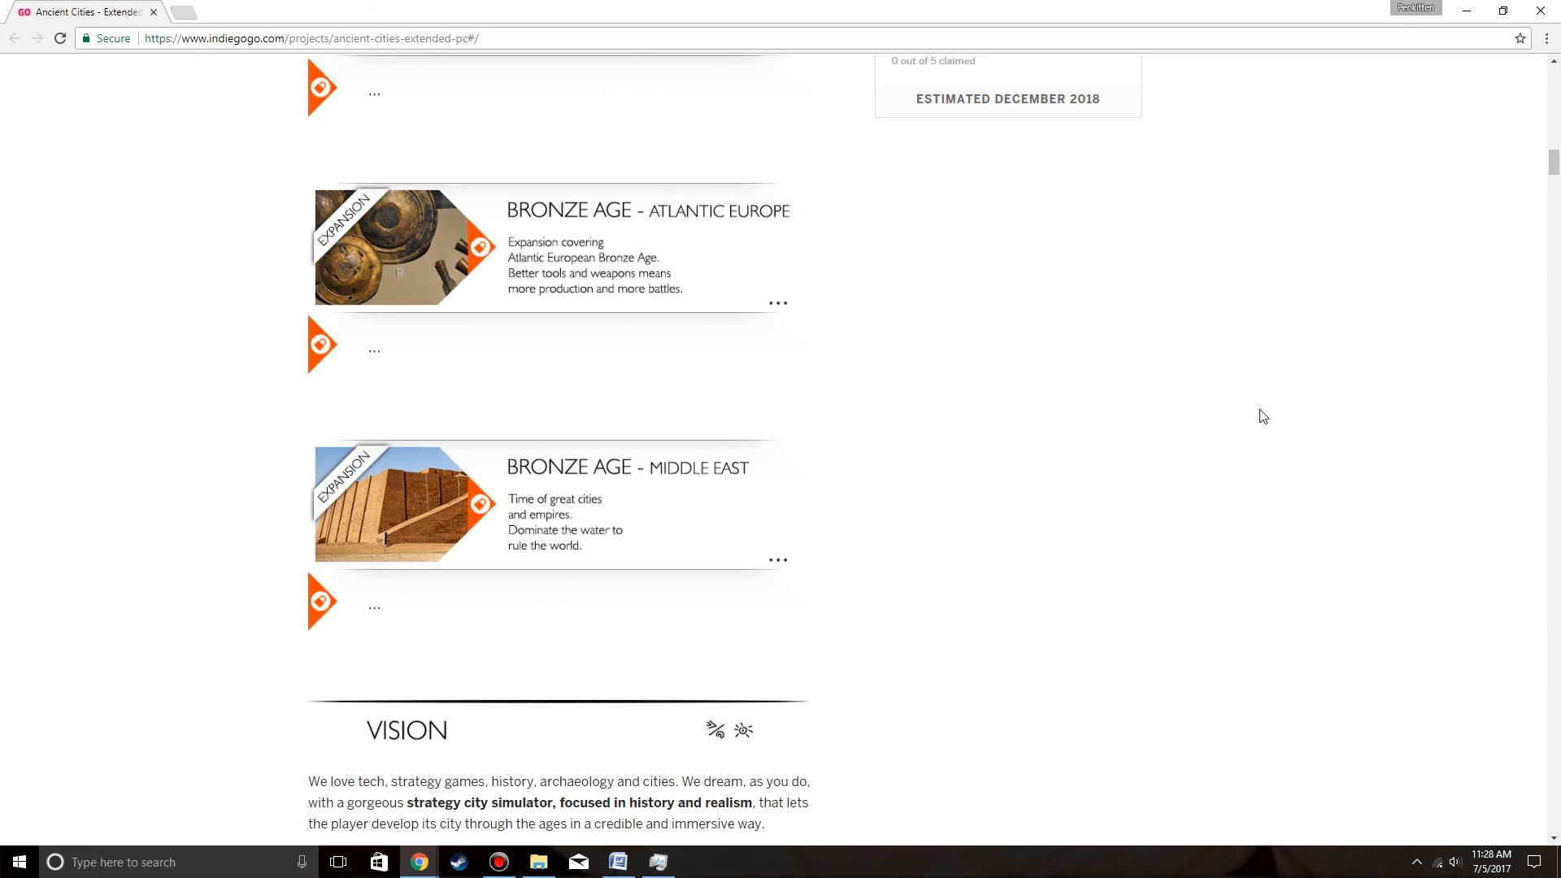
pyautogui.moveTo(542, 221)
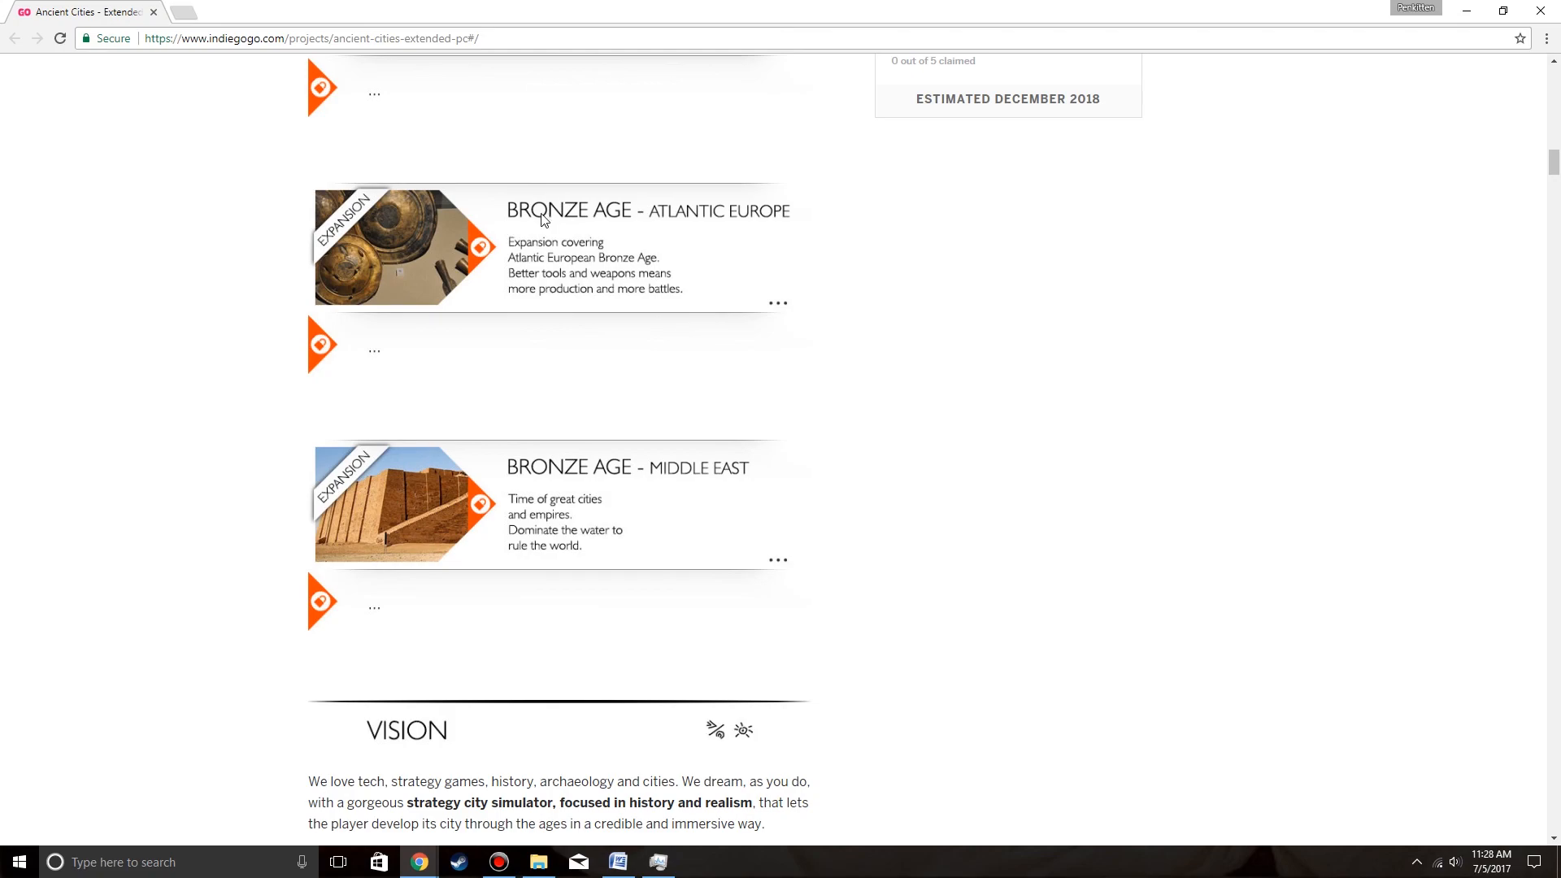
pyautogui.scroll(3)
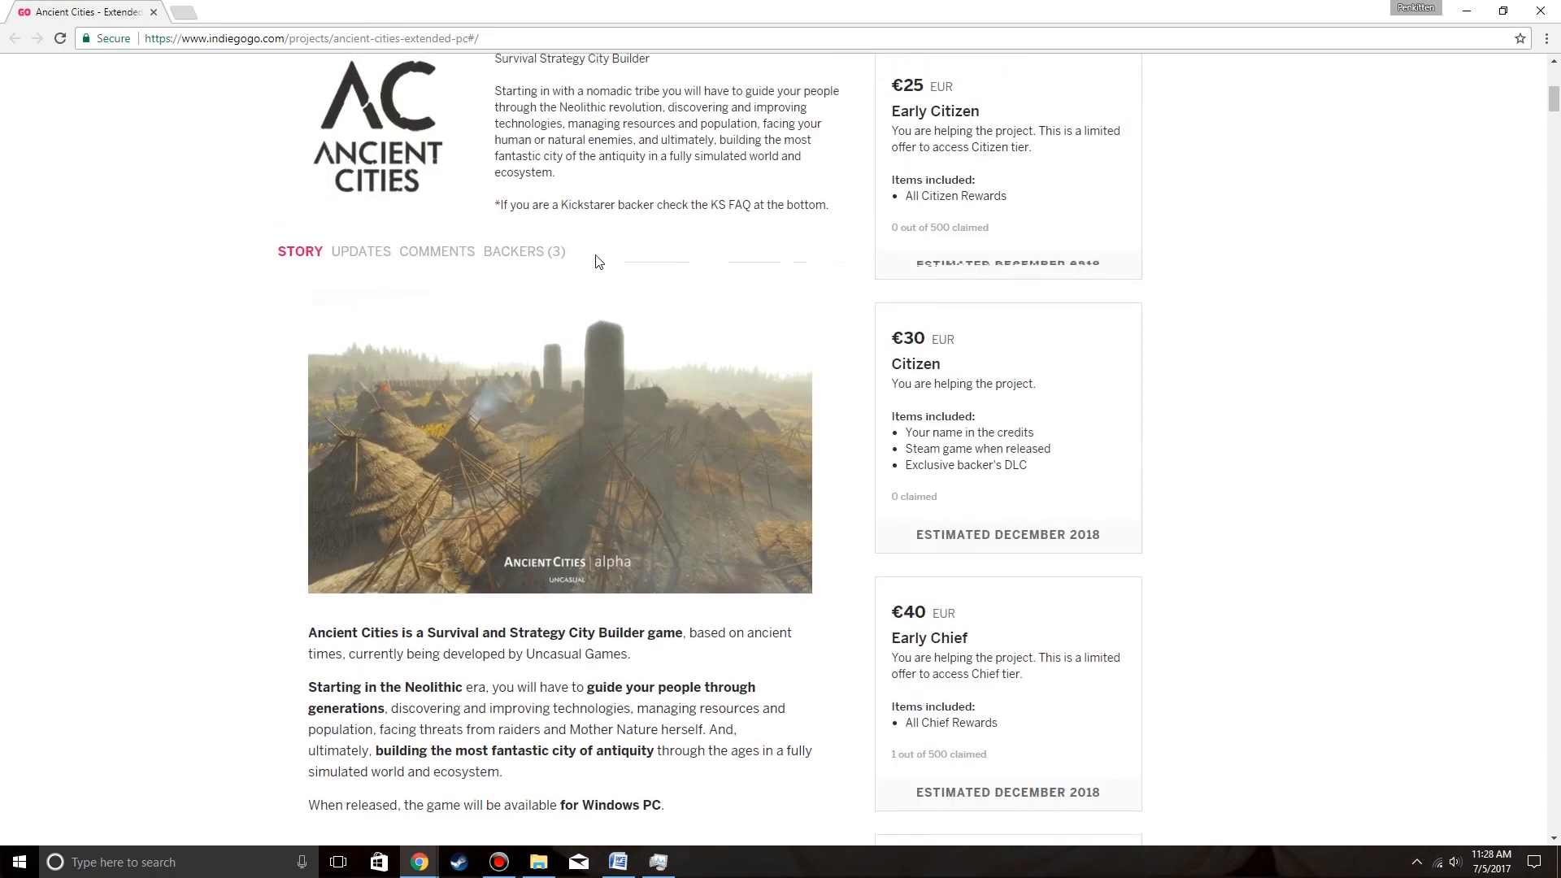